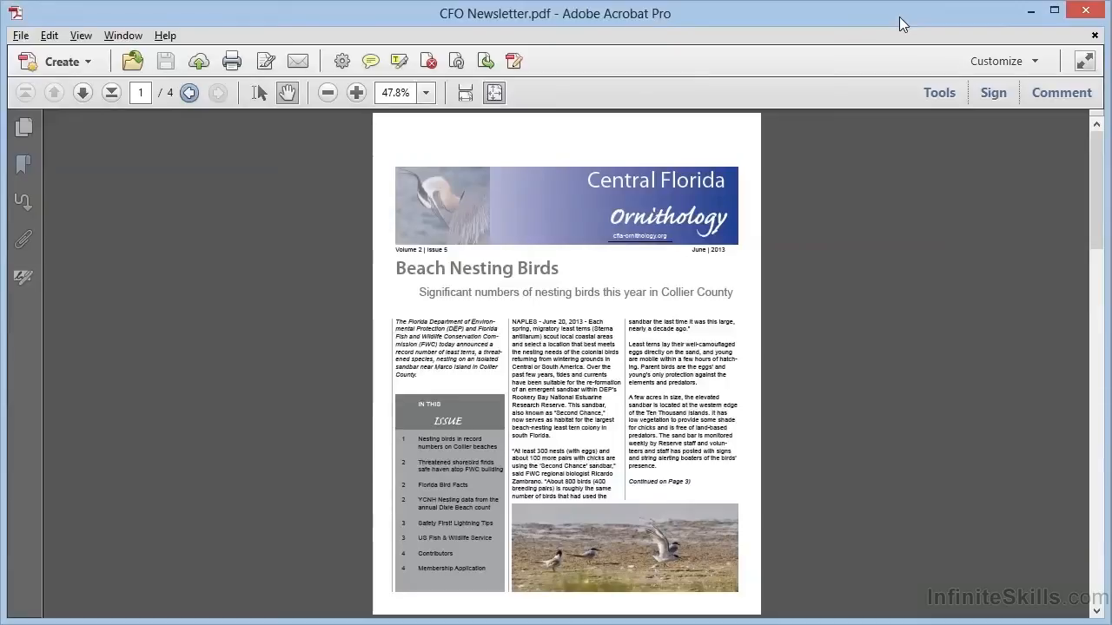
{"action": "mouse_move", "coordinate": [938, 94]}
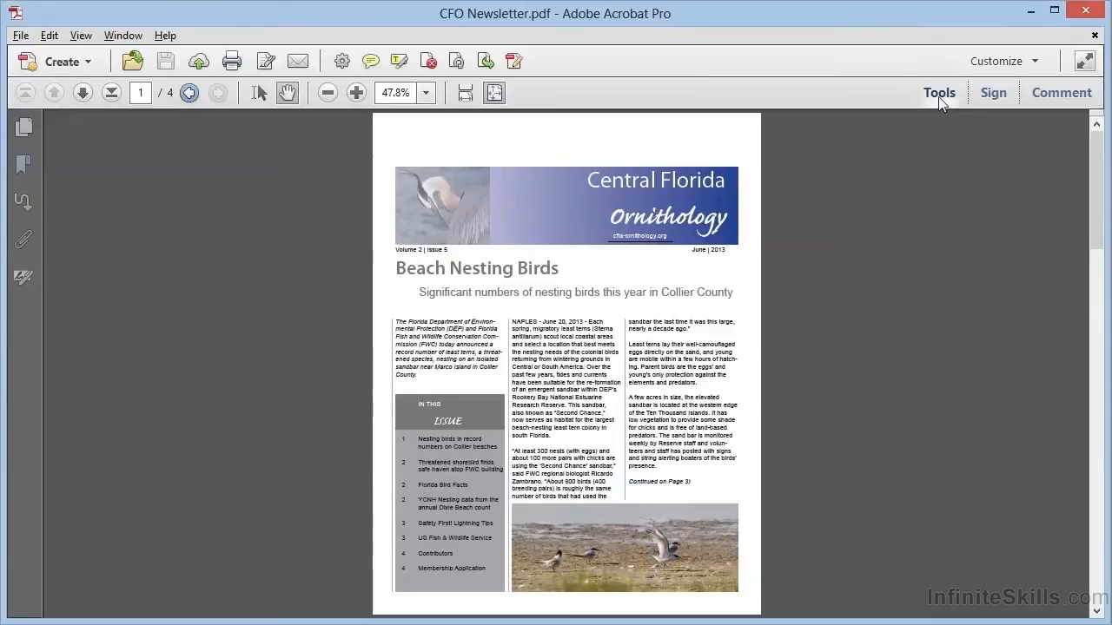
Step: Bring up the Pages tool category and scroll to the Edit Page Design tools
{"action": "left_click", "coordinate": [938, 94]}
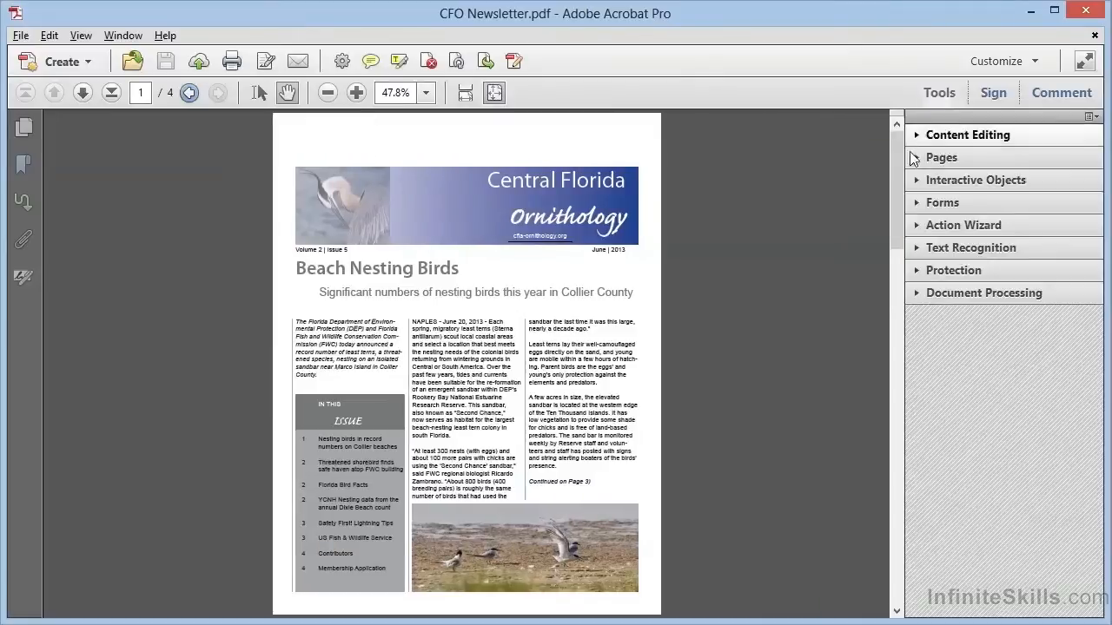
{"action": "left_click", "coordinate": [941, 156]}
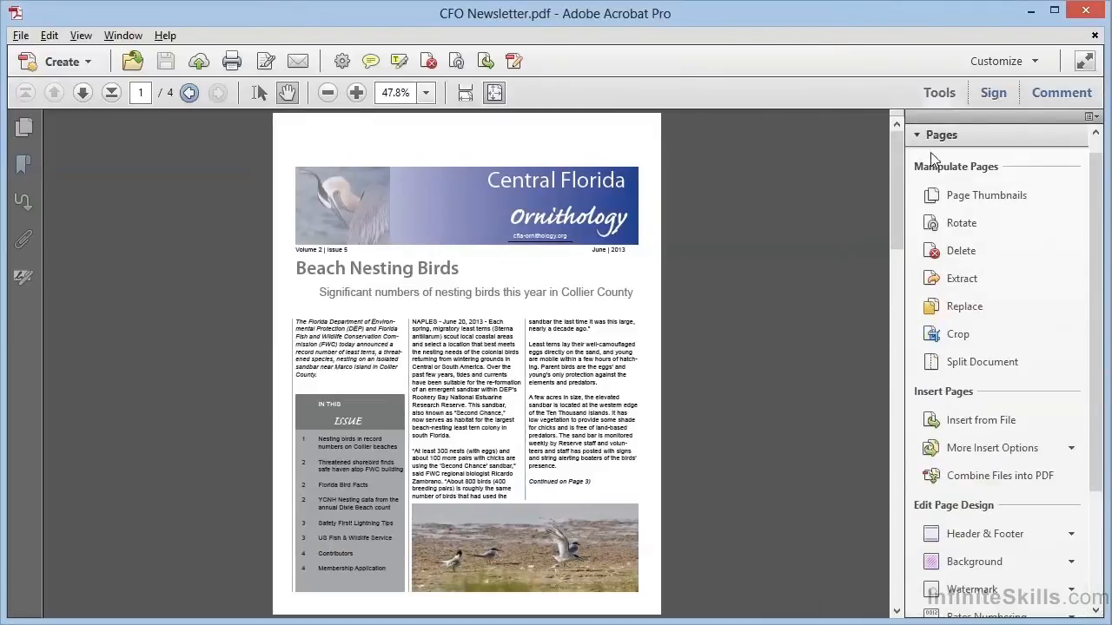
{"action": "scroll", "scroll_direction": "down", "scroll_amount": 3}
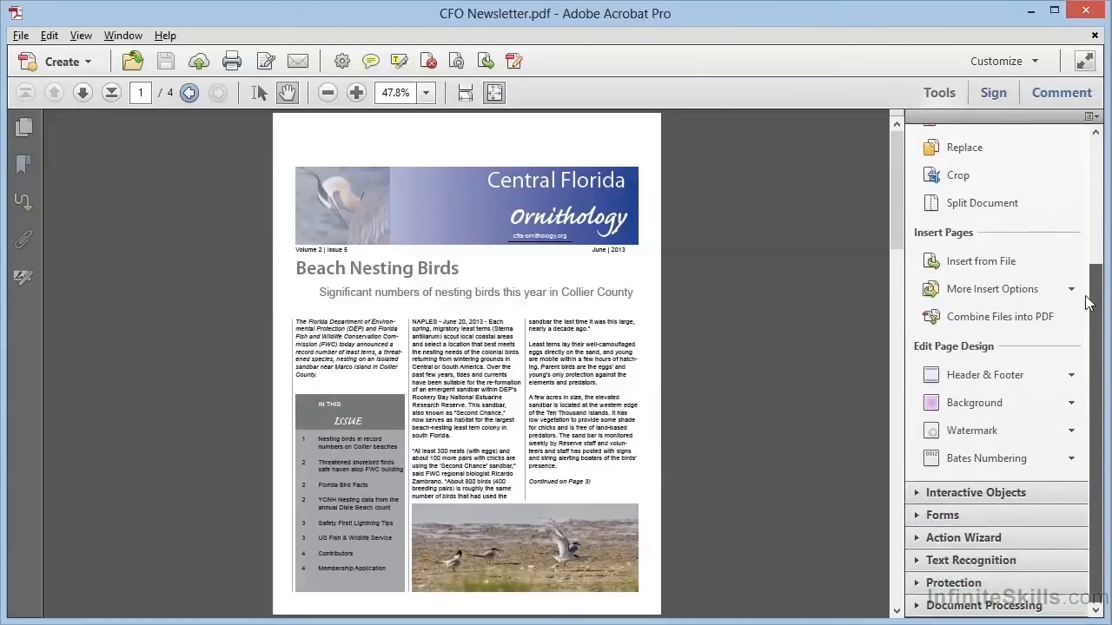
{"action": "mouse_move", "coordinate": [983, 376]}
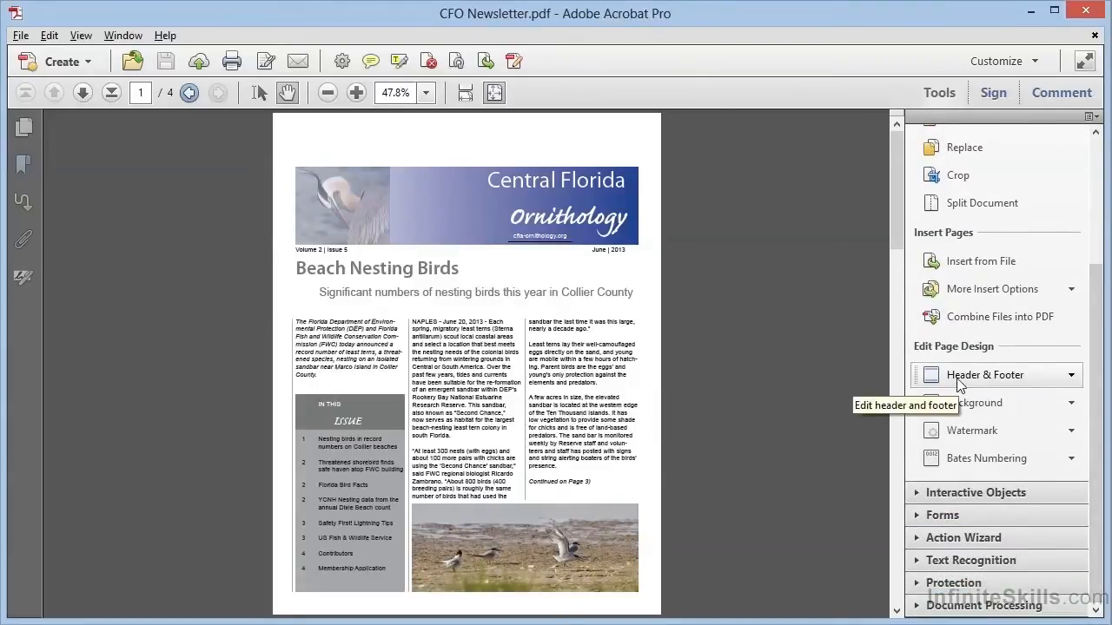
{"action": "mouse_move", "coordinate": [974, 385]}
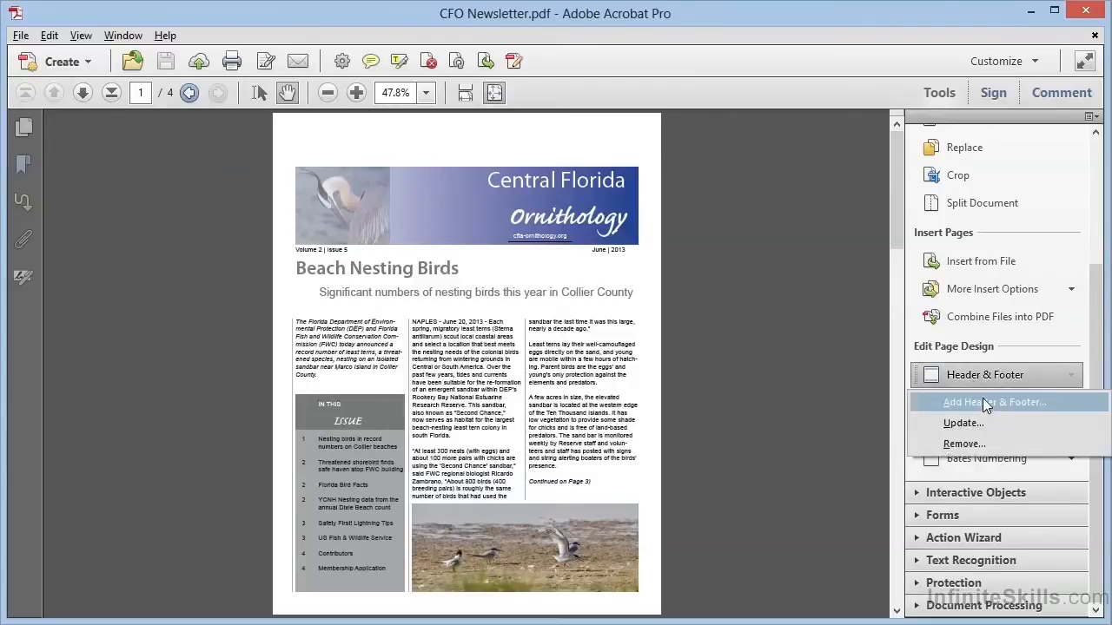
{"action": "mouse_move", "coordinate": [993, 415]}
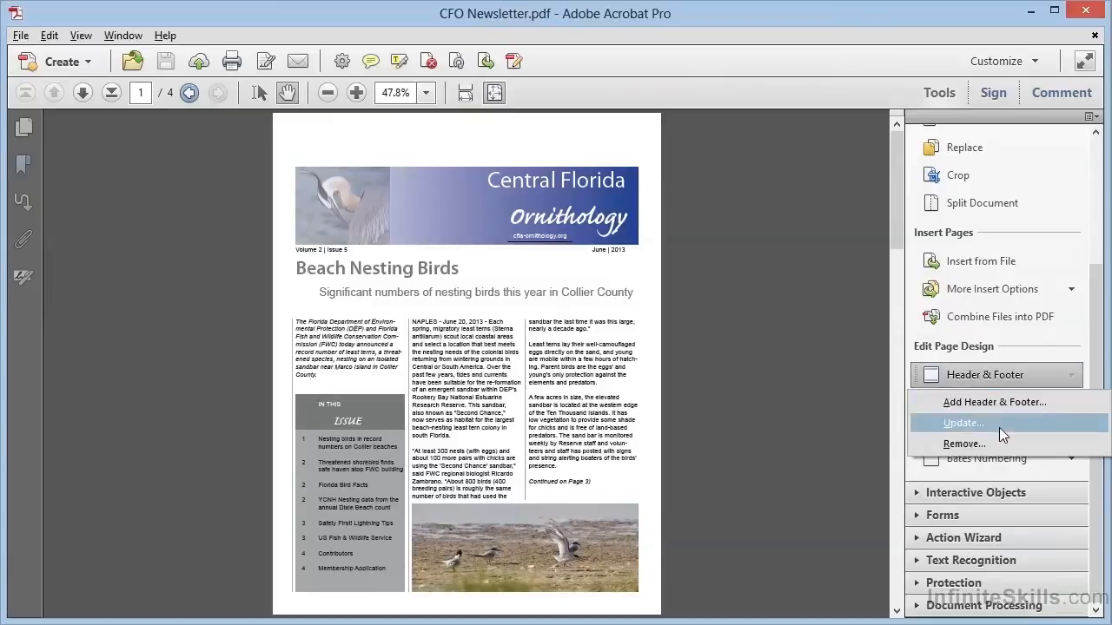
{"action": "mouse_move", "coordinate": [994, 401]}
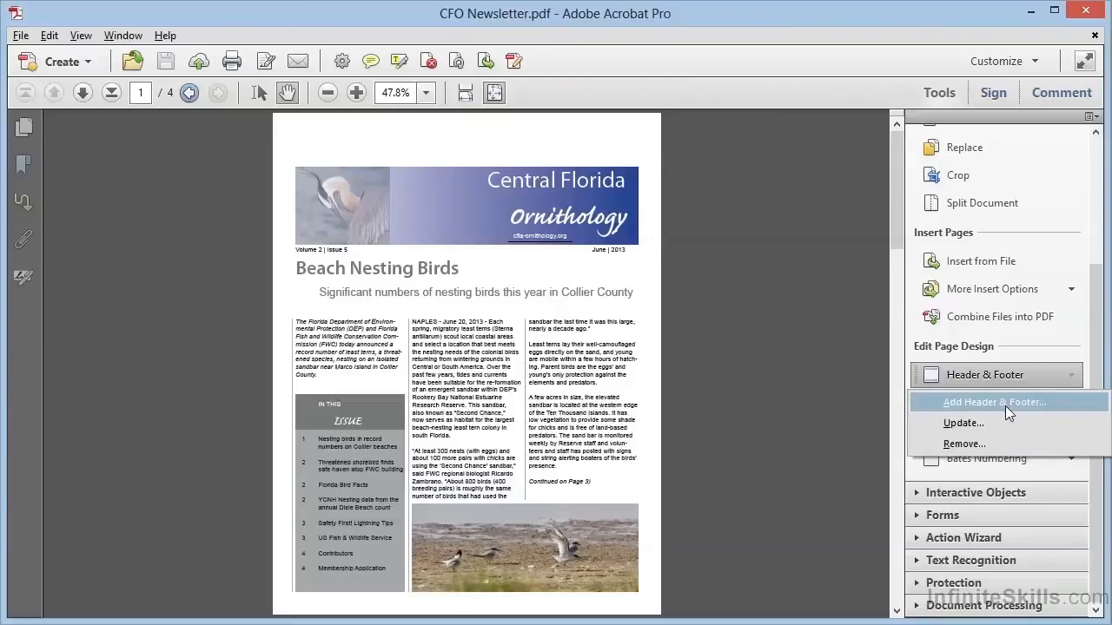
Step: Start Add Header & Footer so the setup dialog opens with empty text fields
{"action": "left_click", "coordinate": [994, 402]}
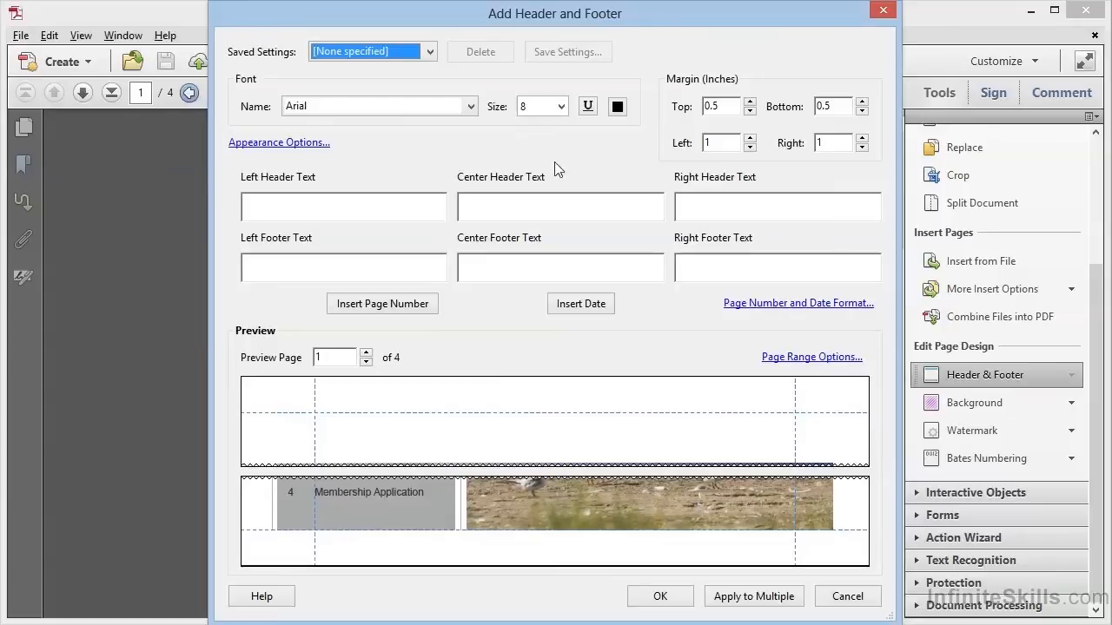
{"action": "mouse_move", "coordinate": [473, 337]}
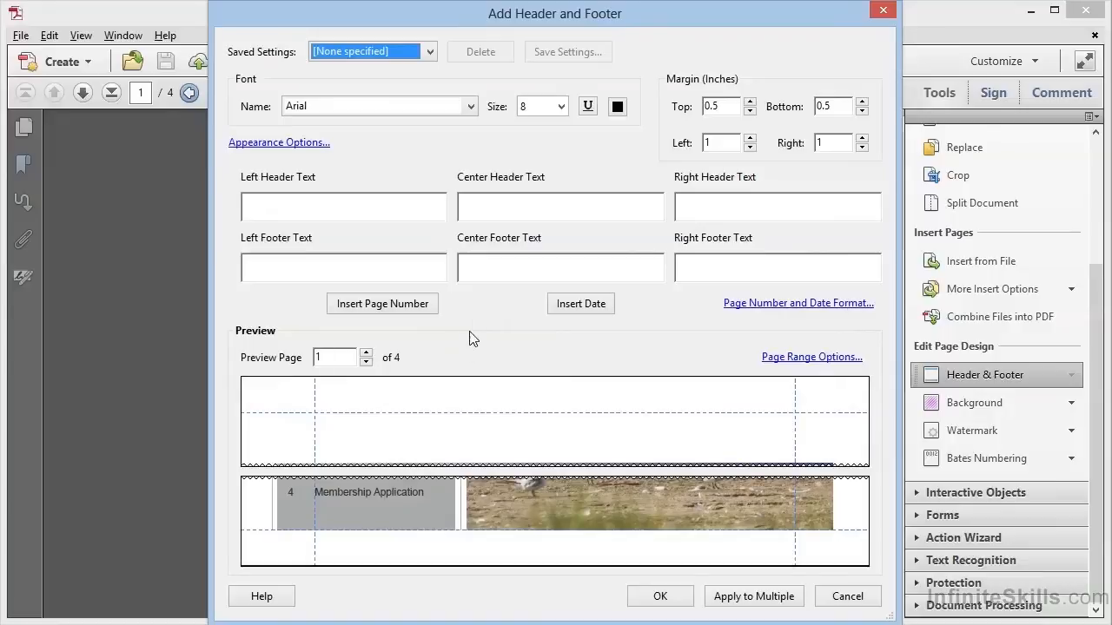
{"action": "mouse_move", "coordinate": [476, 403]}
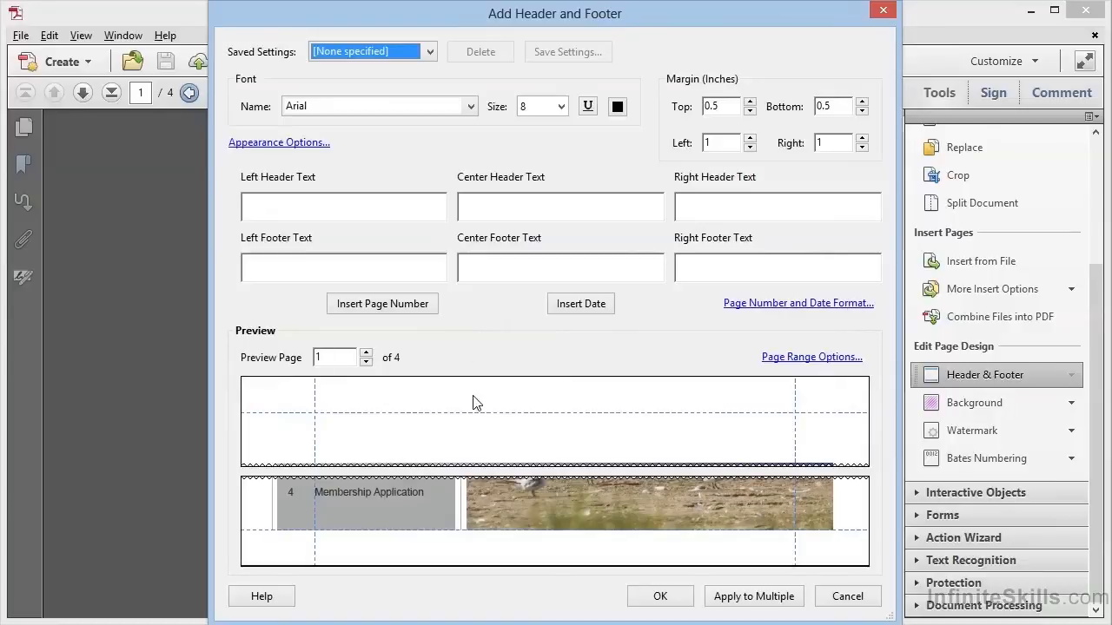
{"action": "mouse_move", "coordinate": [299, 398]}
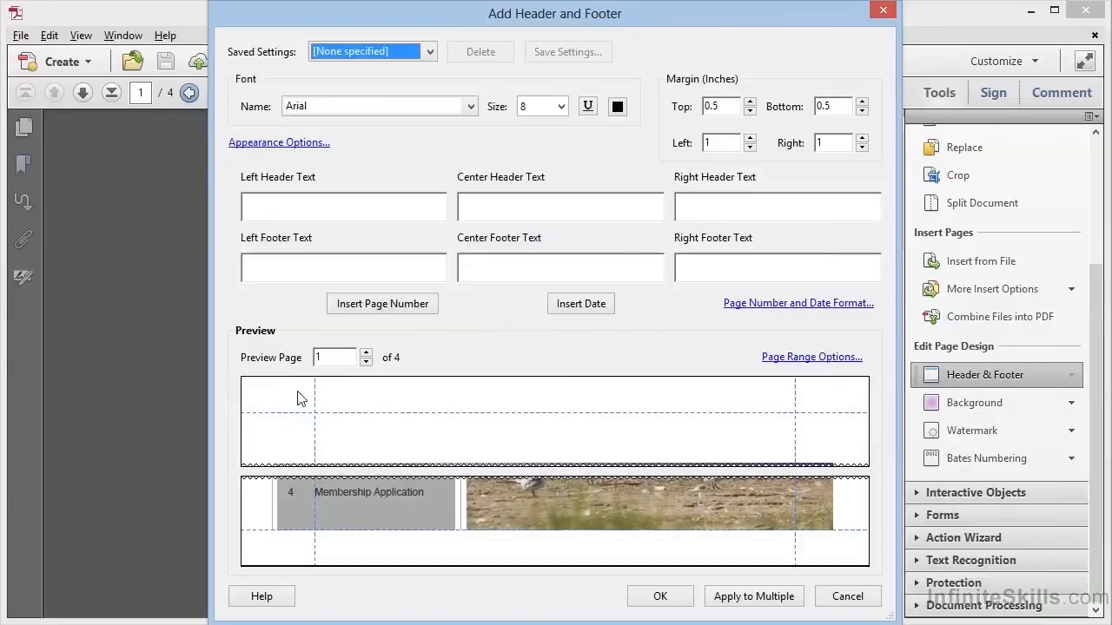
{"action": "mouse_move", "coordinate": [811, 410]}
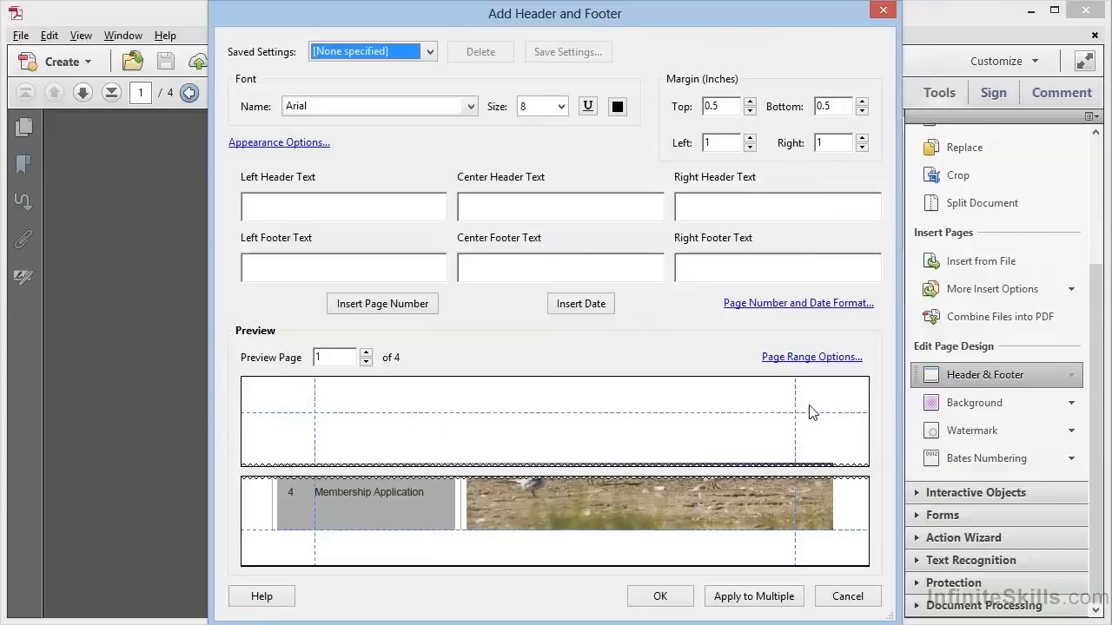
{"action": "mouse_move", "coordinate": [389, 403]}
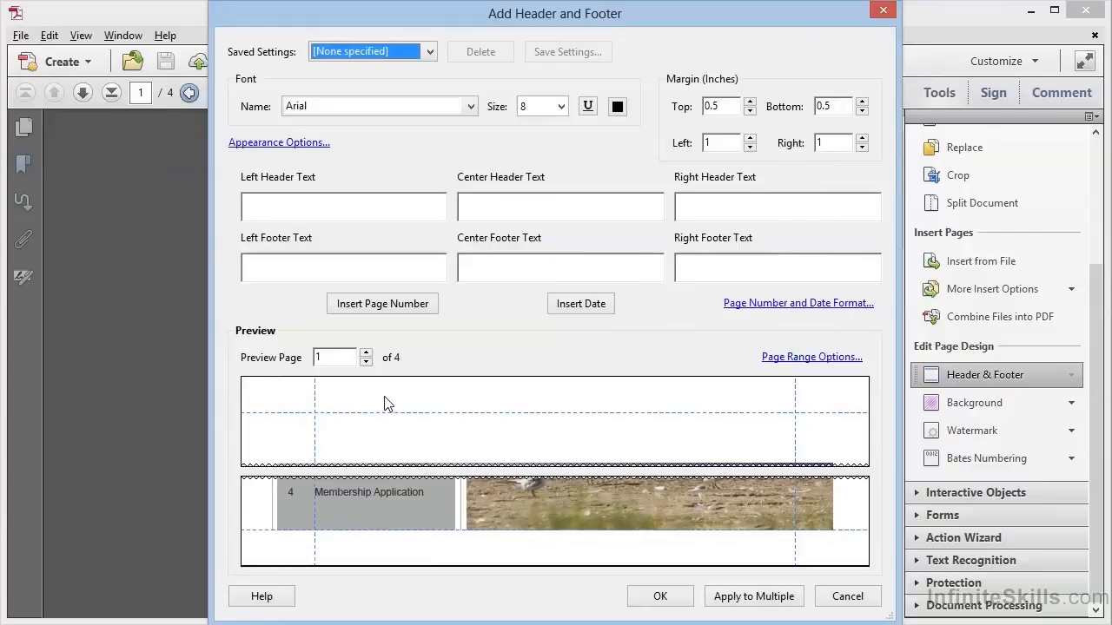
{"action": "mouse_move", "coordinate": [316, 408]}
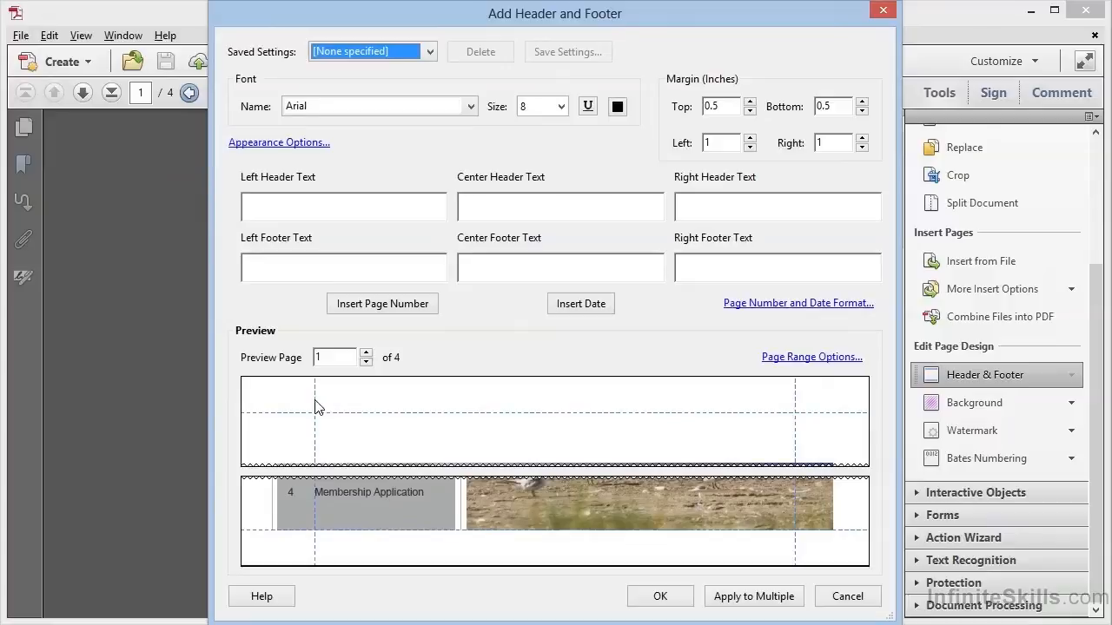
{"action": "mouse_move", "coordinate": [797, 410]}
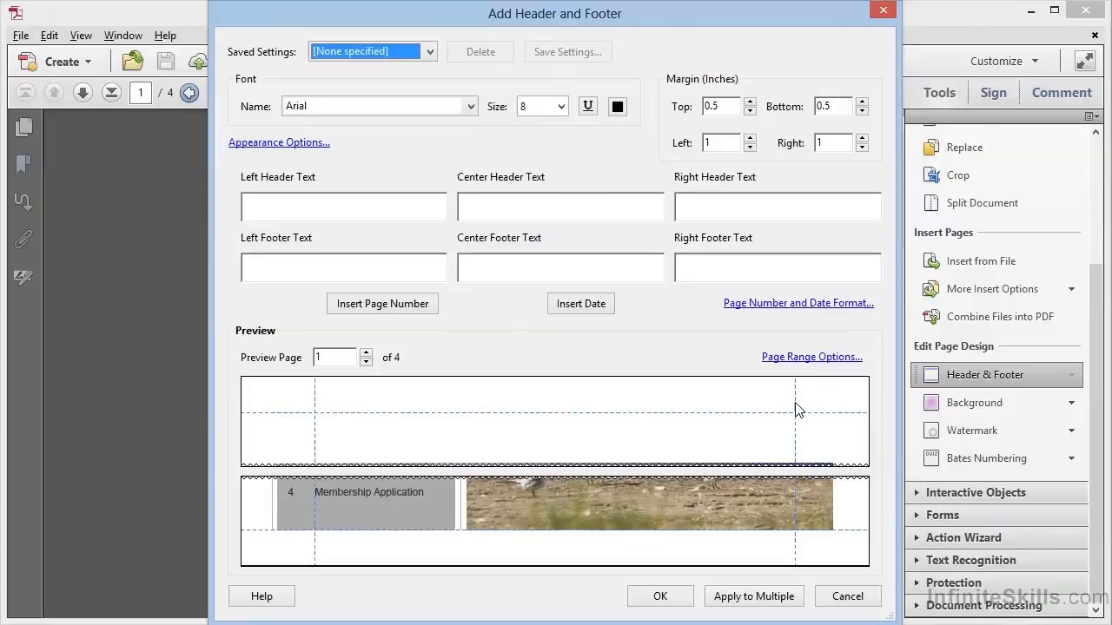
{"action": "mouse_move", "coordinate": [577, 403]}
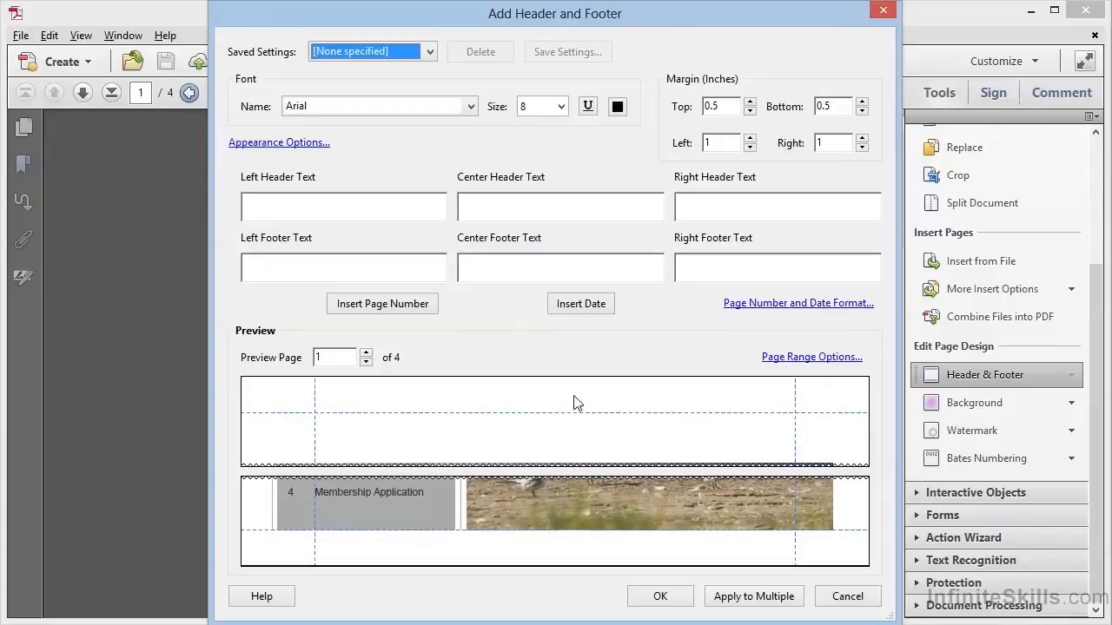
{"action": "mouse_move", "coordinate": [537, 403]}
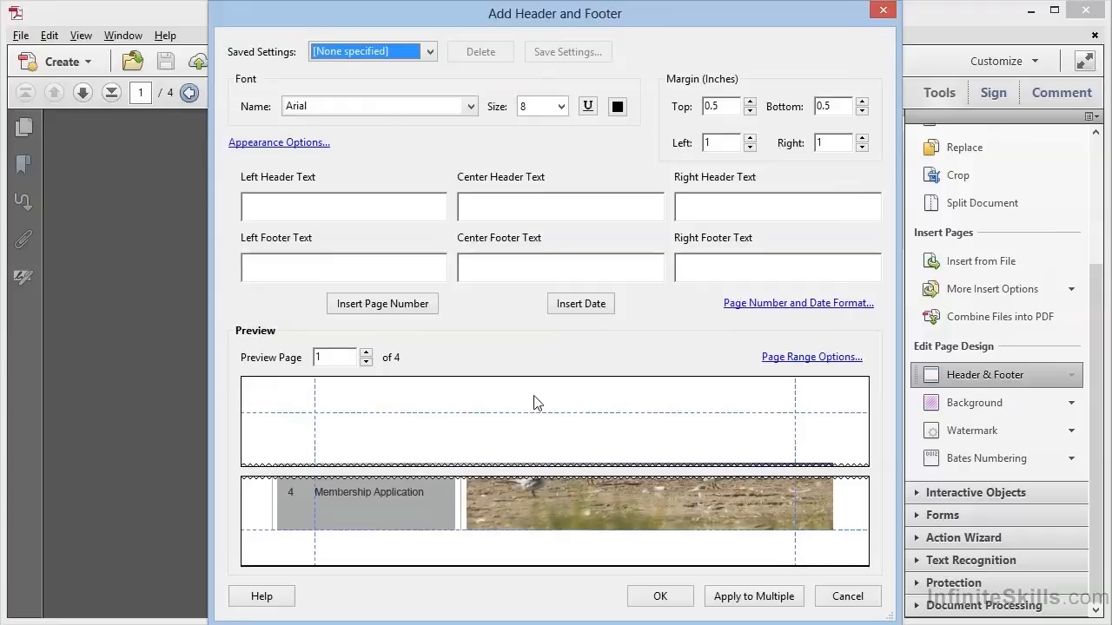
{"action": "mouse_move", "coordinate": [396, 130]}
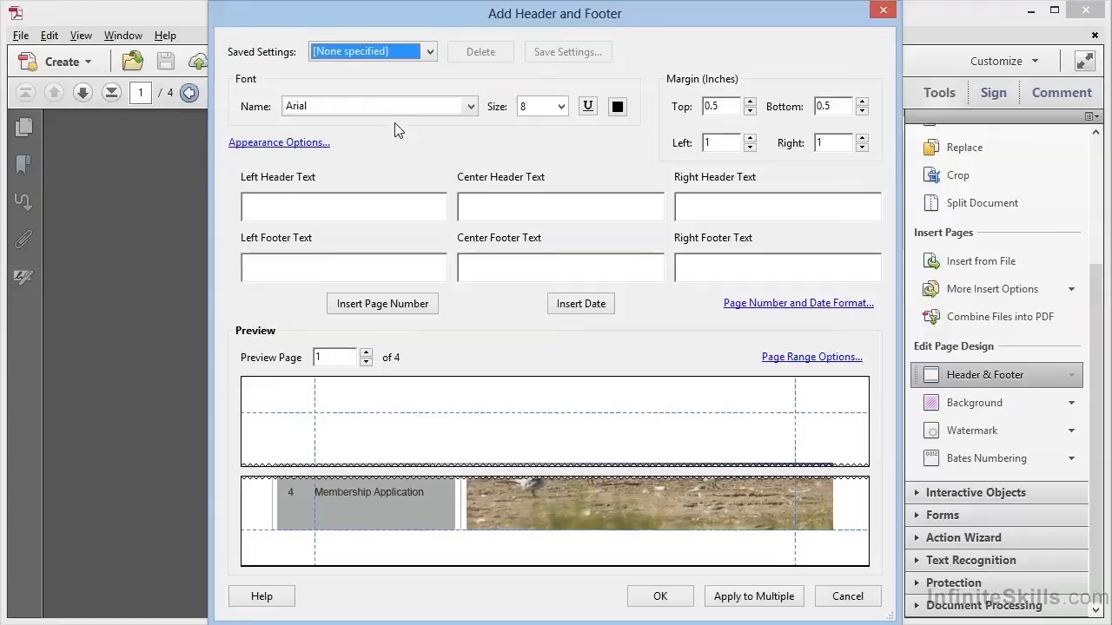
{"action": "mouse_move", "coordinate": [604, 136]}
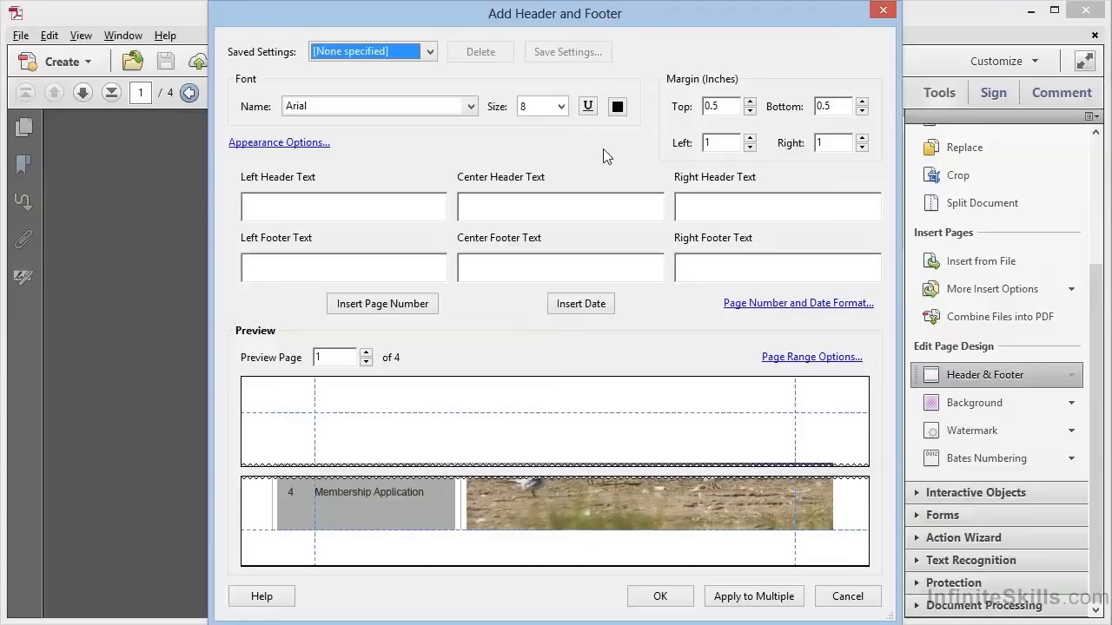
{"action": "mouse_move", "coordinate": [326, 417]}
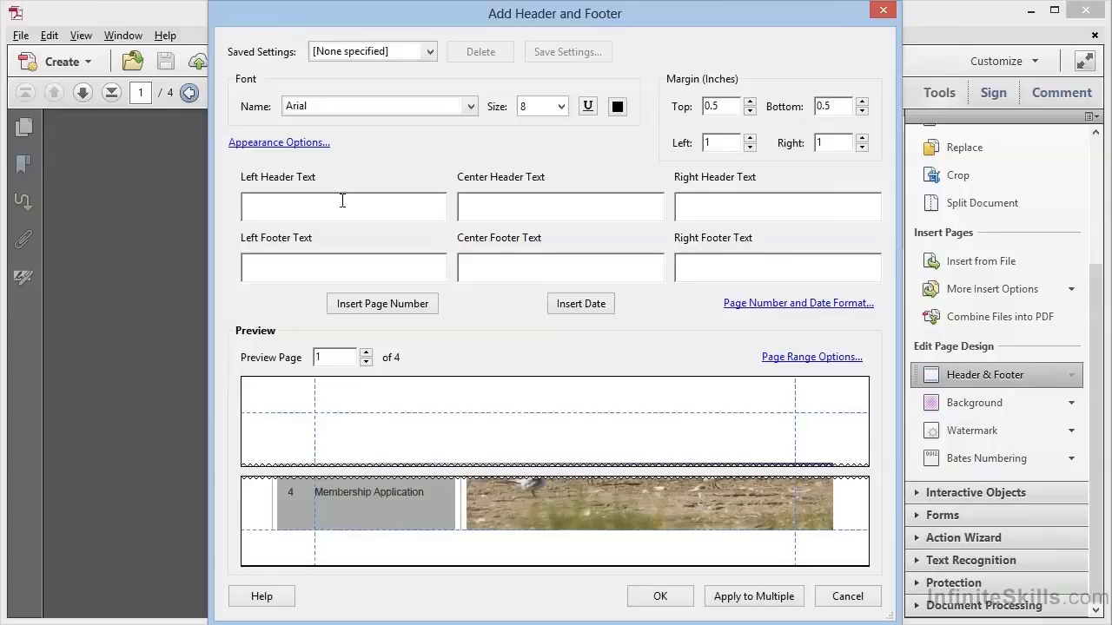
Step: Enter 'CFO Newsletter' as left header, 'Monthly Update' as right header and the web address as left footer
{"action": "type", "text": "CFO News"}
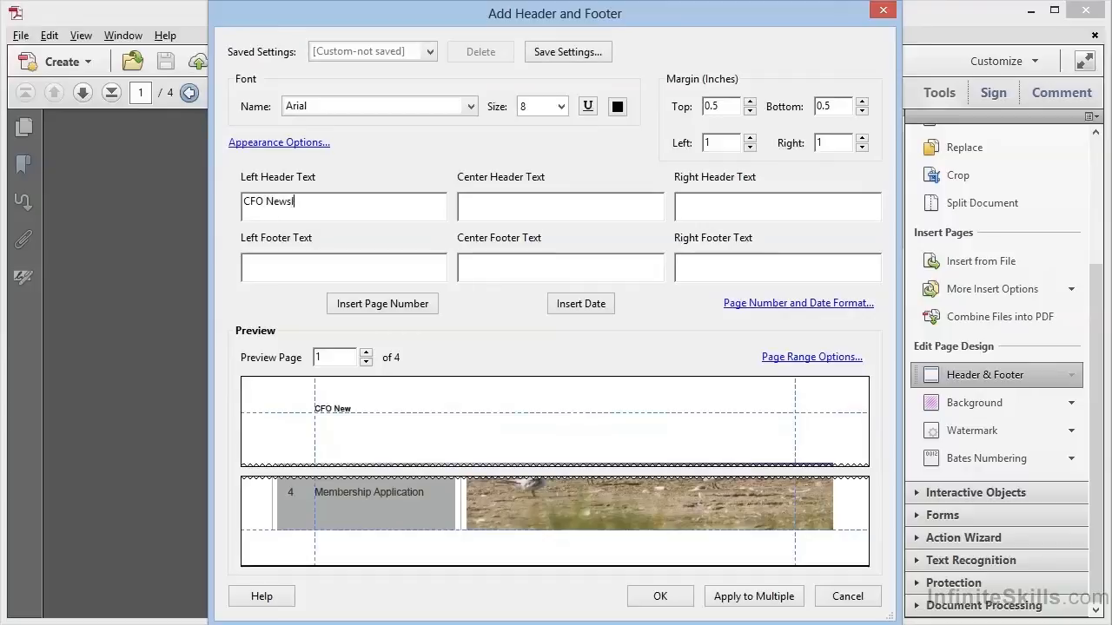
{"action": "type", "text": "letter"}
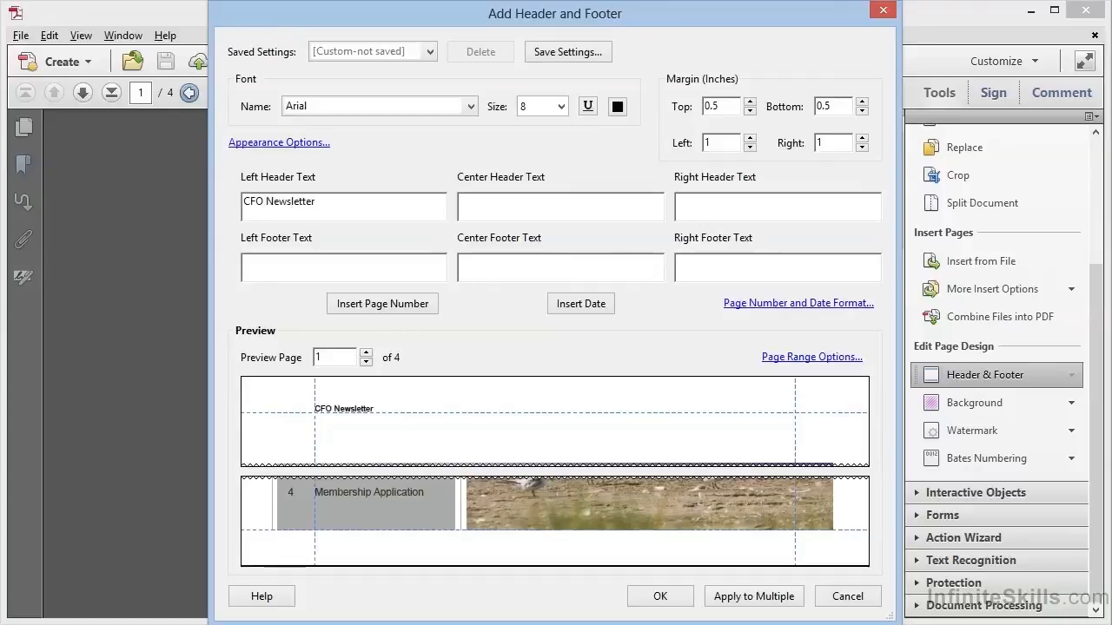
{"action": "mouse_move", "coordinate": [354, 379]}
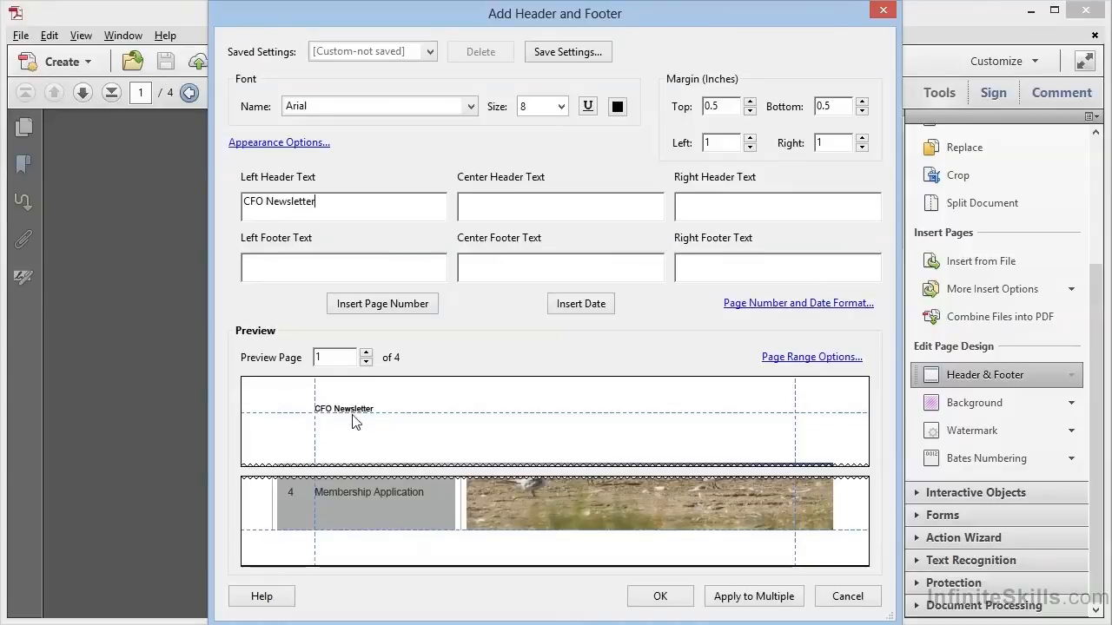
{"action": "left_click", "coordinate": [776, 206]}
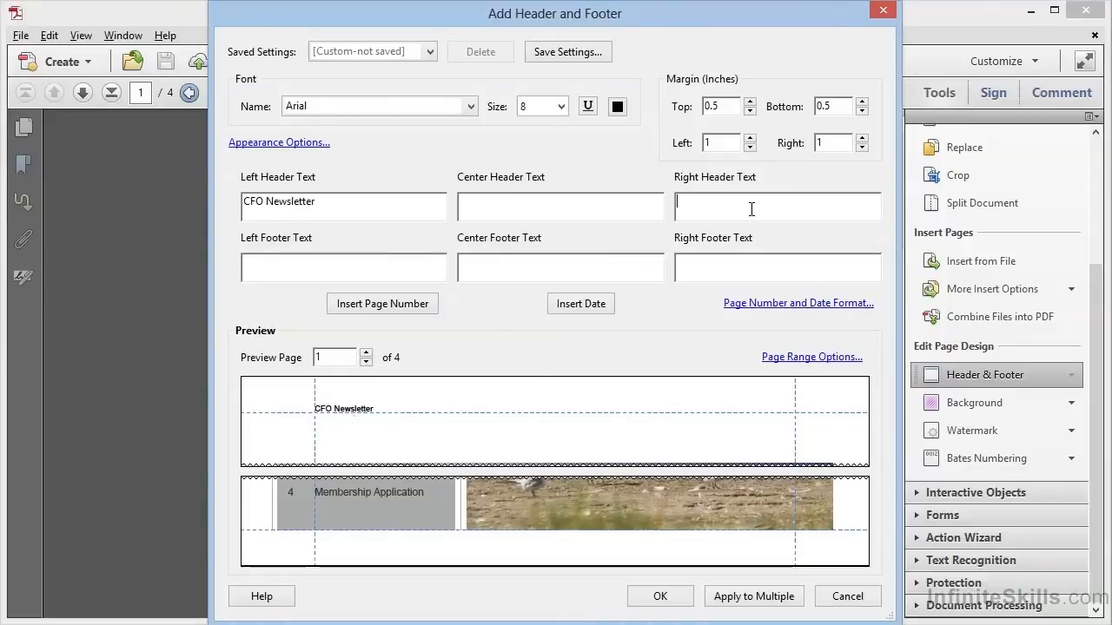
{"action": "type", "text": "M"}
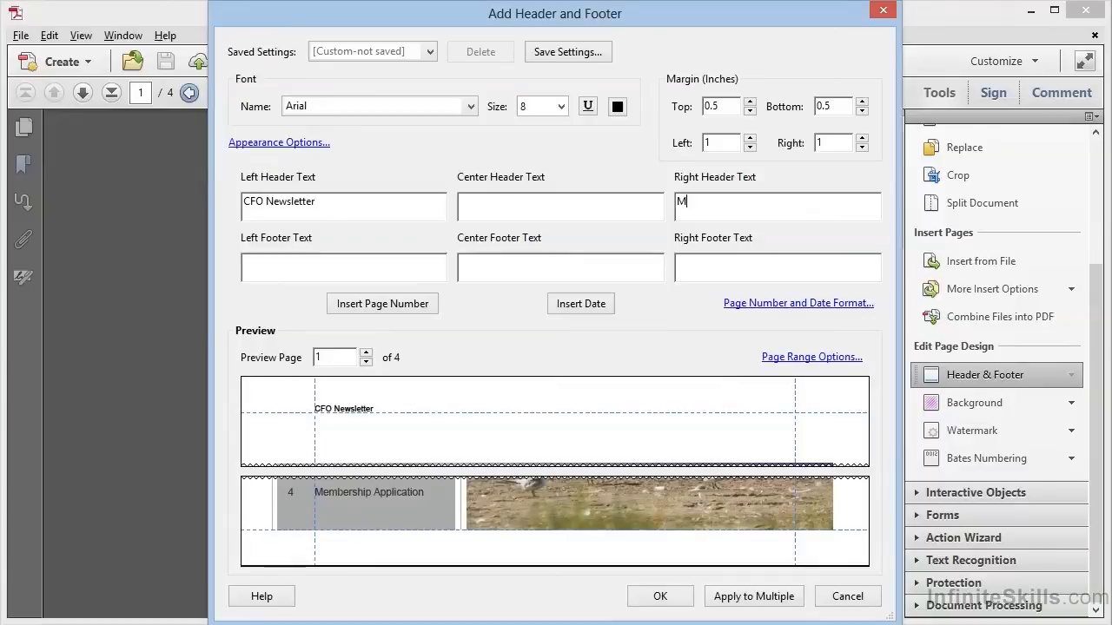
{"action": "type", "text": "onthly Update"}
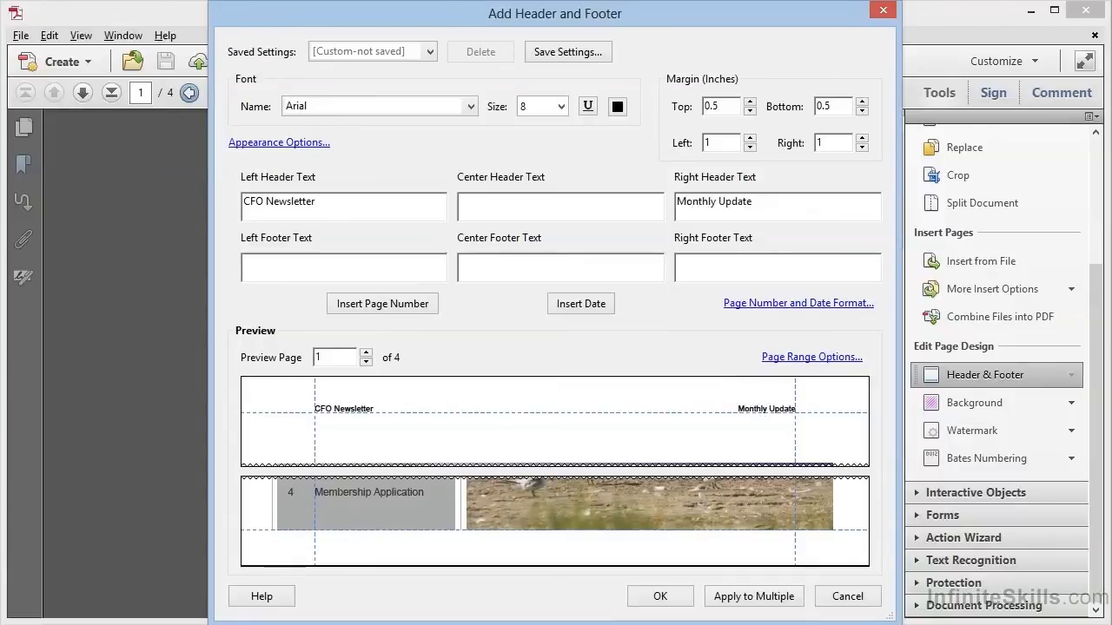
{"action": "left_click", "coordinate": [755, 202]}
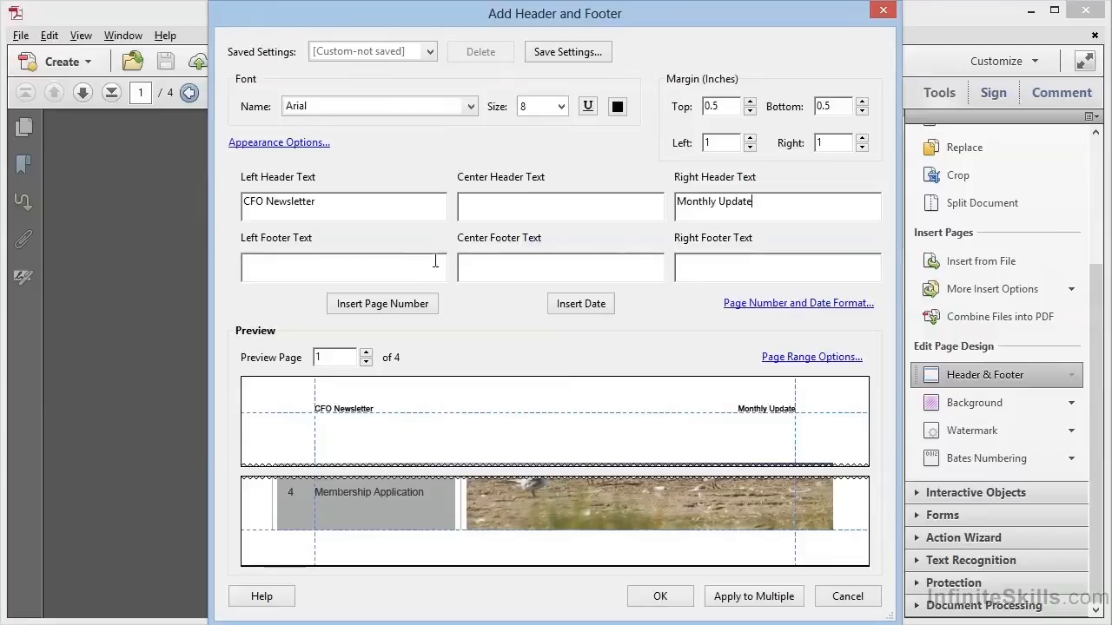
{"action": "type", "text": "www.cfla-ornithology.org"}
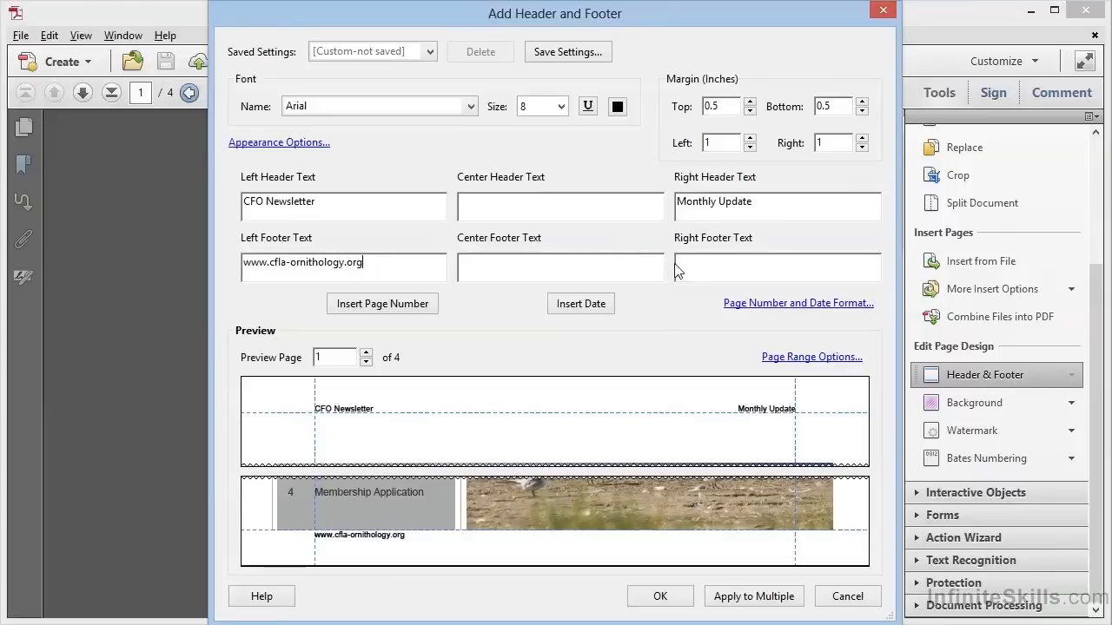
{"action": "mouse_move", "coordinate": [556, 295]}
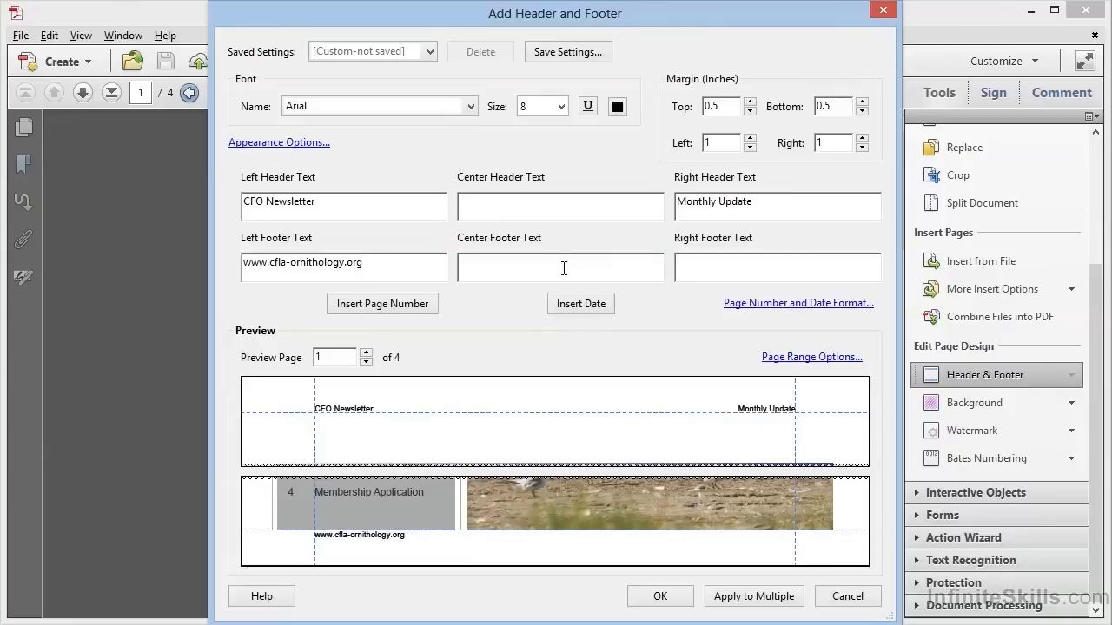
{"action": "mouse_move", "coordinate": [768, 316]}
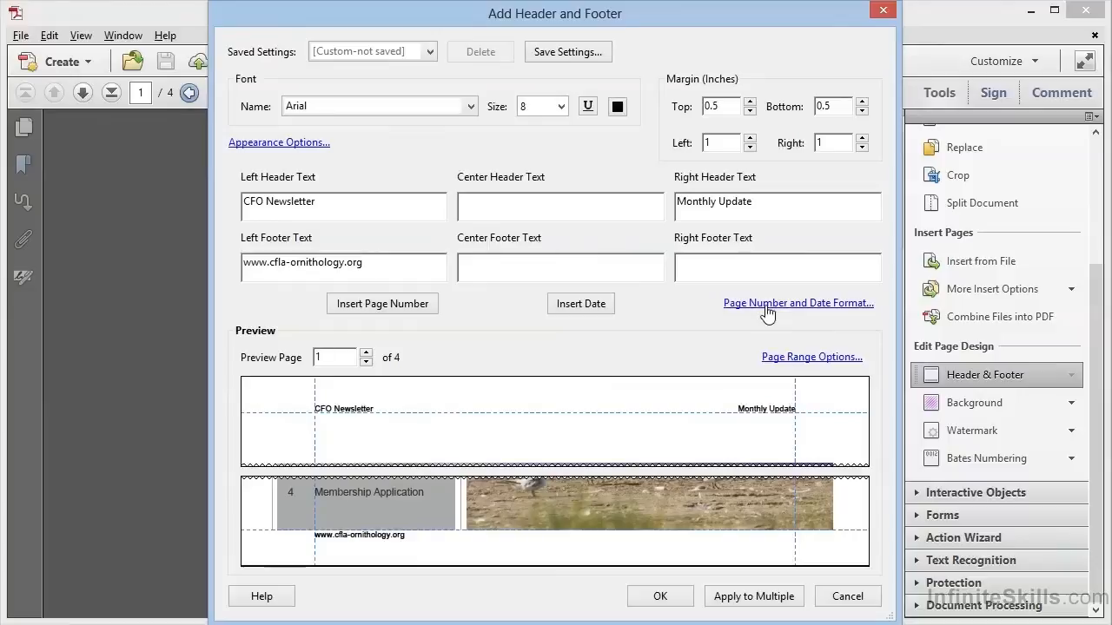
Step: Set the date format to mm/yyyy and page numbering to '1 of n' and confirm
{"action": "left_click", "coordinate": [798, 302]}
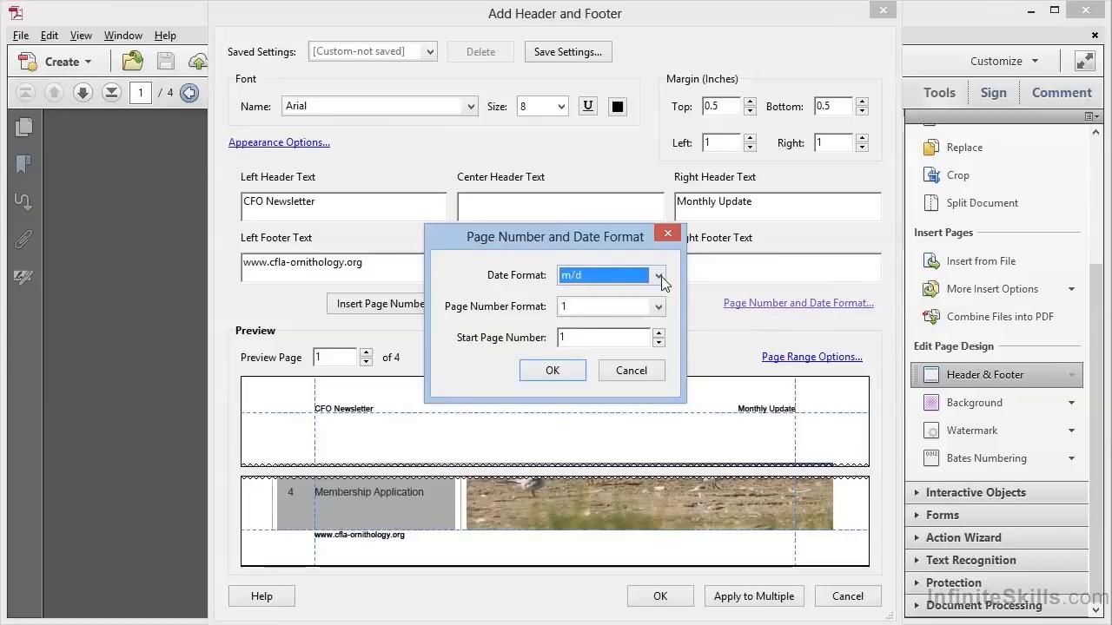
{"action": "left_click", "coordinate": [658, 274]}
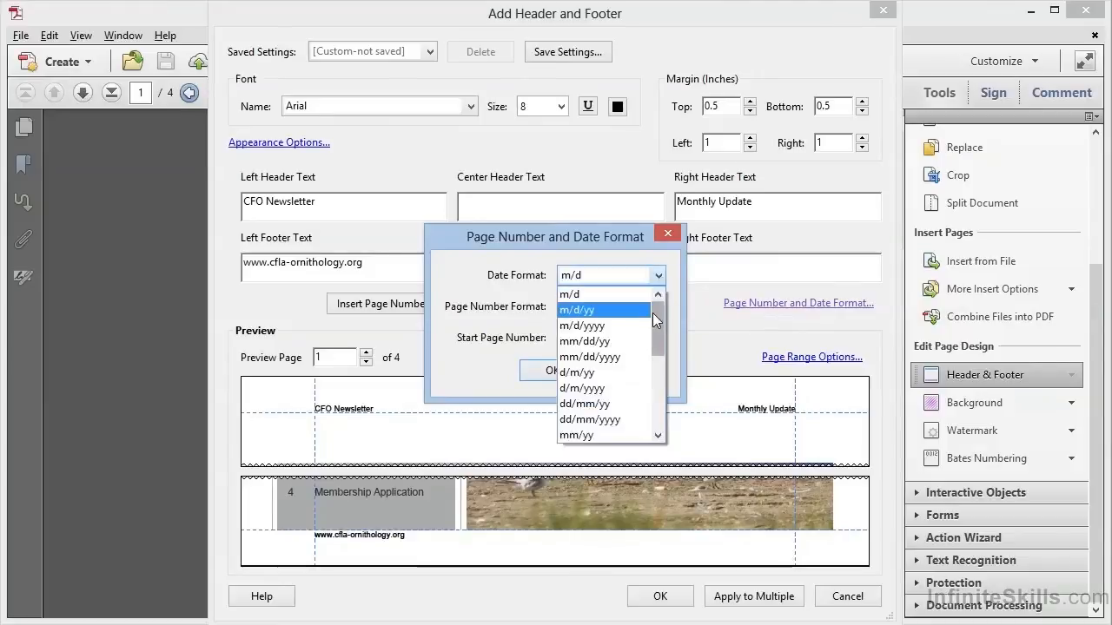
{"action": "scroll", "scroll_direction": "down", "scroll_amount": 3}
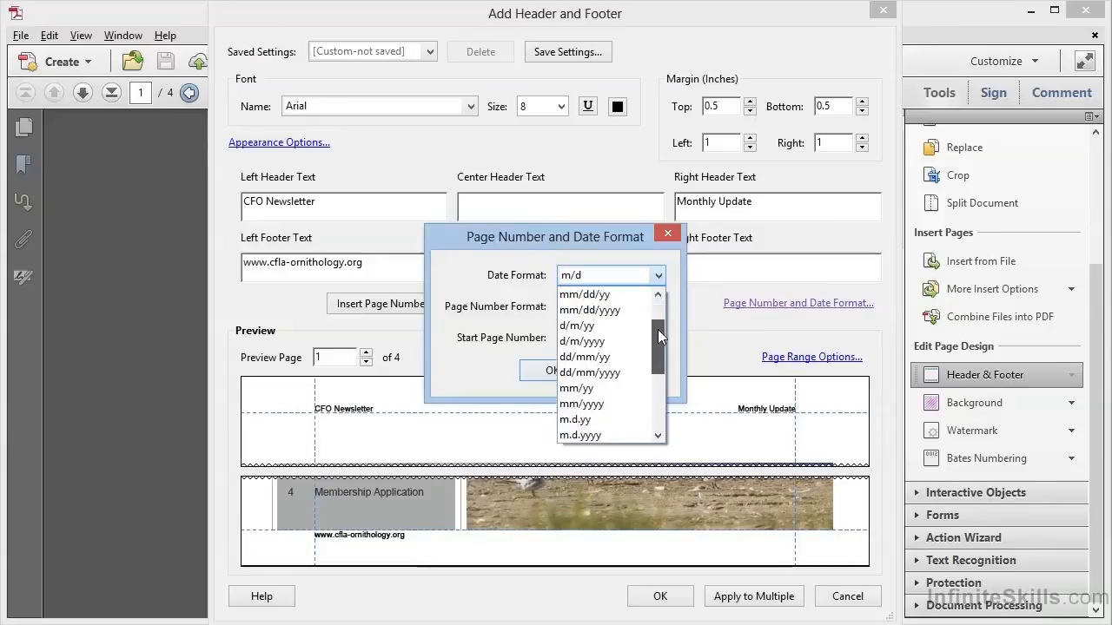
{"action": "scroll", "scroll_direction": "down", "scroll_amount": 3}
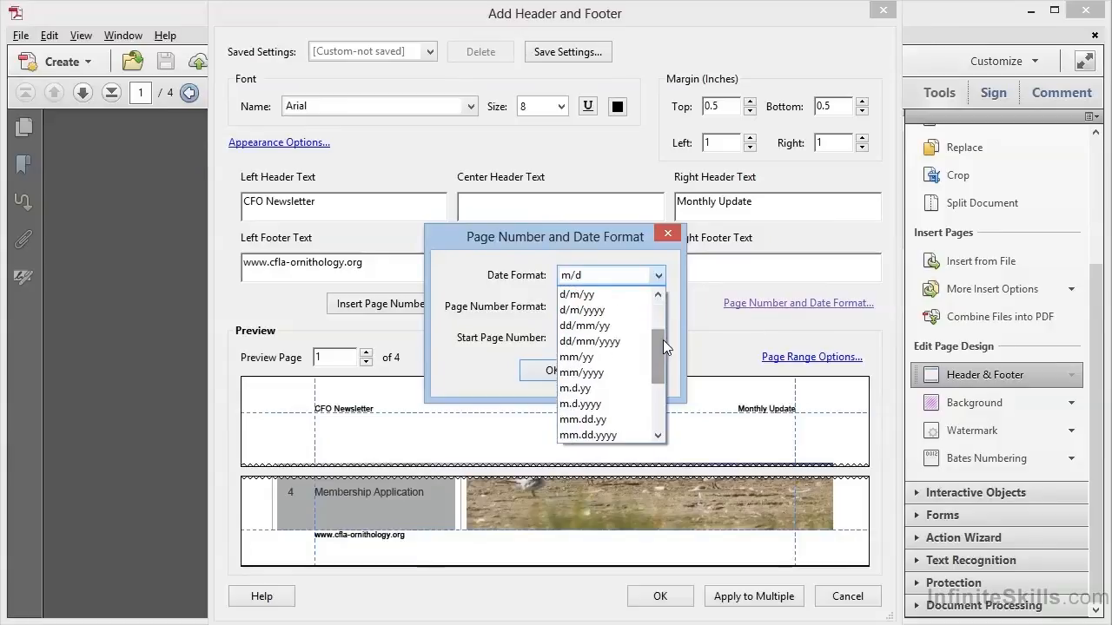
{"action": "mouse_move", "coordinate": [601, 371]}
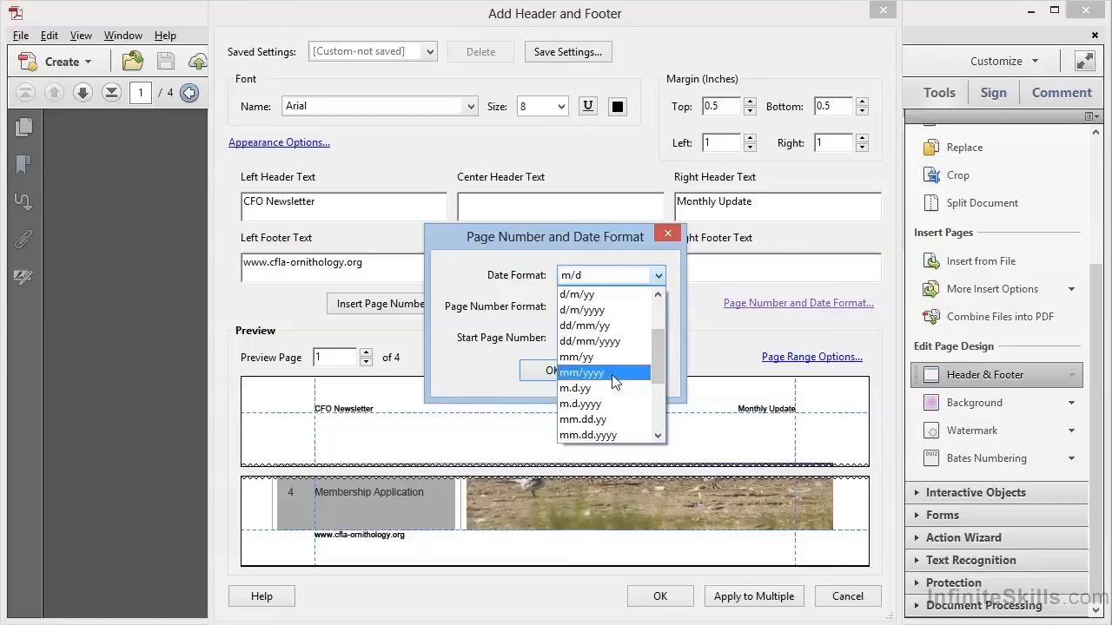
{"action": "left_click", "coordinate": [582, 371]}
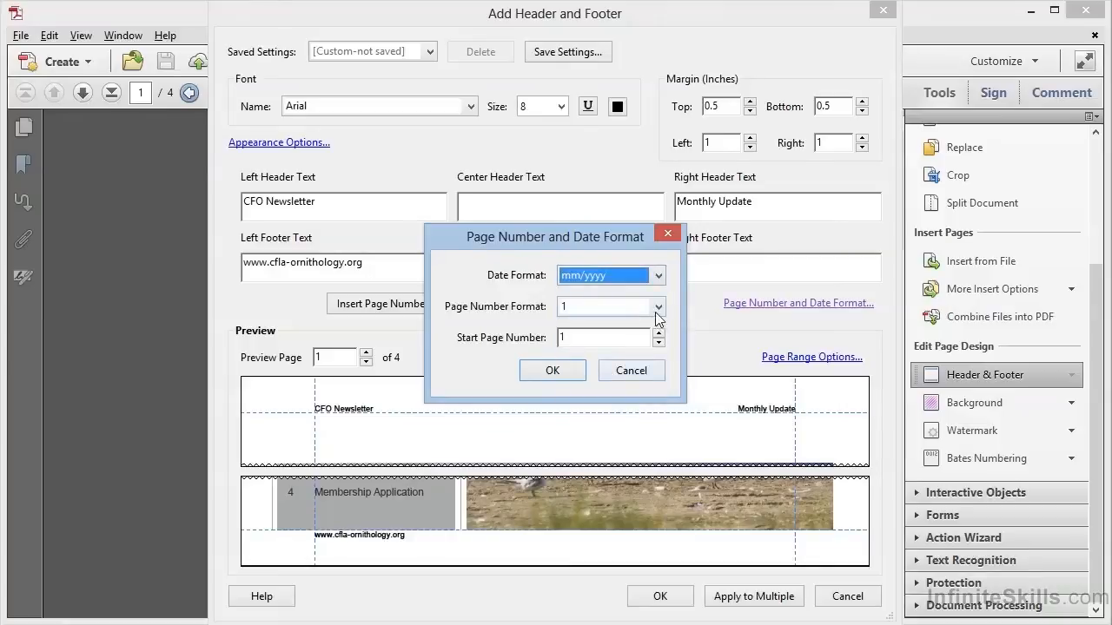
{"action": "left_click", "coordinate": [657, 306]}
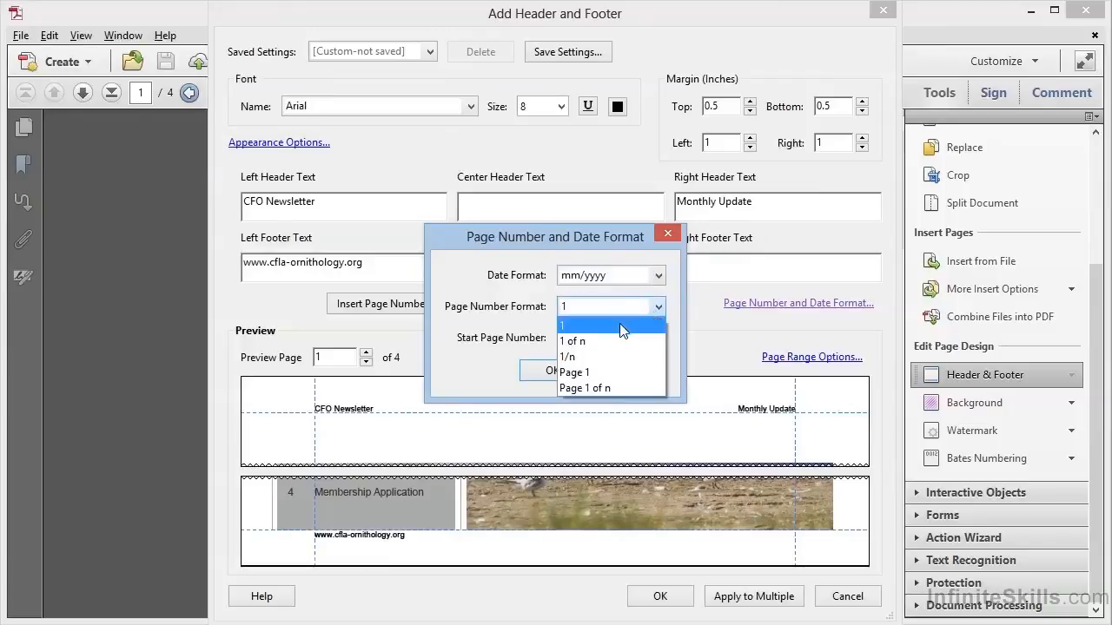
{"action": "mouse_move", "coordinate": [598, 341]}
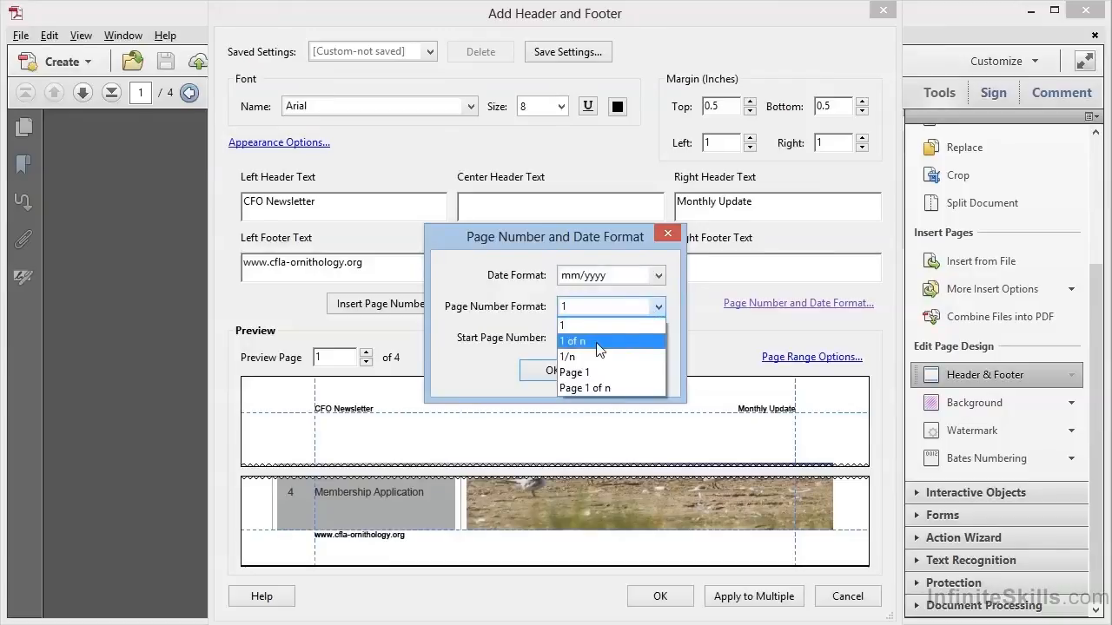
{"action": "left_click", "coordinate": [571, 341]}
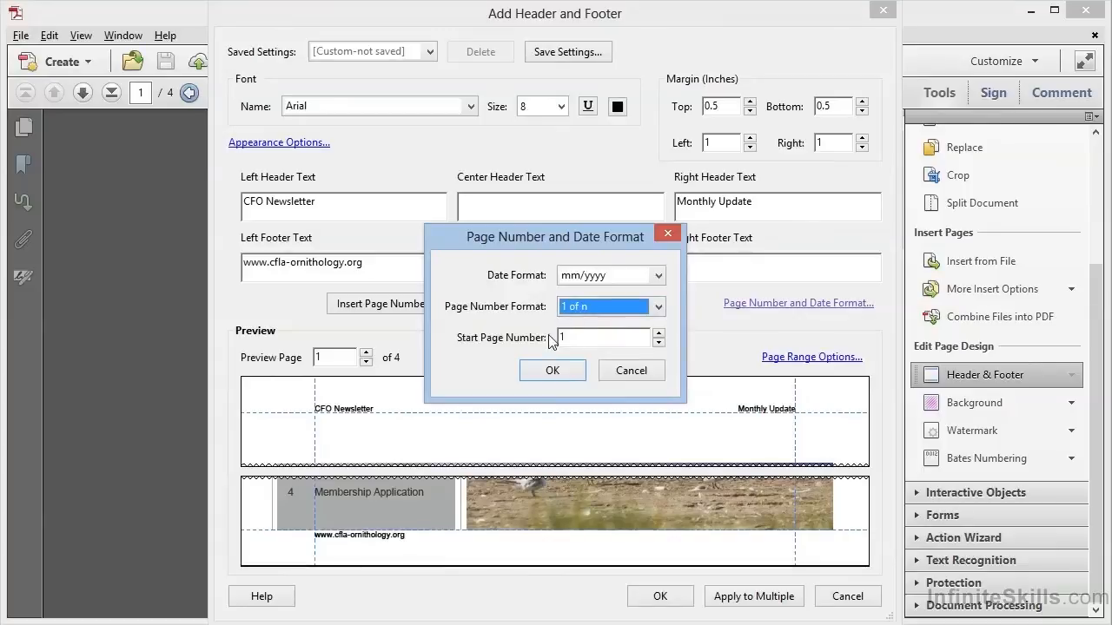
{"action": "mouse_move", "coordinate": [566, 358]}
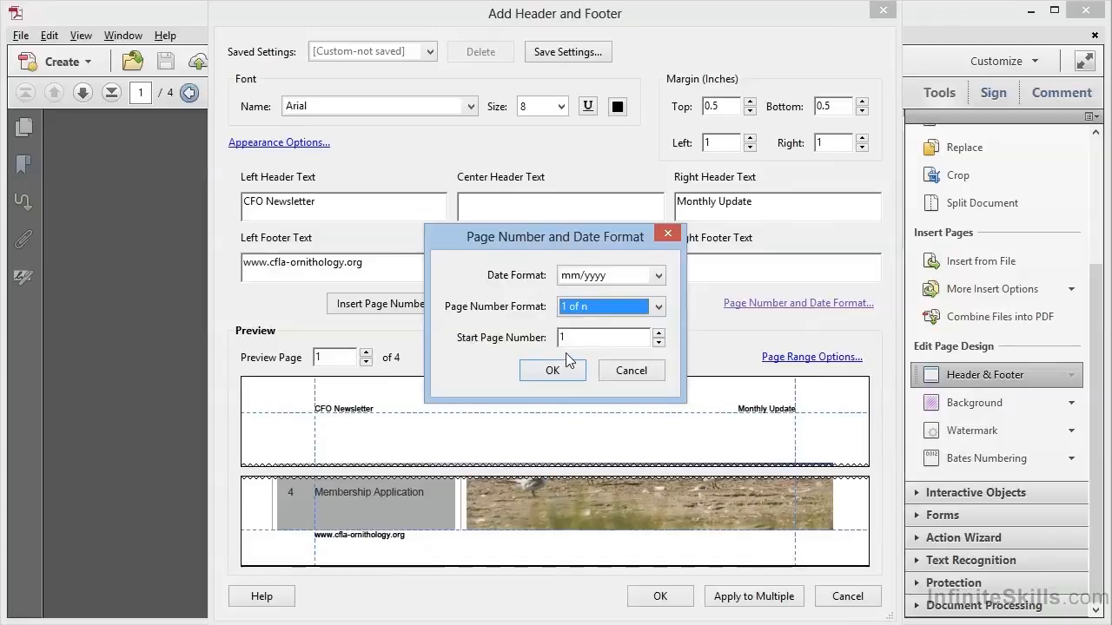
{"action": "mouse_move", "coordinate": [568, 372]}
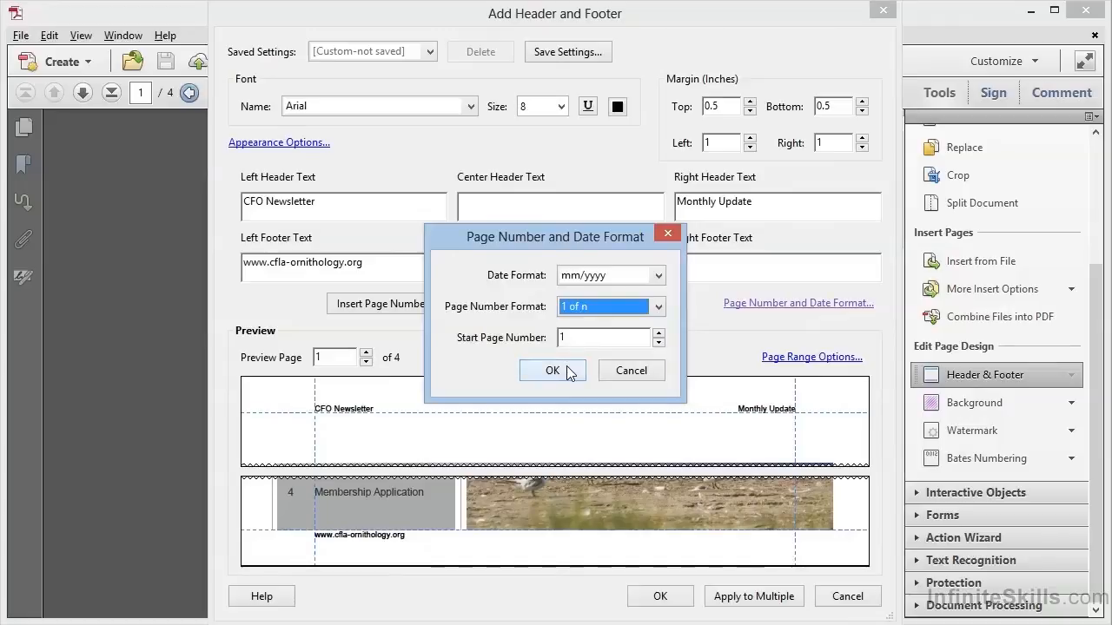
{"action": "left_click", "coordinate": [552, 370]}
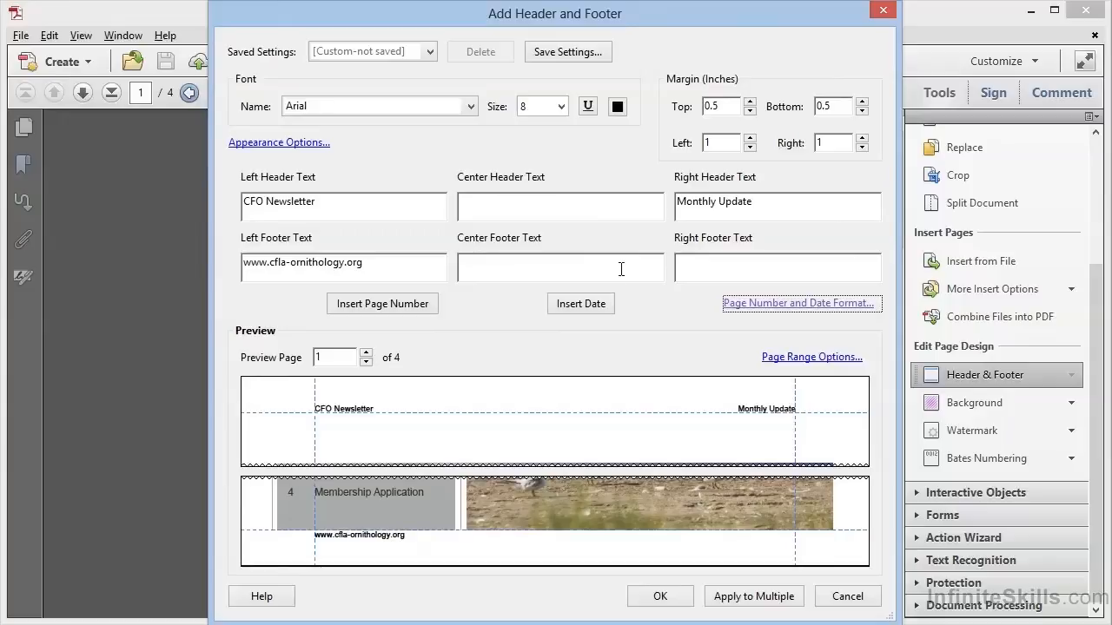
{"action": "mouse_move", "coordinate": [585, 271]}
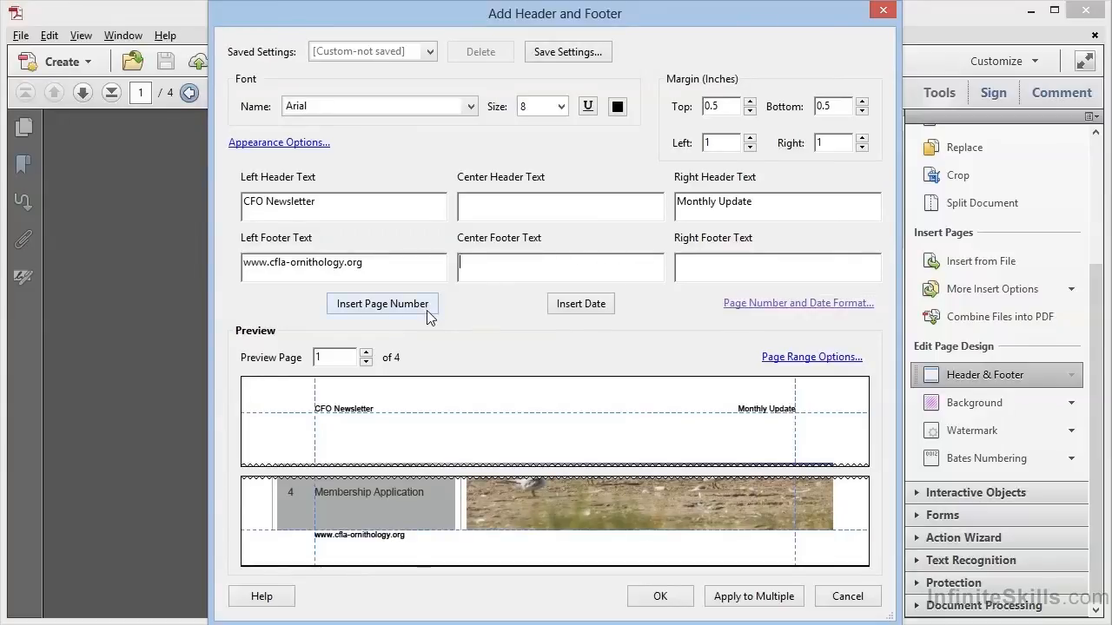
Step: Insert the page number in the centre footer and the date in the right footer
{"action": "left_click", "coordinate": [382, 302]}
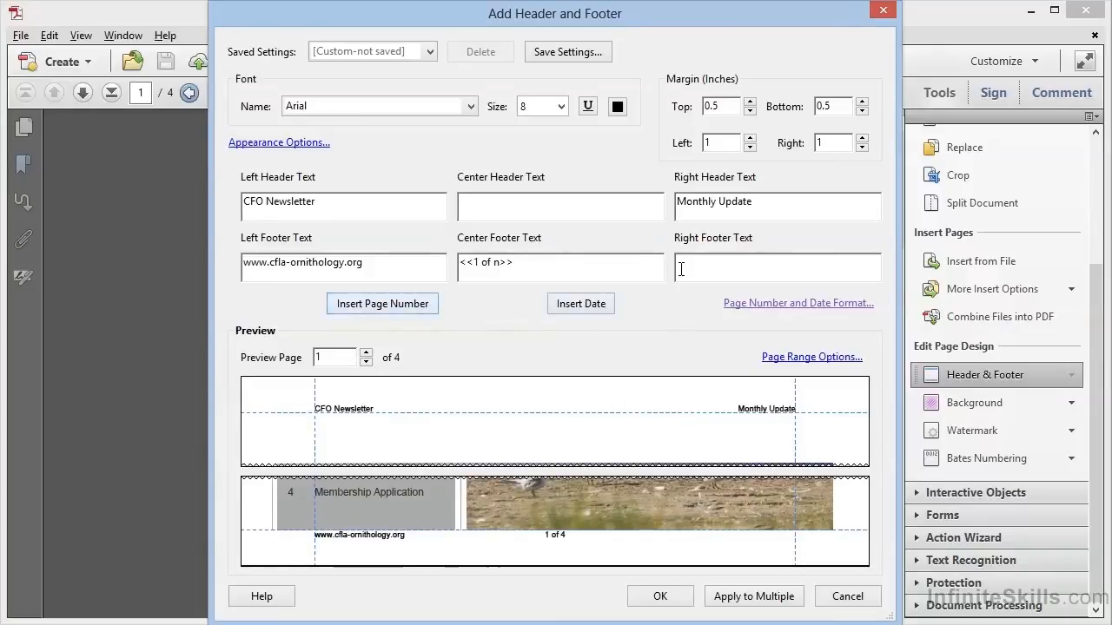
{"action": "mouse_move", "coordinate": [669, 306]}
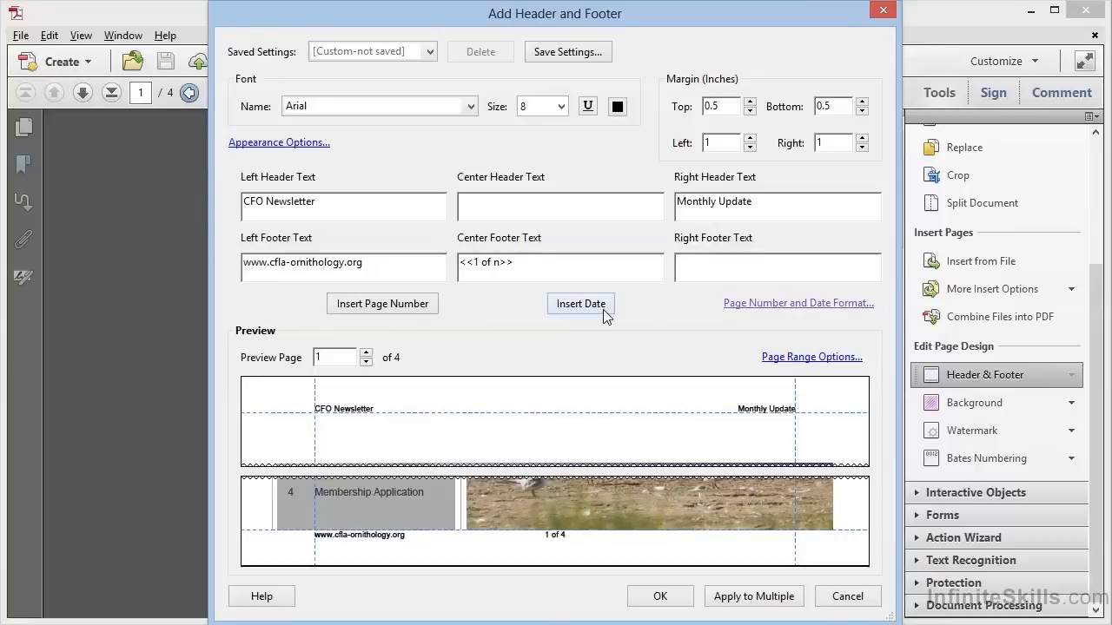
{"action": "left_click", "coordinate": [581, 303]}
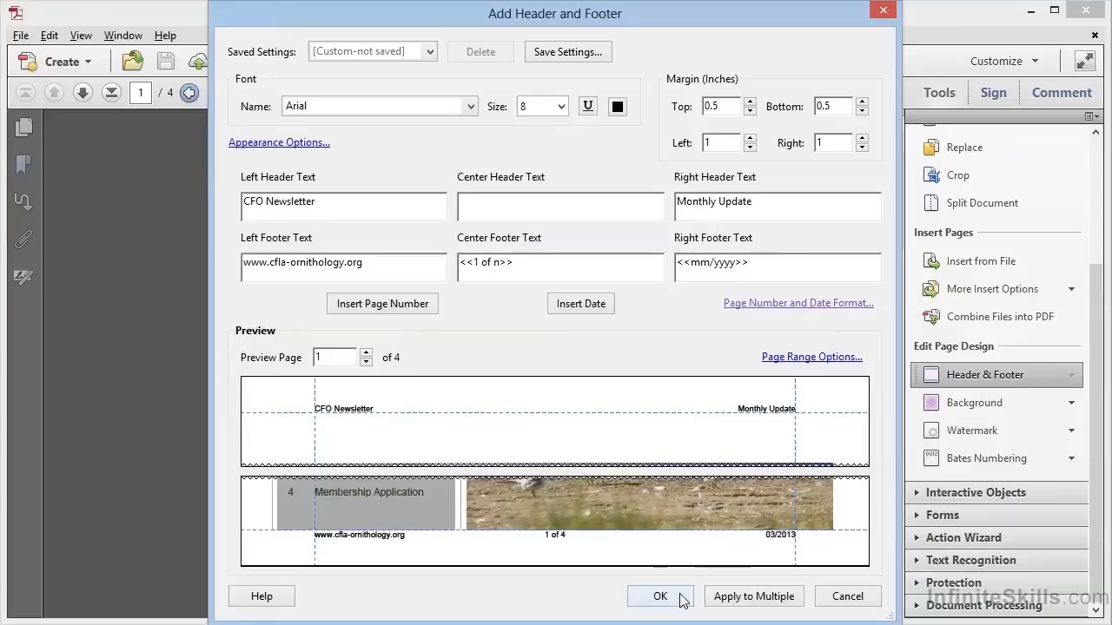
Step: Apply the headers and footers, then page through to the last page and back to the first to check them
{"action": "left_click", "coordinate": [660, 596]}
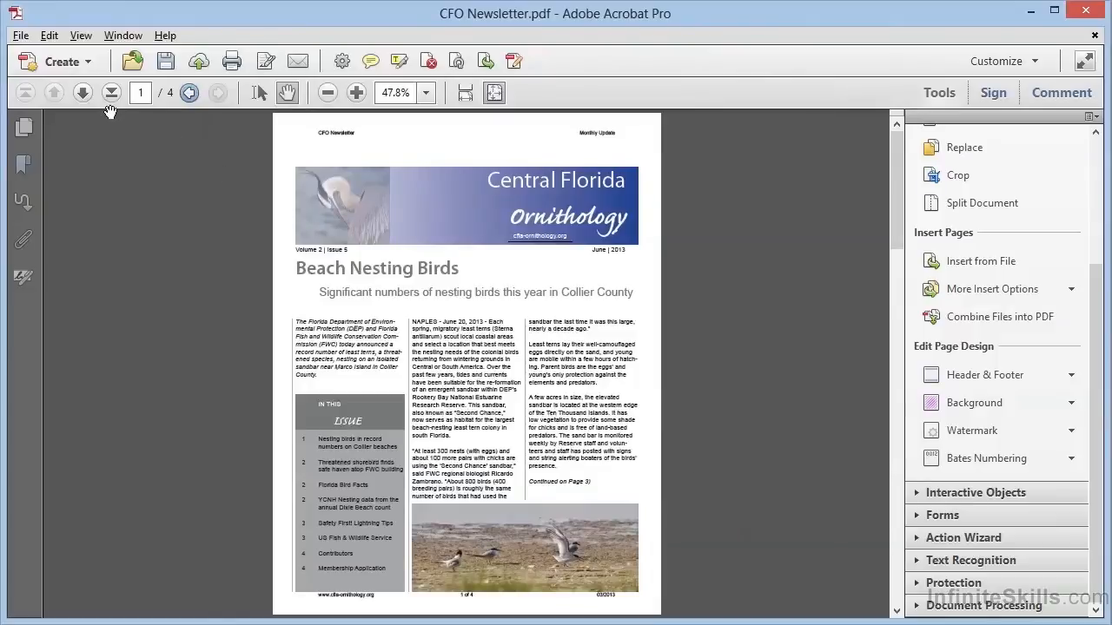
{"action": "left_click", "coordinate": [84, 94]}
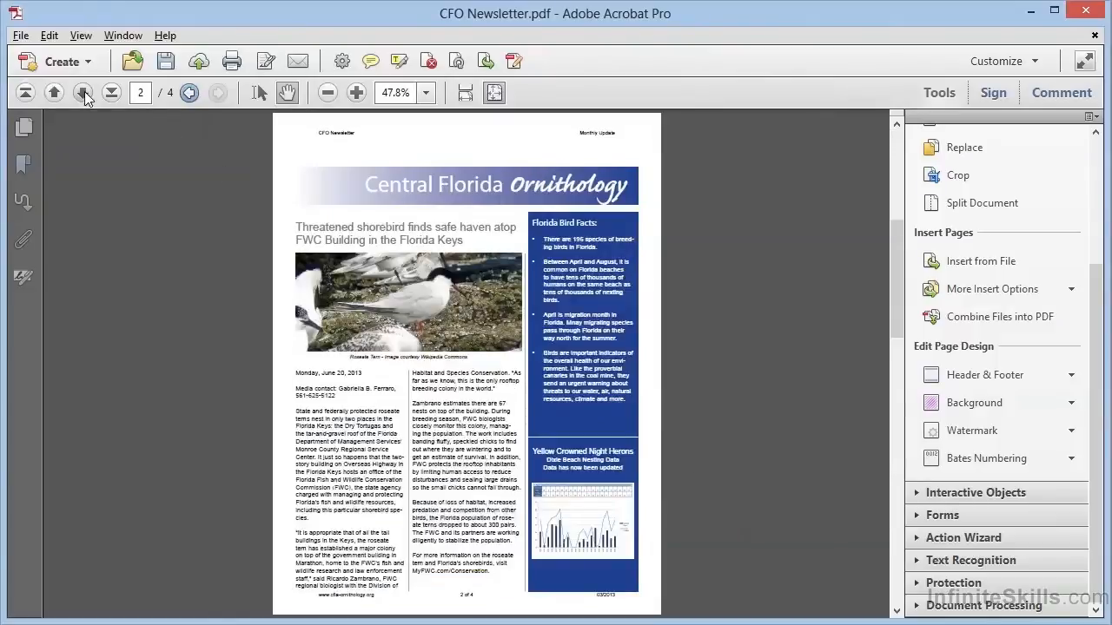
{"action": "left_click", "coordinate": [111, 94]}
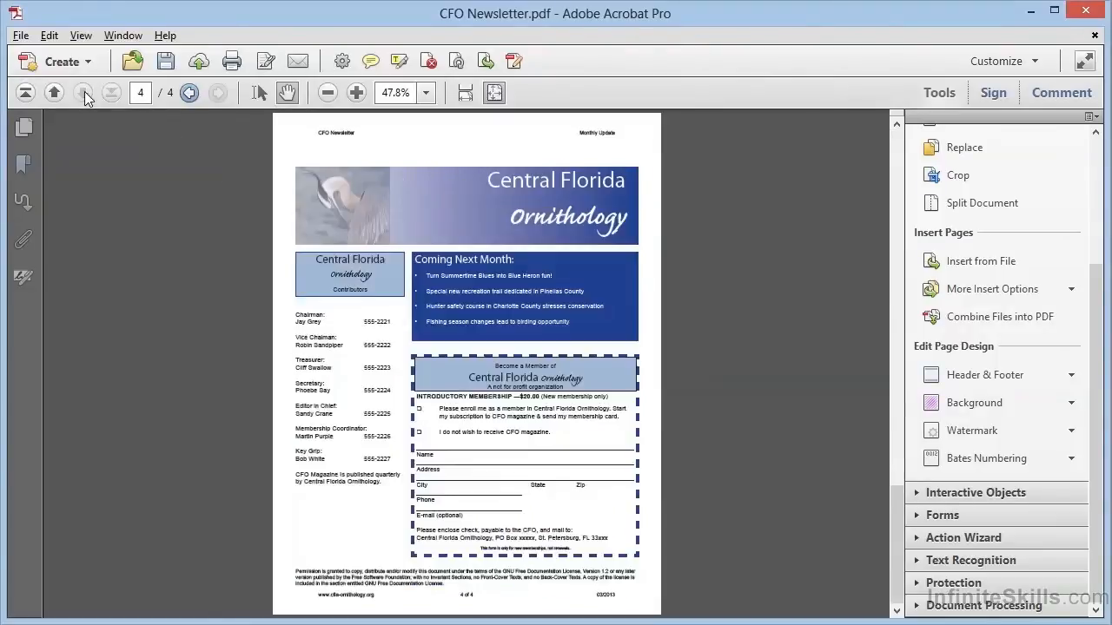
{"action": "left_click", "coordinate": [24, 92]}
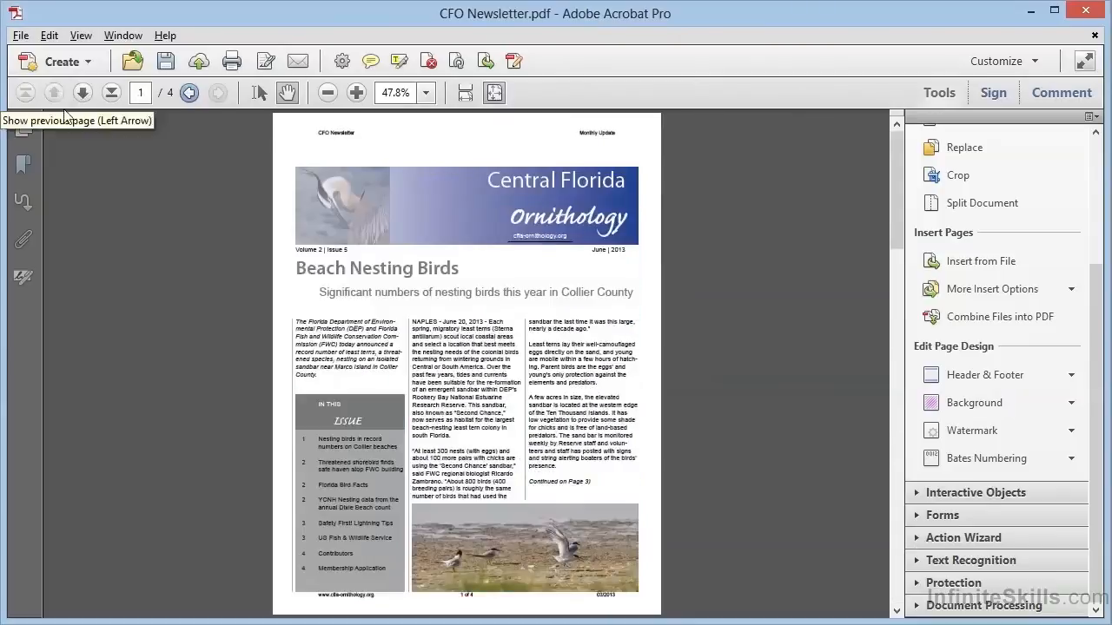
{"action": "mouse_move", "coordinate": [146, 257]}
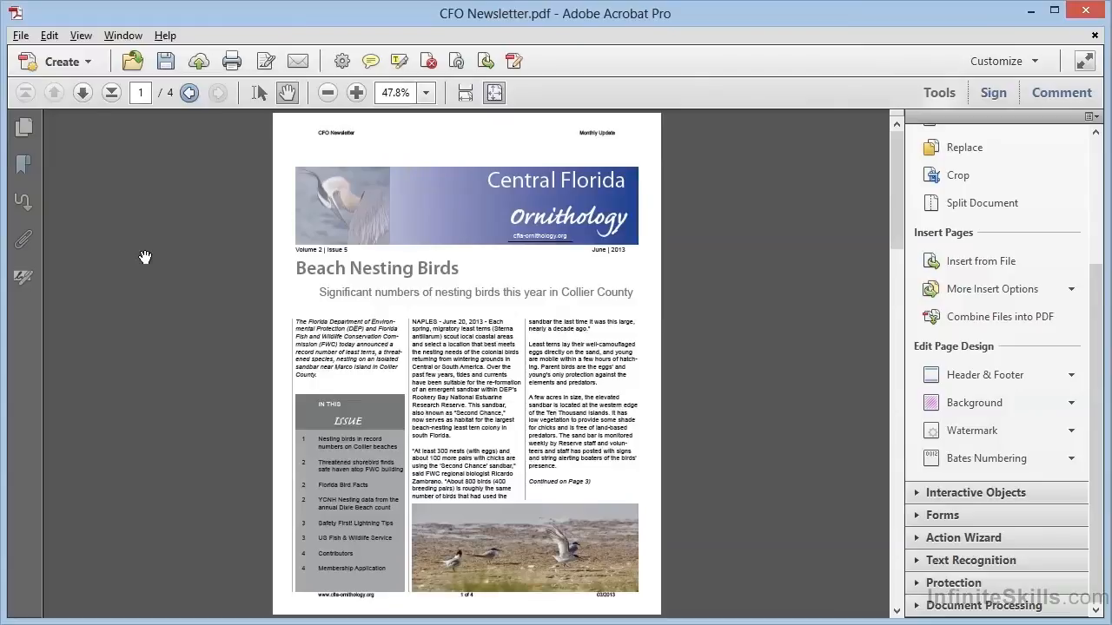
{"action": "mouse_move", "coordinate": [879, 348]}
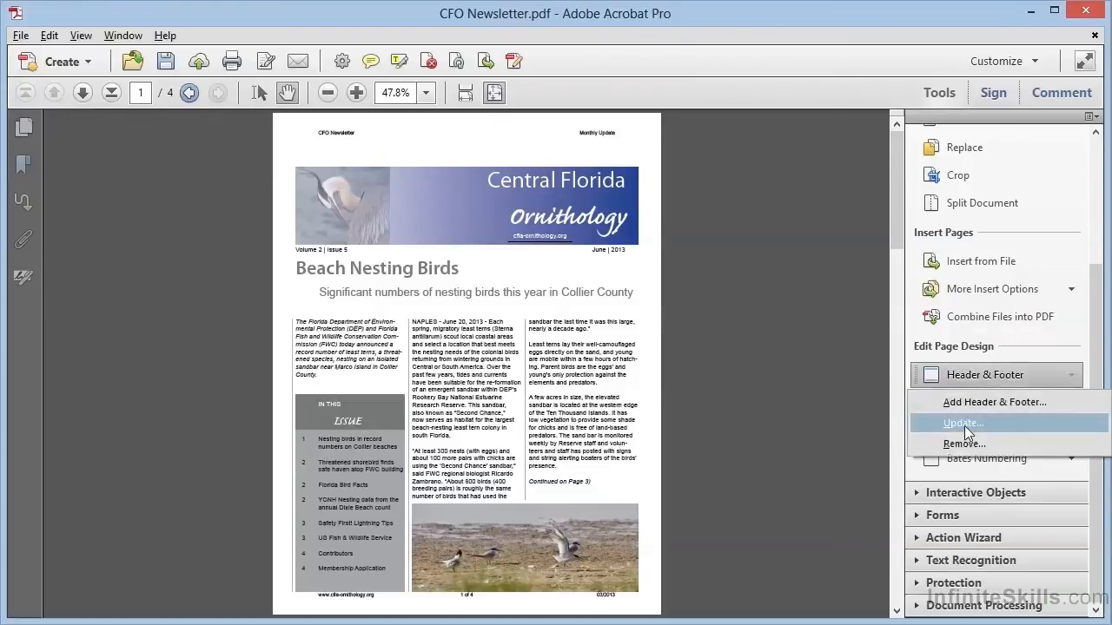
Step: Reopen the header and footer for updating and switch the date to the month/two-digit-year format
{"action": "left_click", "coordinate": [962, 424]}
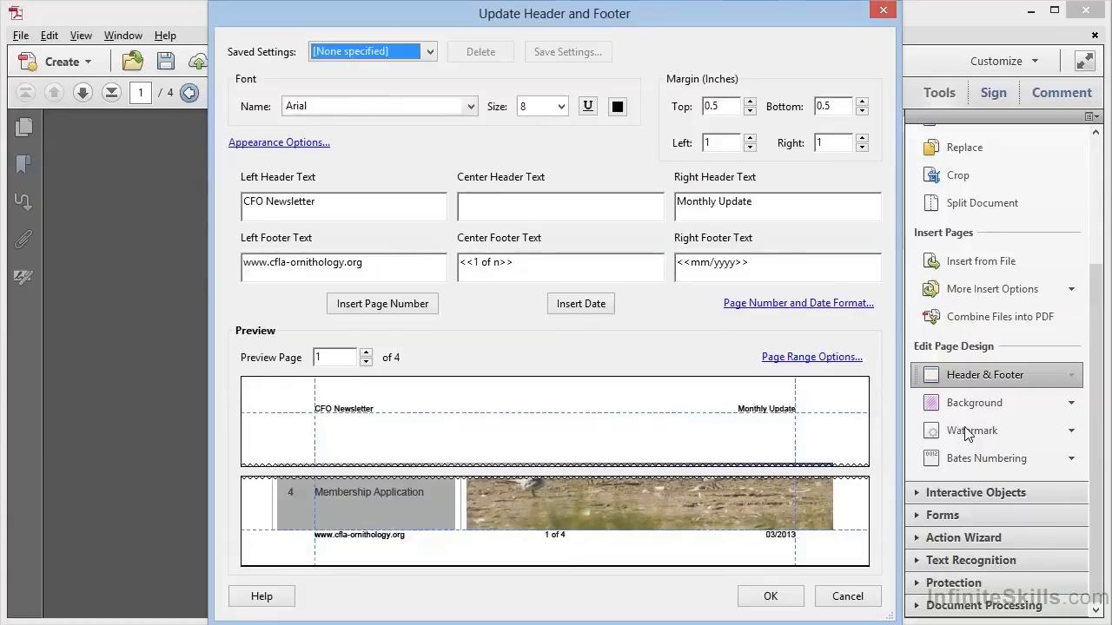
{"action": "left_click", "coordinate": [797, 303]}
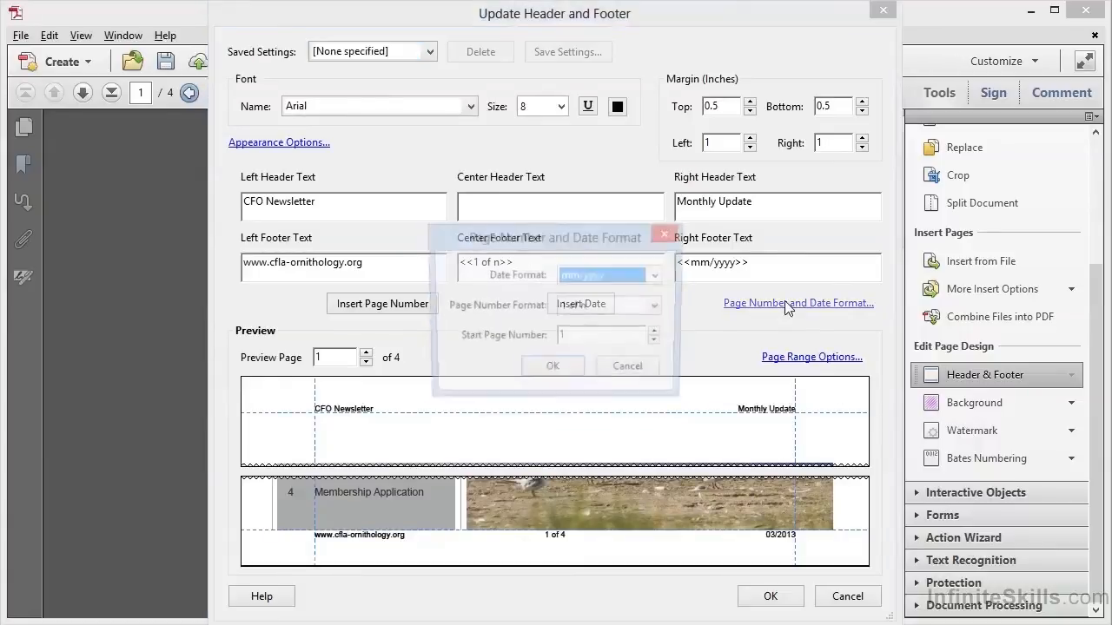
{"action": "left_click", "coordinate": [653, 274]}
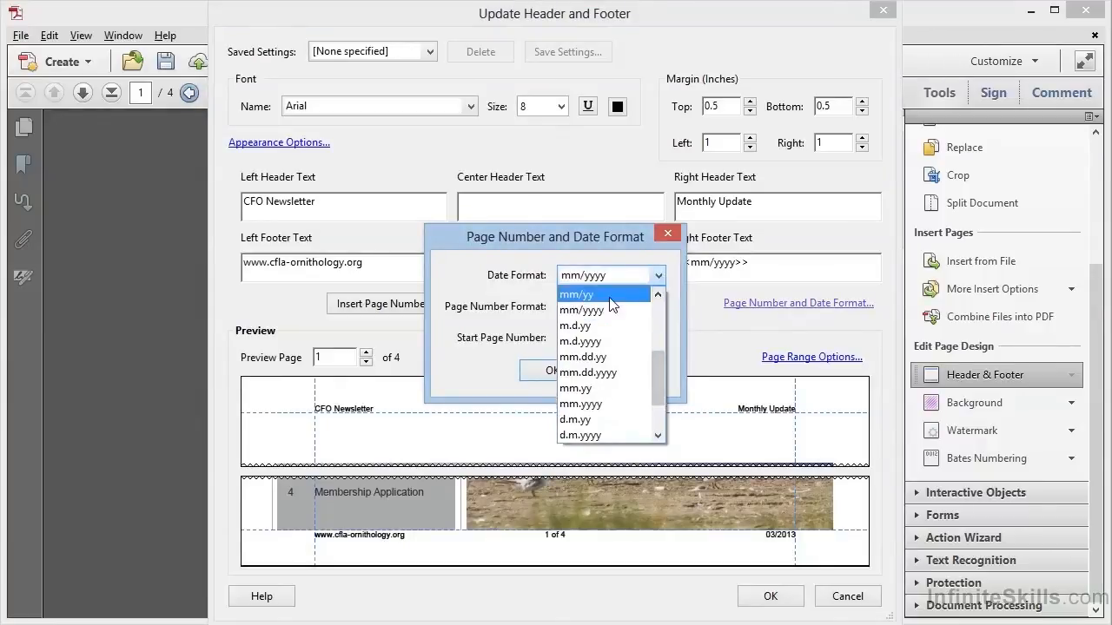
{"action": "left_click", "coordinate": [603, 293]}
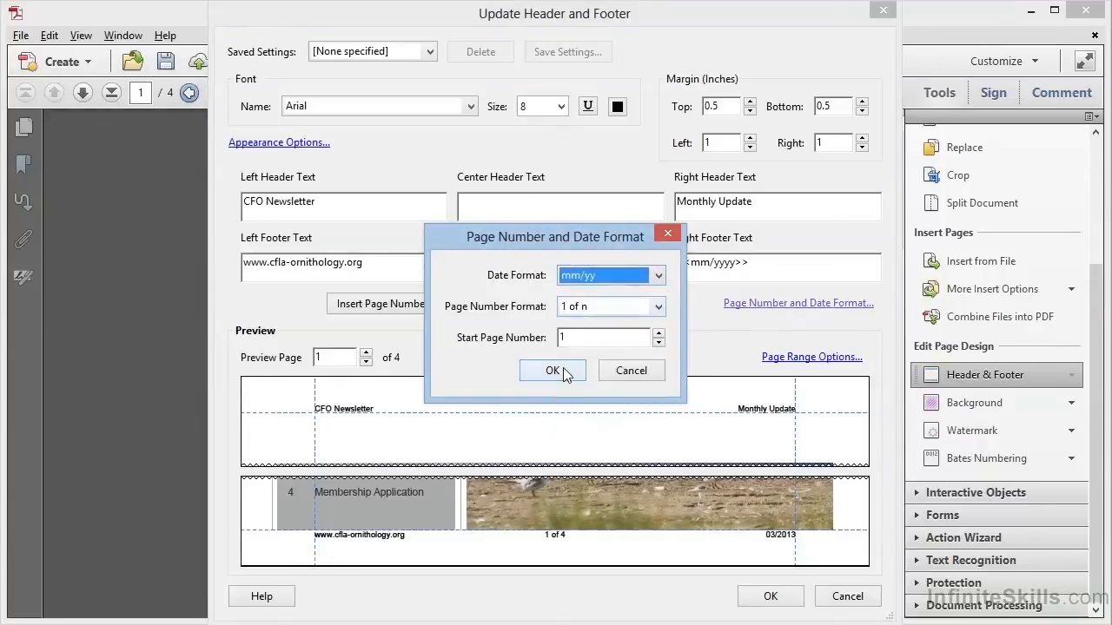
{"action": "left_click", "coordinate": [552, 372]}
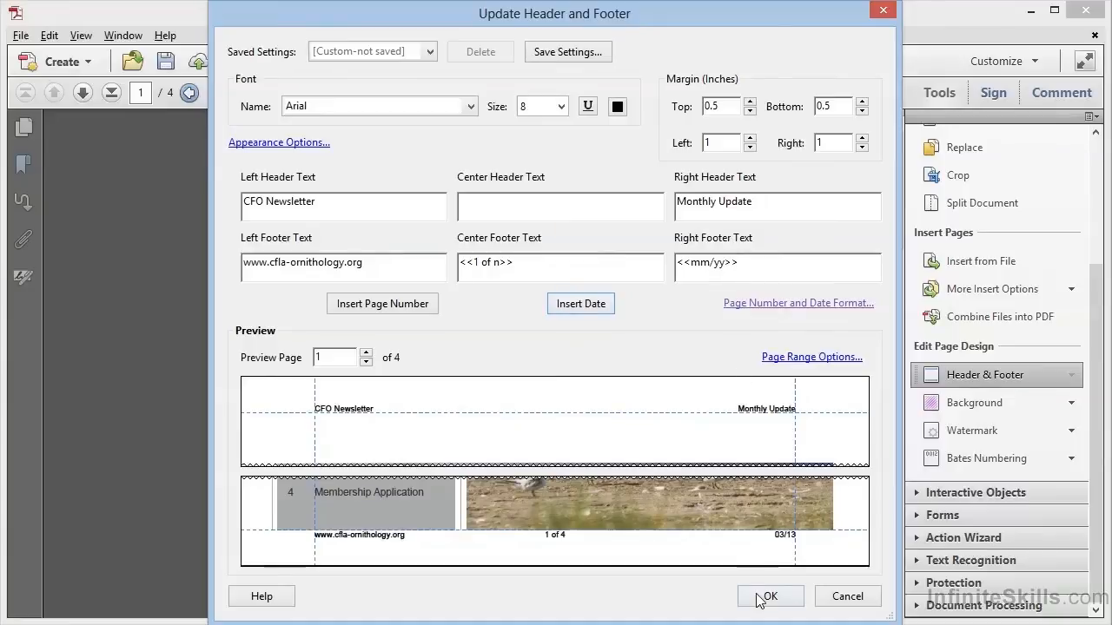
{"action": "mouse_move", "coordinate": [516, 240]}
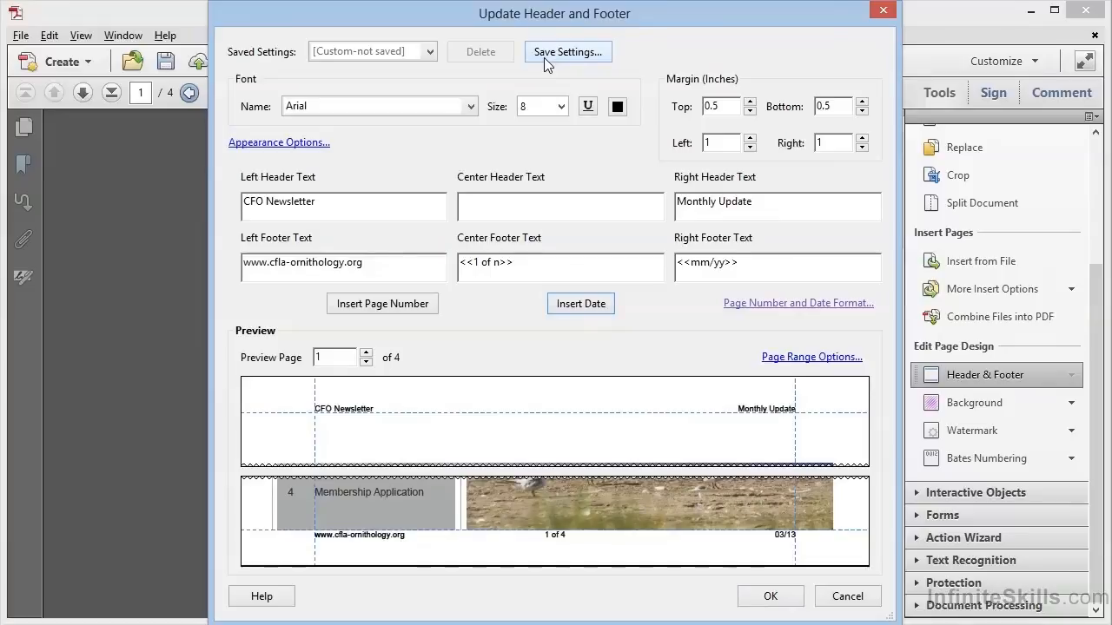
Step: Save the settings as a preset named 'CFO Header' and apply the updated header and footer
{"action": "left_click", "coordinate": [567, 52]}
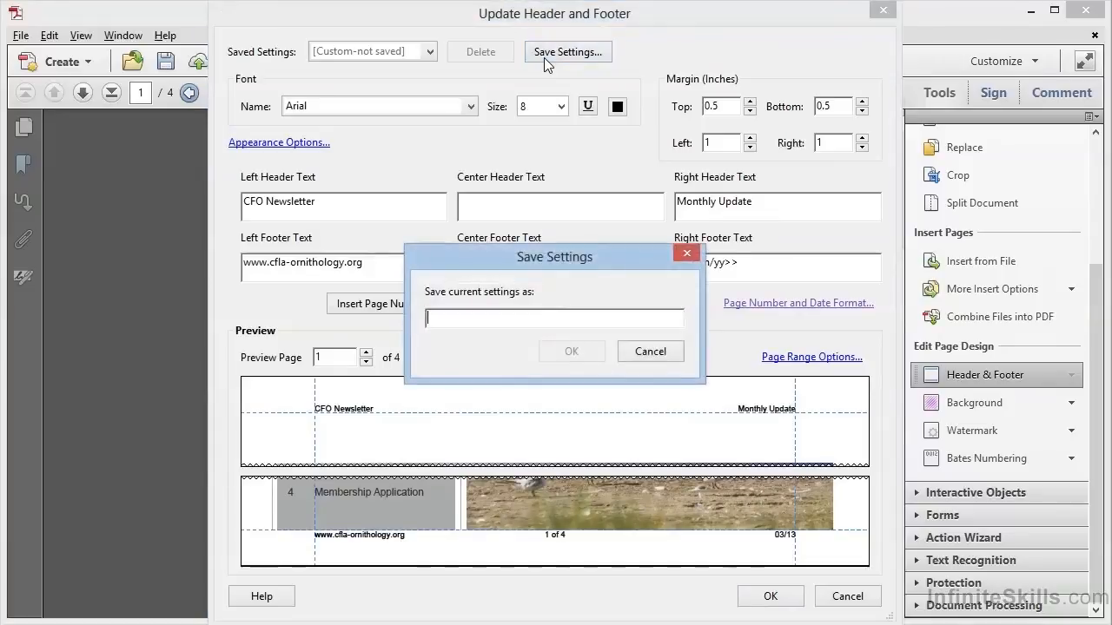
{"action": "type", "text": "CFO Header"}
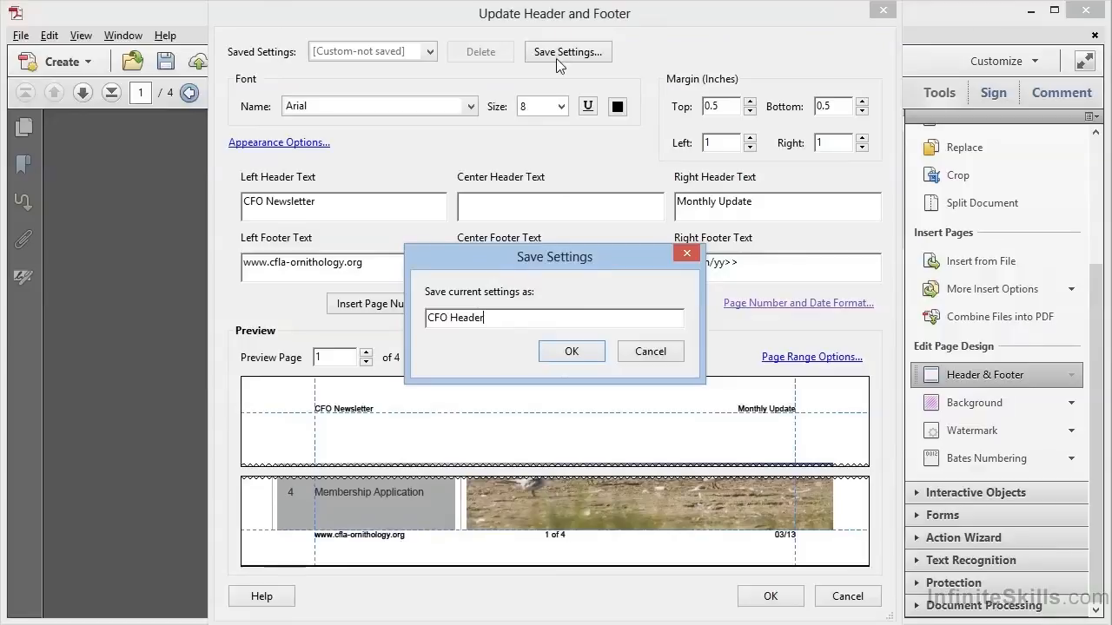
{"action": "left_click", "coordinate": [570, 351]}
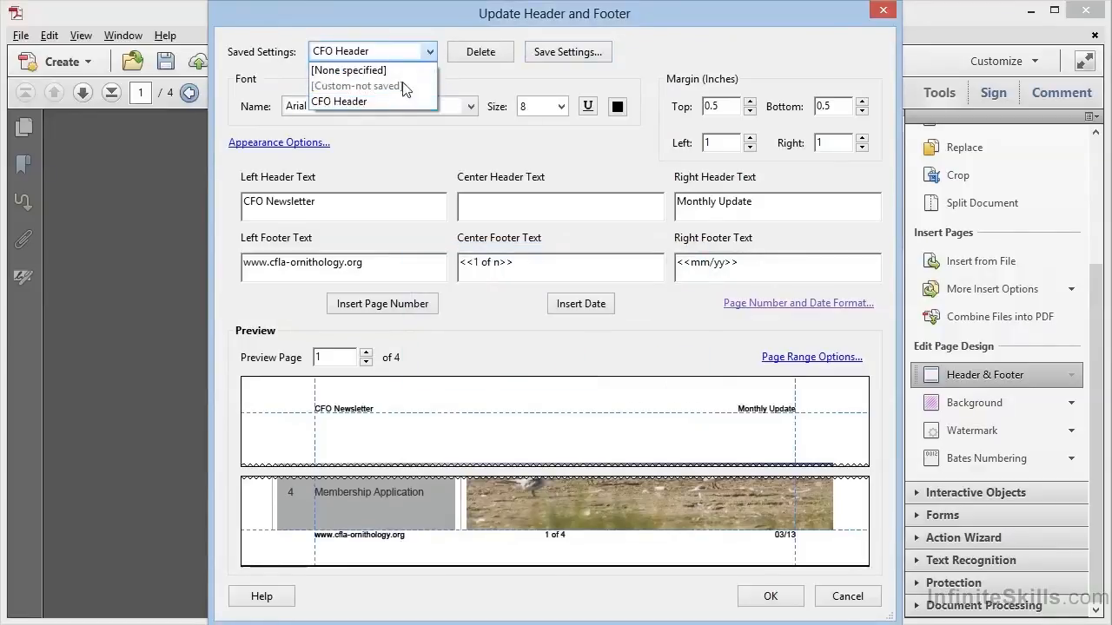
{"action": "mouse_move", "coordinate": [486, 84]}
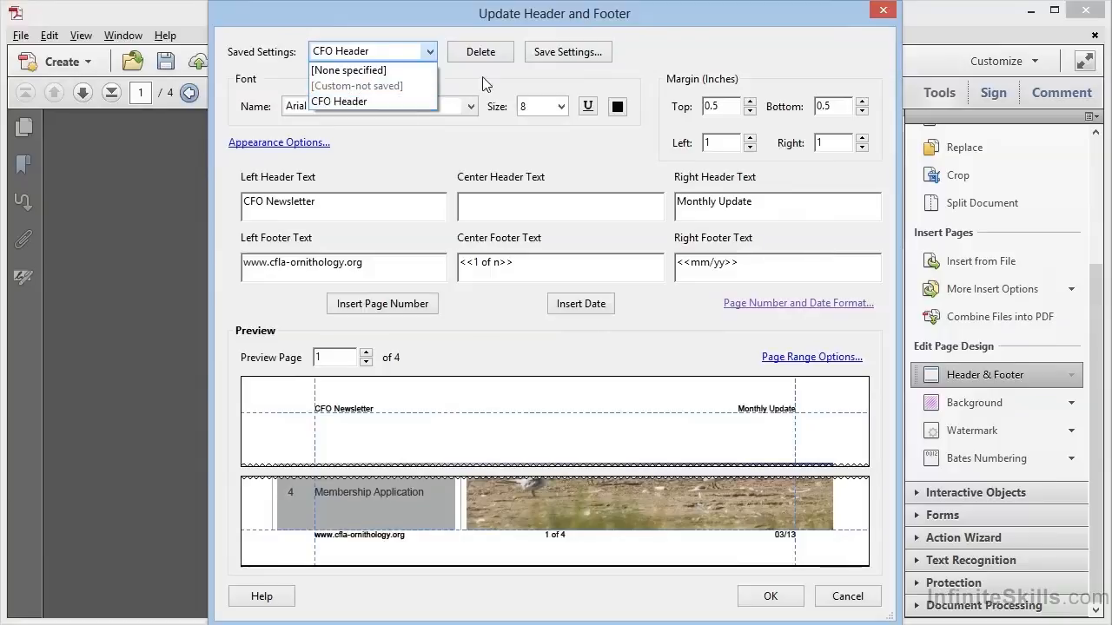
{"action": "left_click", "coordinate": [770, 595]}
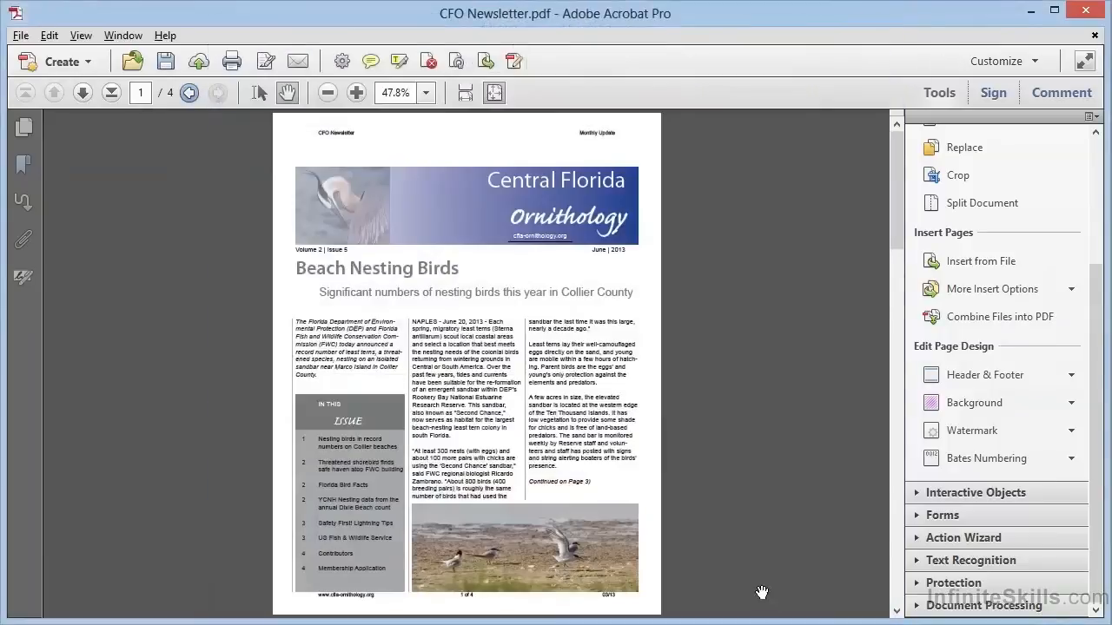
{"action": "mouse_move", "coordinate": [612, 598]}
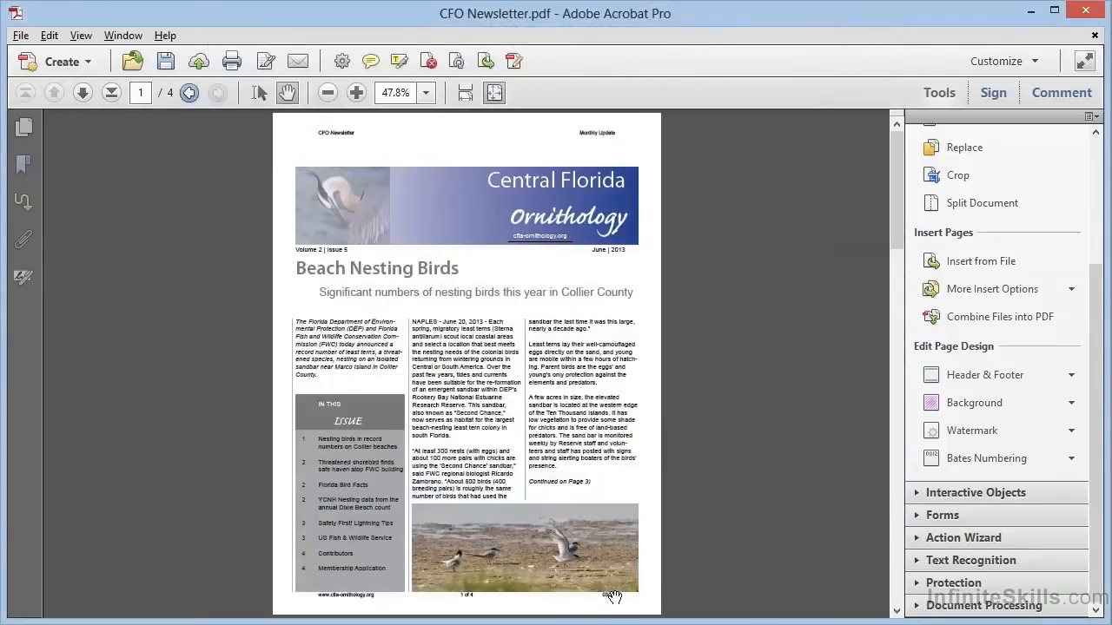
{"action": "mouse_move", "coordinate": [733, 480]}
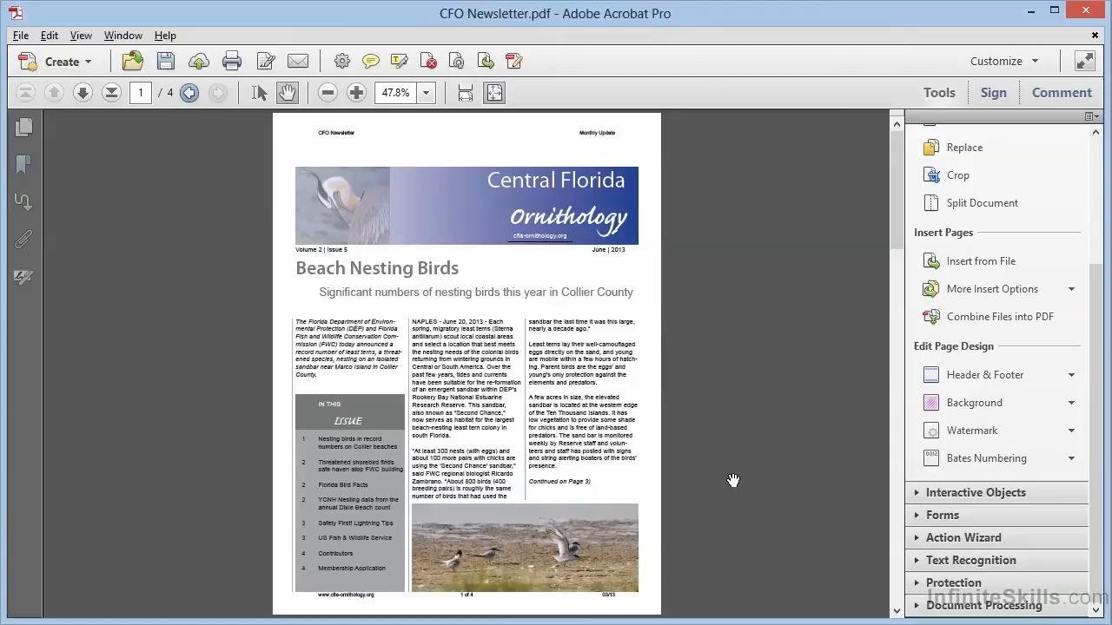
{"action": "mouse_move", "coordinate": [985, 375]}
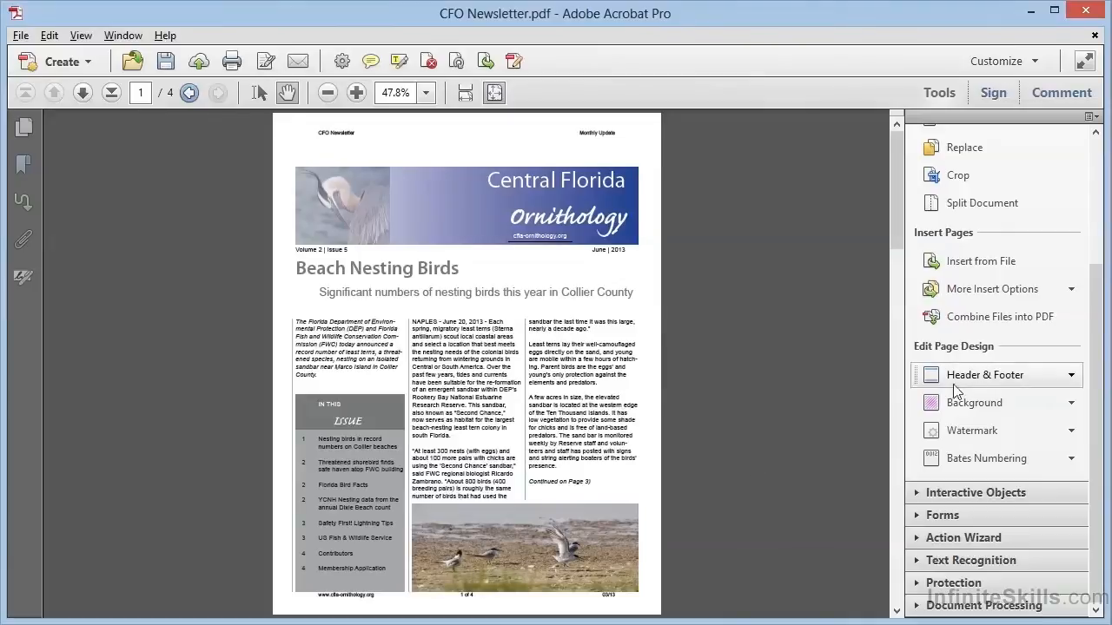
{"action": "mouse_move", "coordinate": [983, 376]}
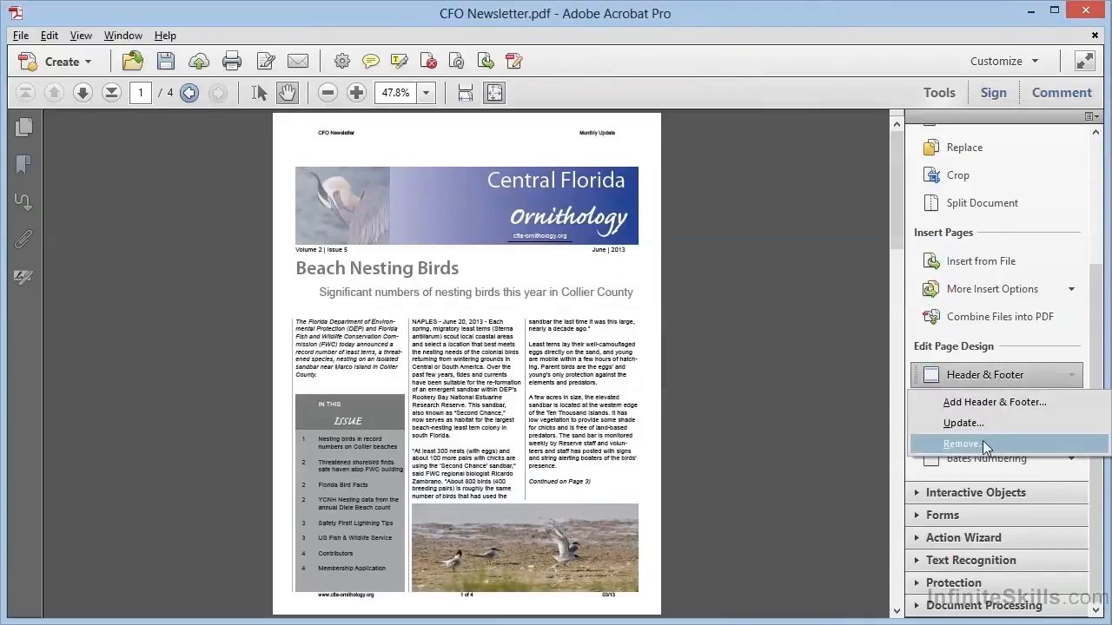
Step: Remove the header and footer from the newsletter and confirm the removal
{"action": "left_click", "coordinate": [962, 445]}
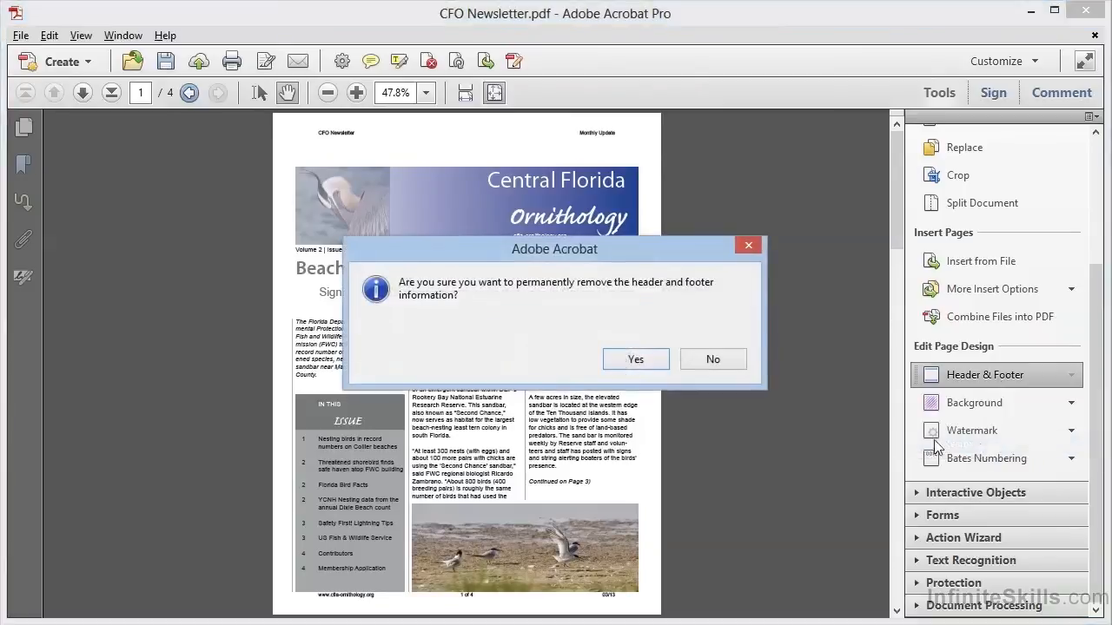
{"action": "mouse_move", "coordinate": [692, 382]}
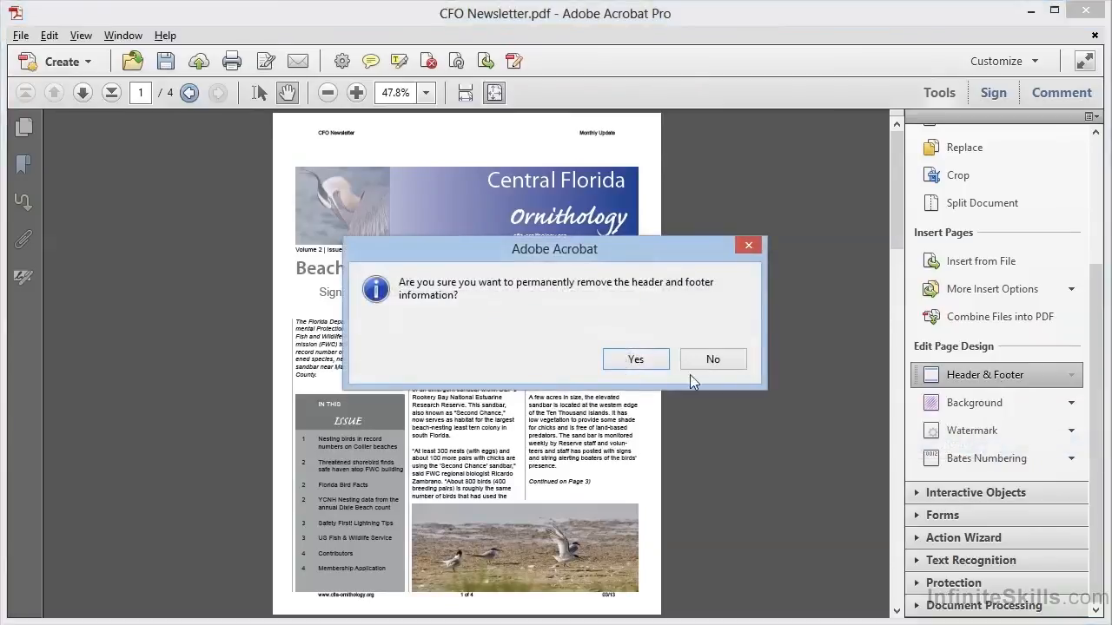
{"action": "left_click", "coordinate": [635, 358]}
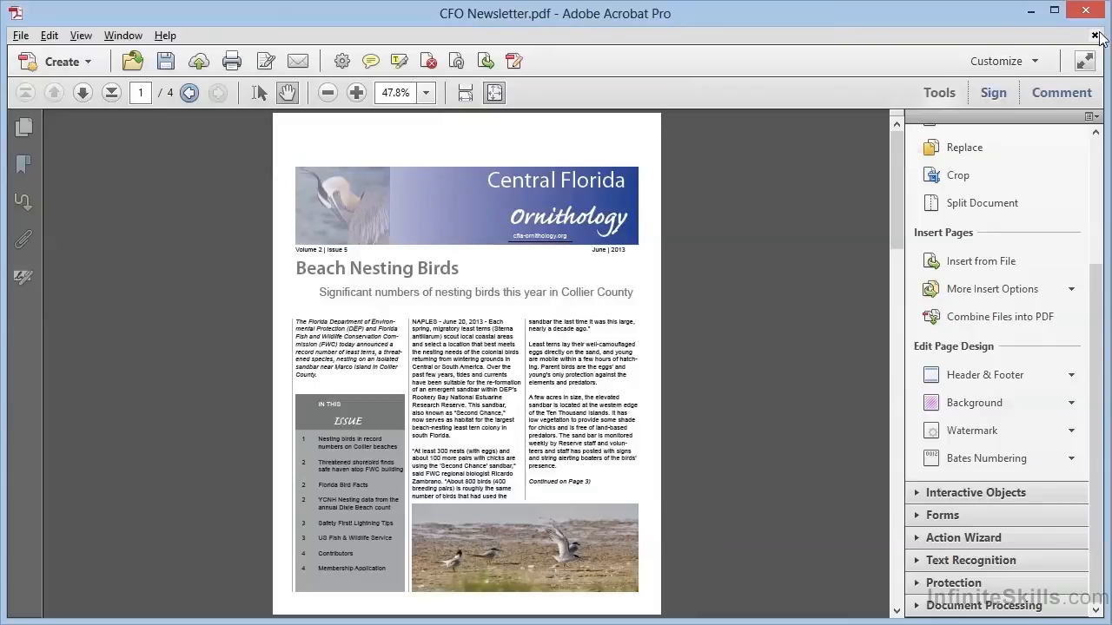
Step: Close the newsletter and start a batch Add Header & Footer job, browsing for files to add
{"action": "left_click", "coordinate": [1096, 36]}
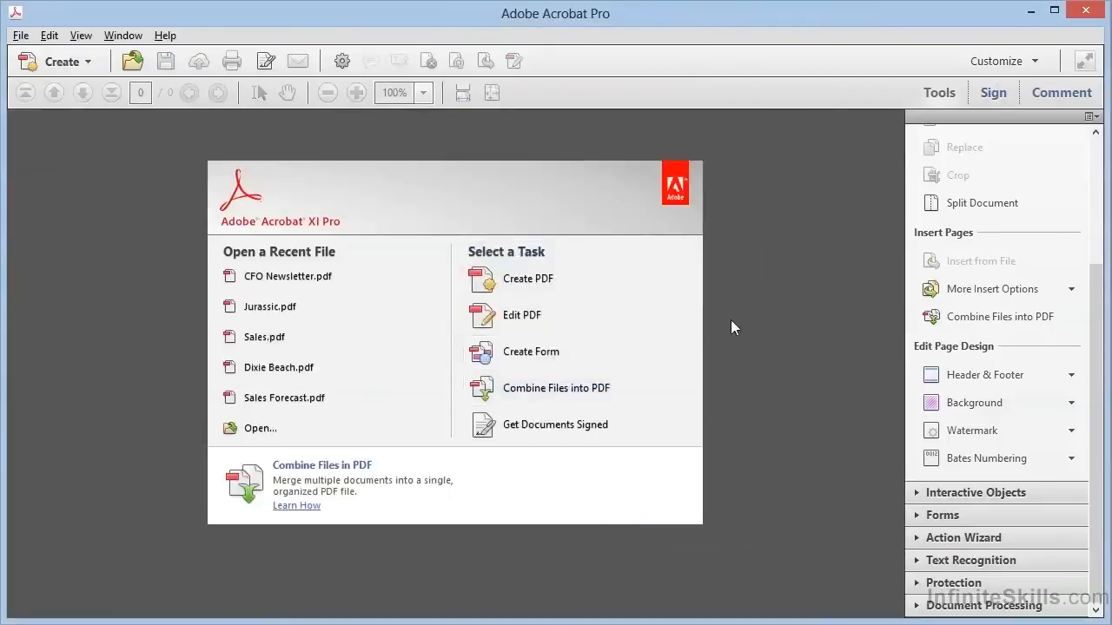
{"action": "mouse_move", "coordinate": [903, 393]}
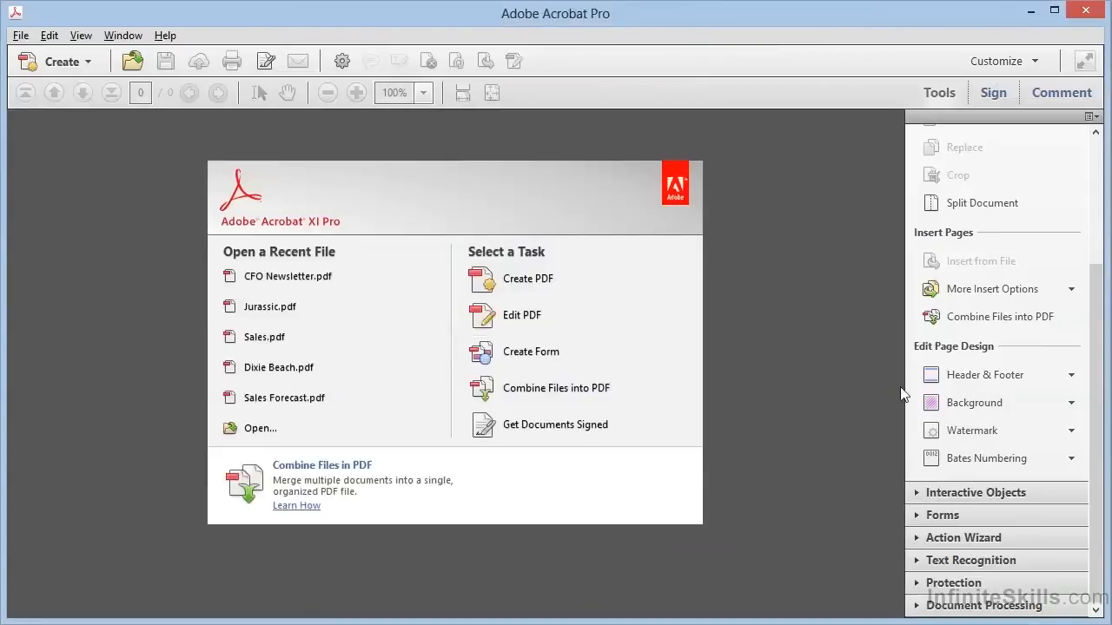
{"action": "mouse_move", "coordinate": [986, 375]}
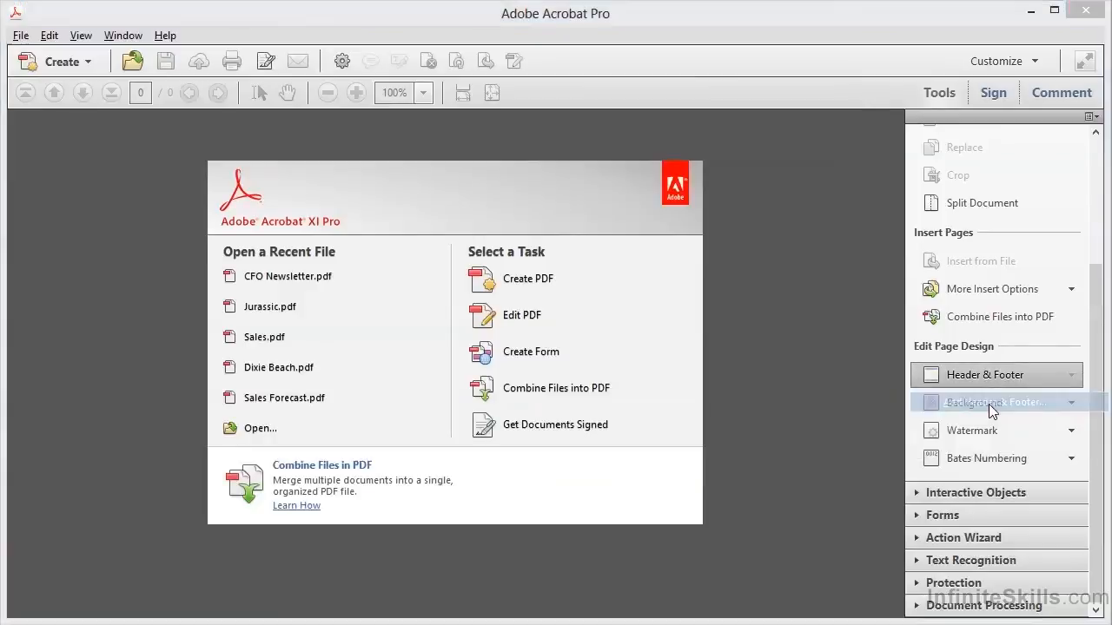
{"action": "left_click", "coordinate": [984, 375]}
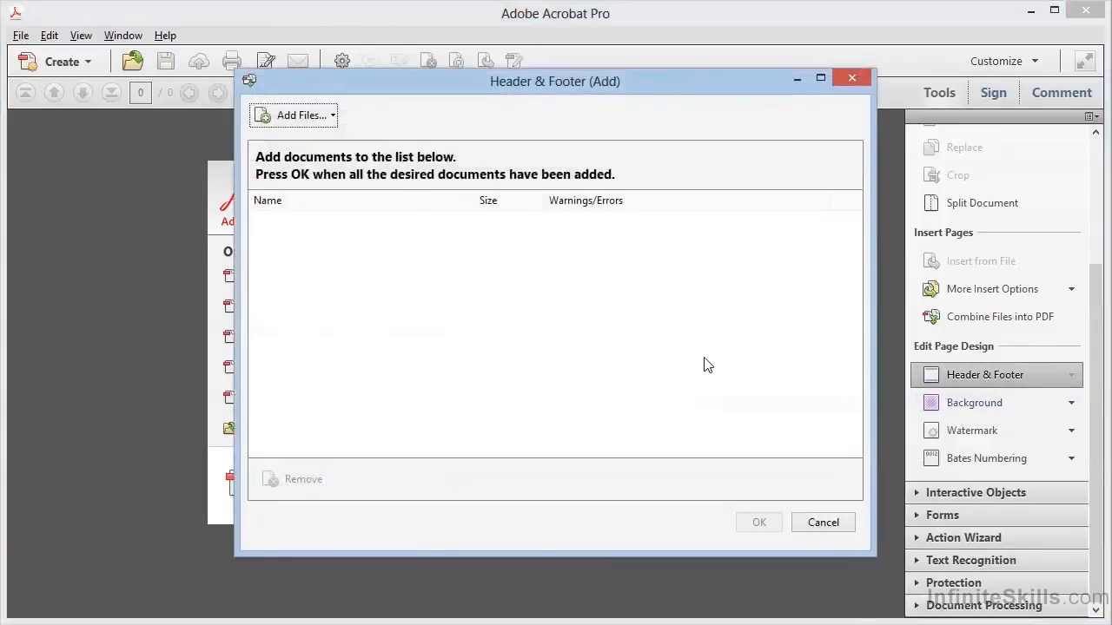
{"action": "mouse_move", "coordinate": [379, 212]}
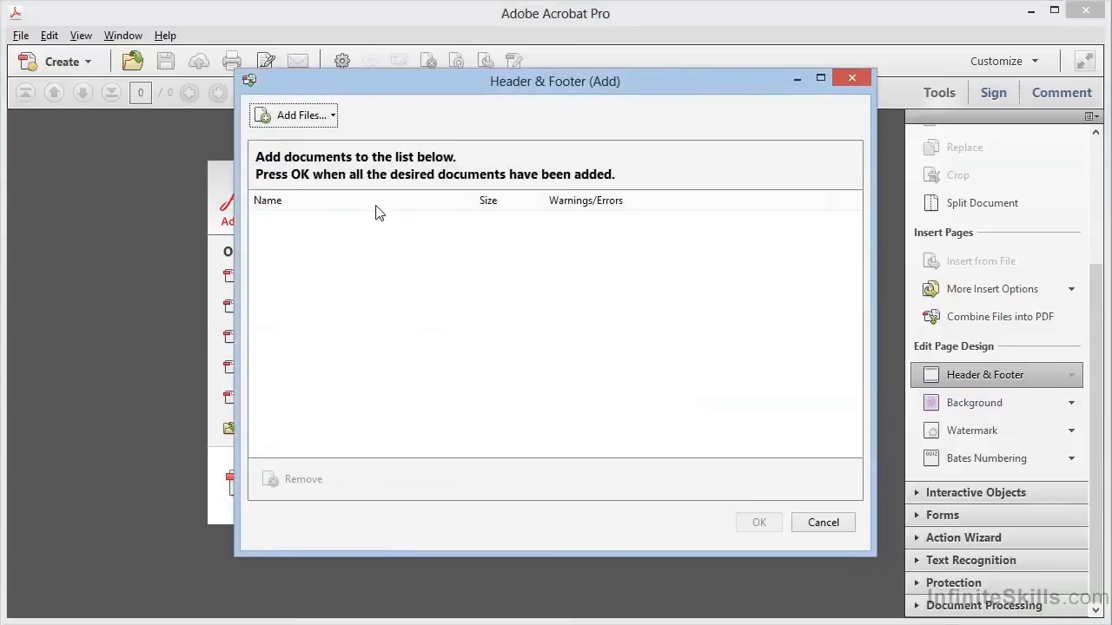
{"action": "mouse_move", "coordinate": [306, 120]}
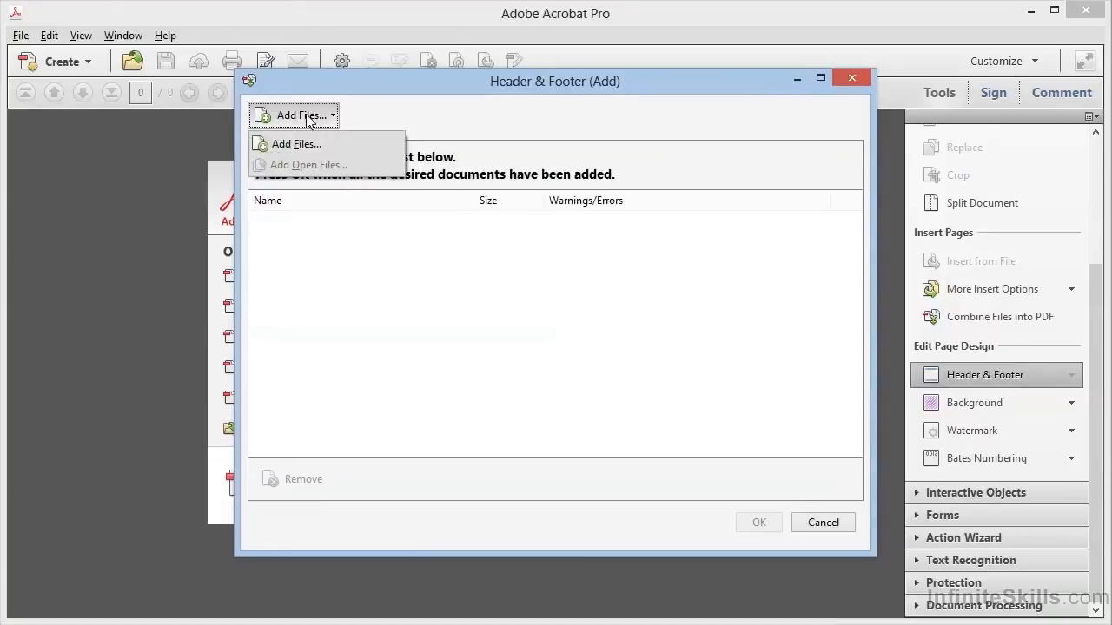
{"action": "left_click", "coordinate": [296, 143]}
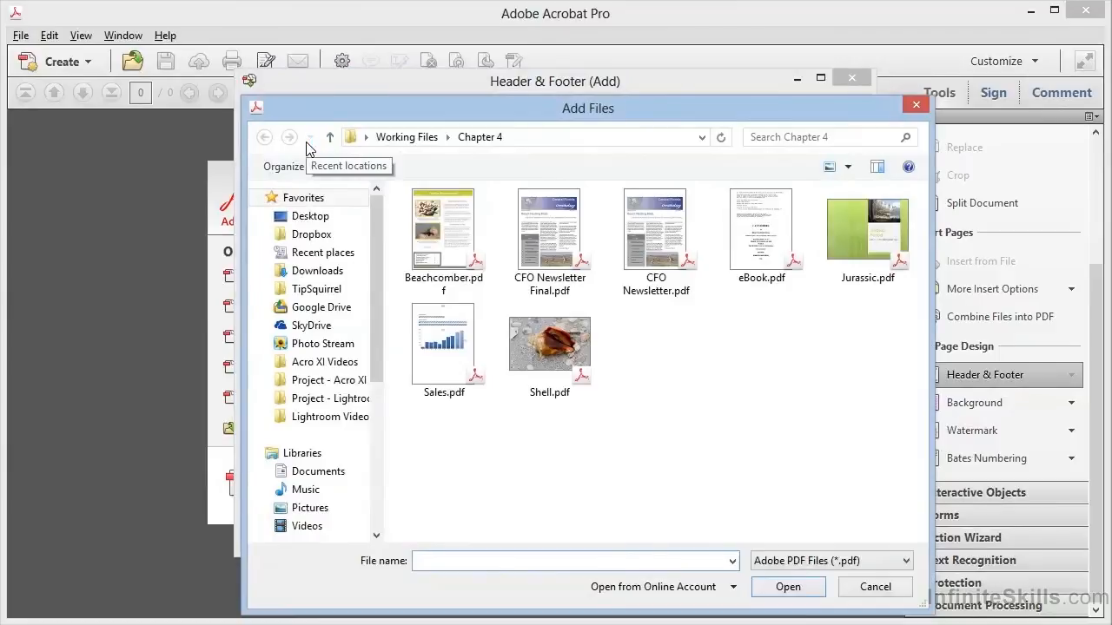
Step: Select Beachcomber, CFO Newsletter, Jurassic and Shell PDFs and add them to the batch list
{"action": "left_click", "coordinate": [444, 229]}
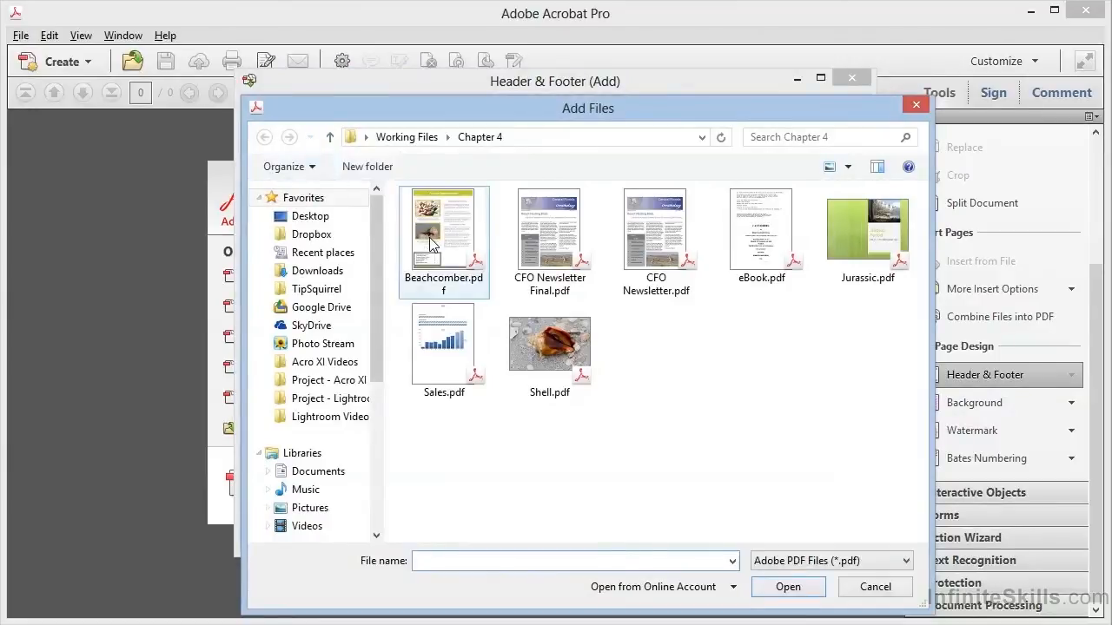
{"action": "left_click", "coordinate": [444, 229]}
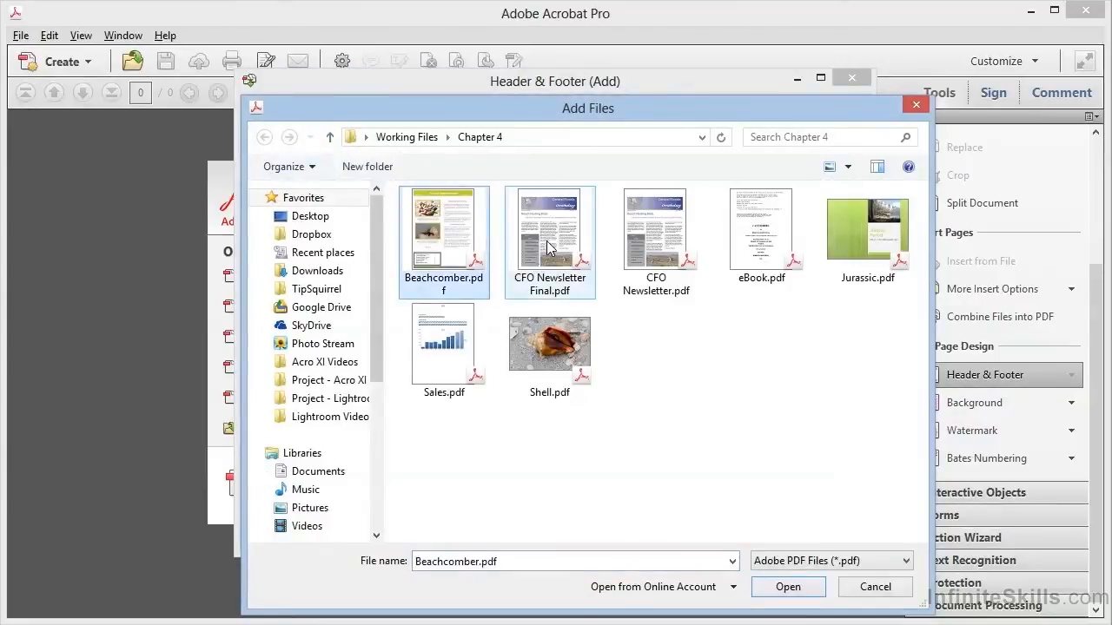
{"action": "left_click", "coordinate": [657, 229]}
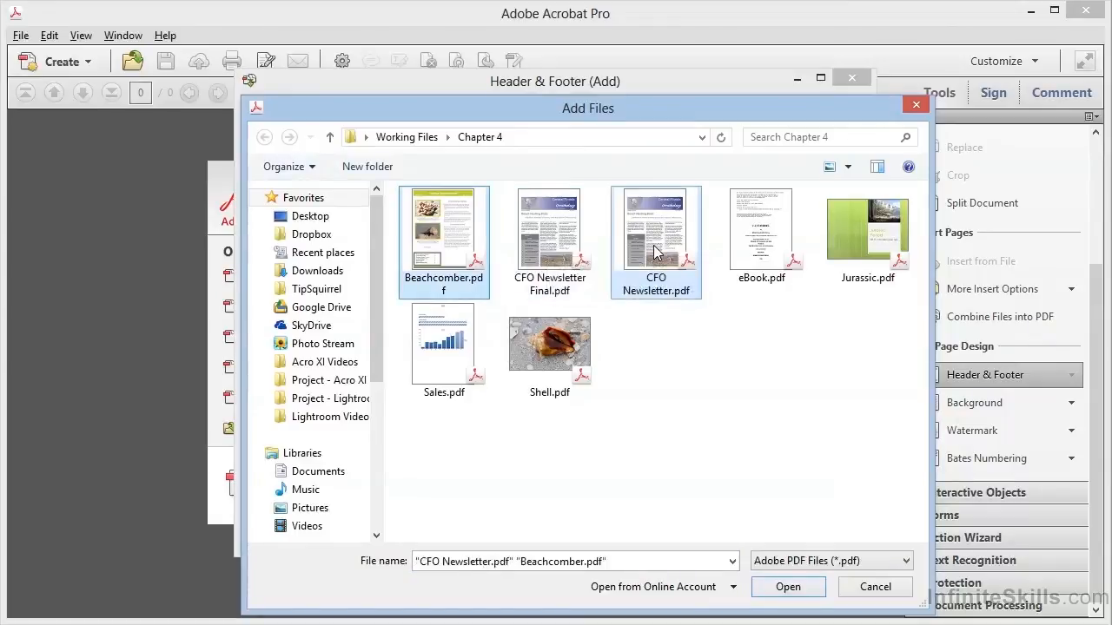
{"action": "left_click", "coordinate": [761, 229]}
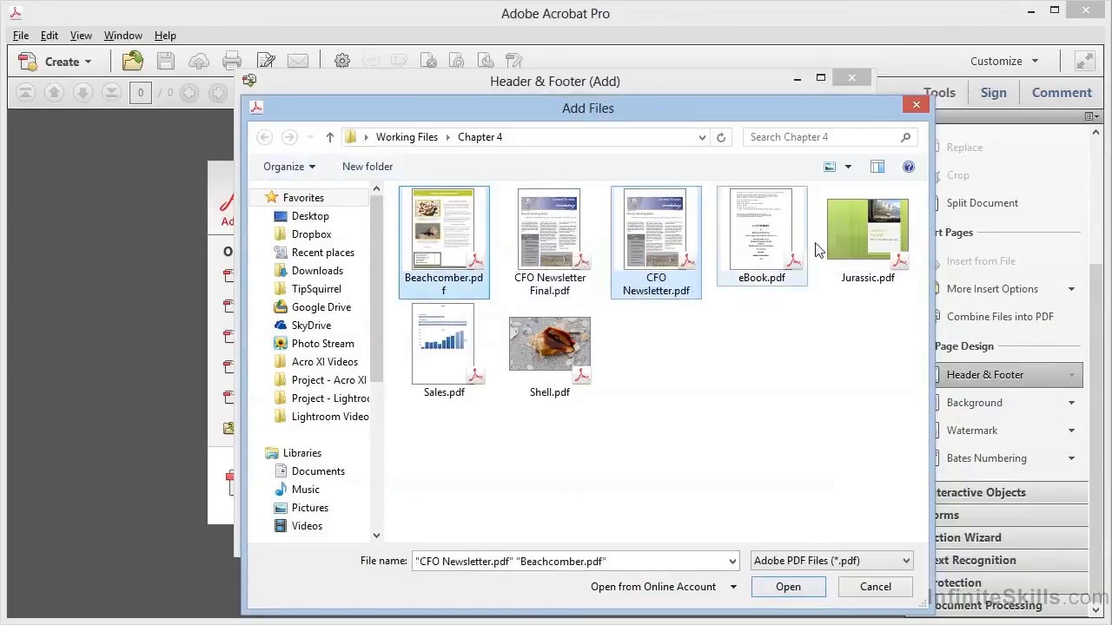
{"action": "left_click", "coordinate": [549, 347]}
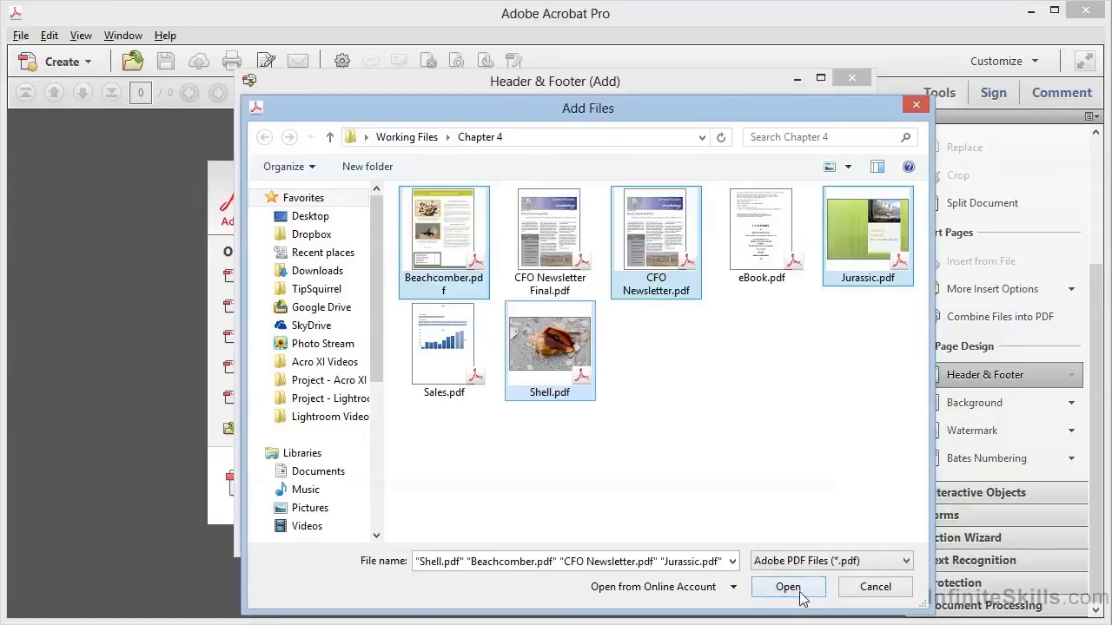
{"action": "left_click", "coordinate": [787, 587]}
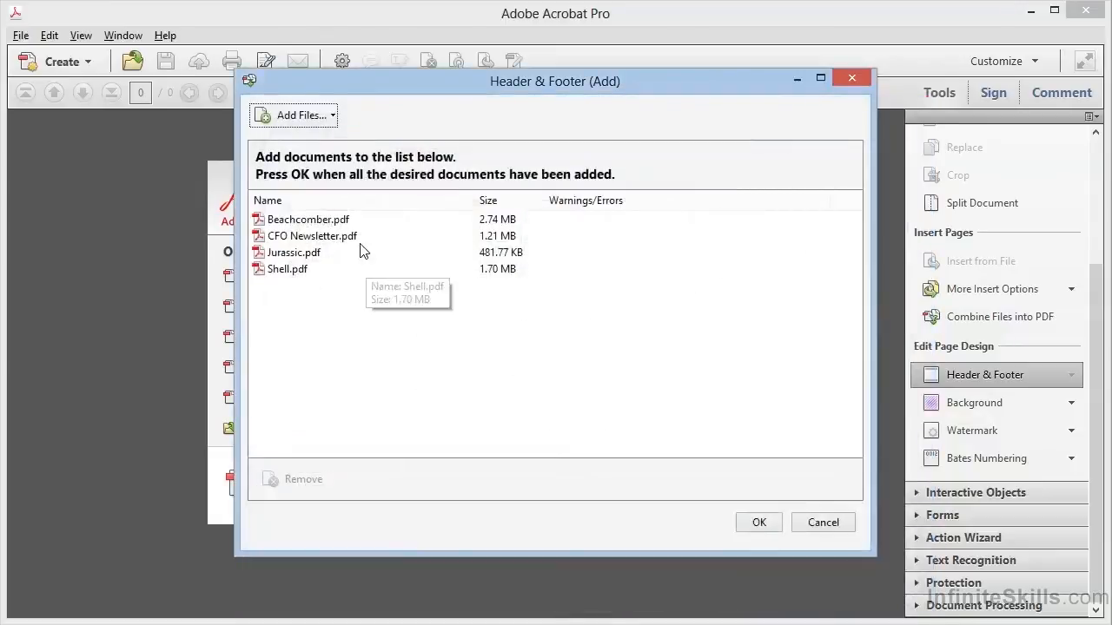
{"action": "mouse_move", "coordinate": [358, 252]}
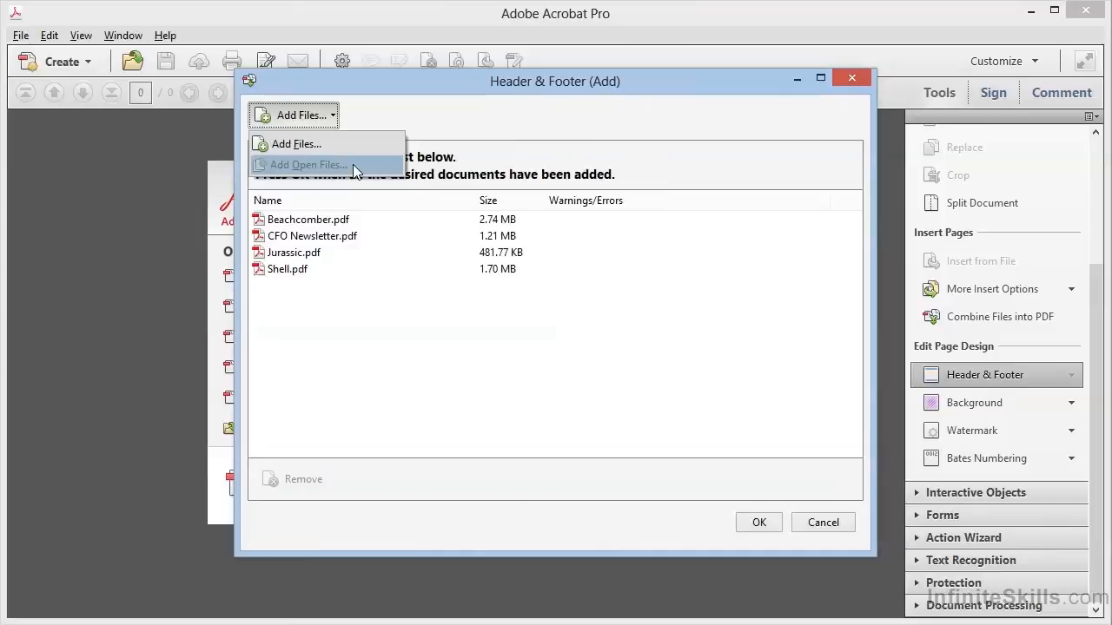
{"action": "mouse_move", "coordinate": [521, 372]}
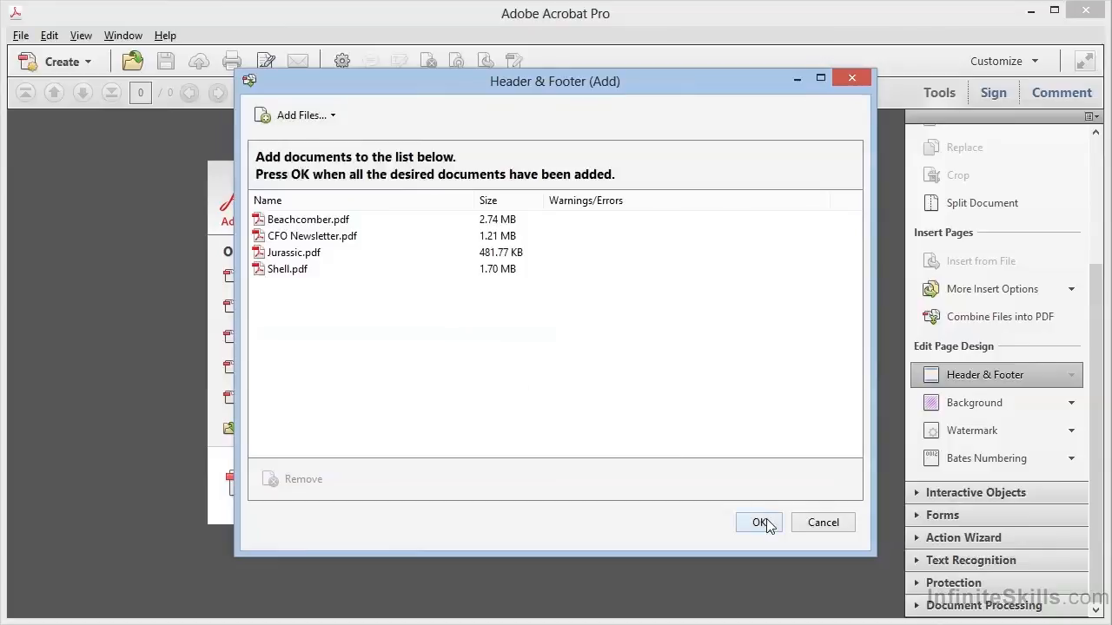
Step: Apply the saved 'CFO Header' preset from Saved Settings and confirm the header and footer
{"action": "left_click", "coordinate": [757, 521]}
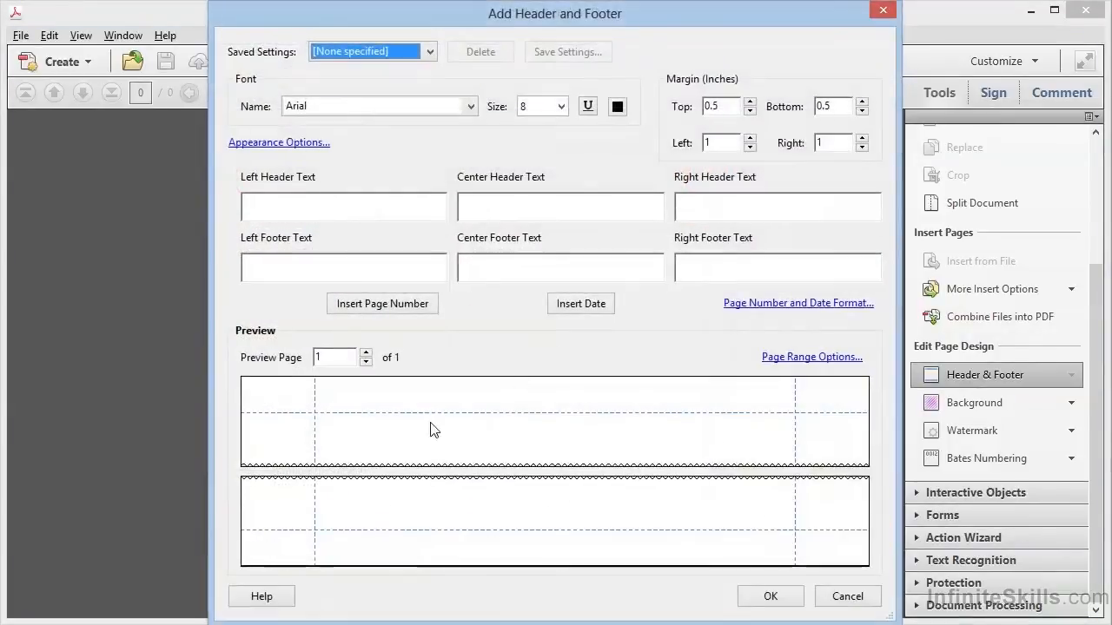
{"action": "mouse_move", "coordinate": [598, 528]}
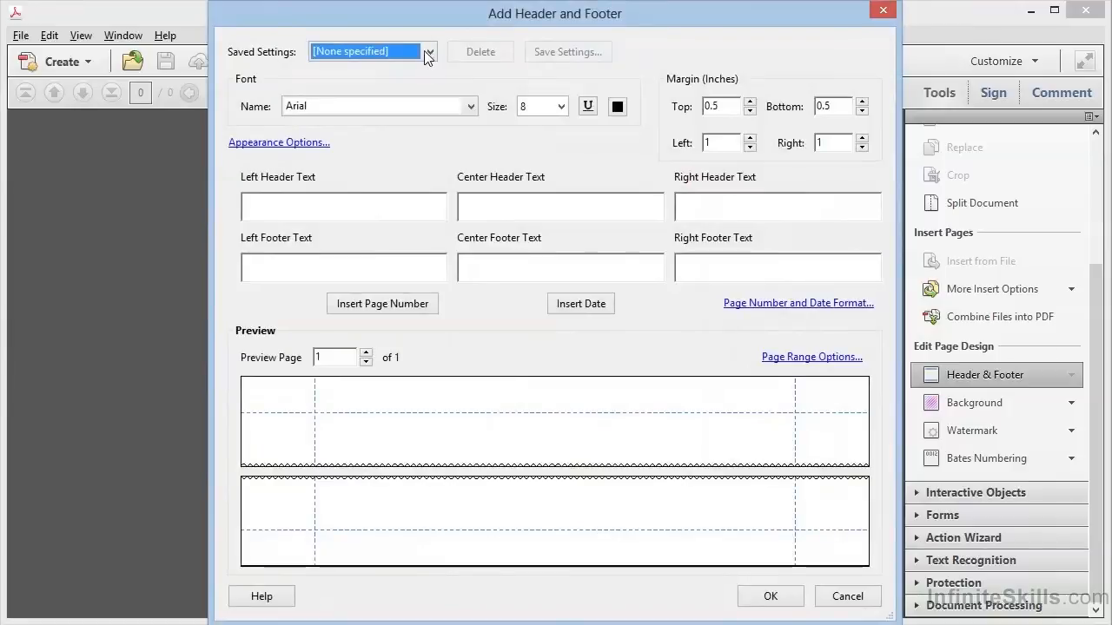
{"action": "left_click", "coordinate": [427, 52]}
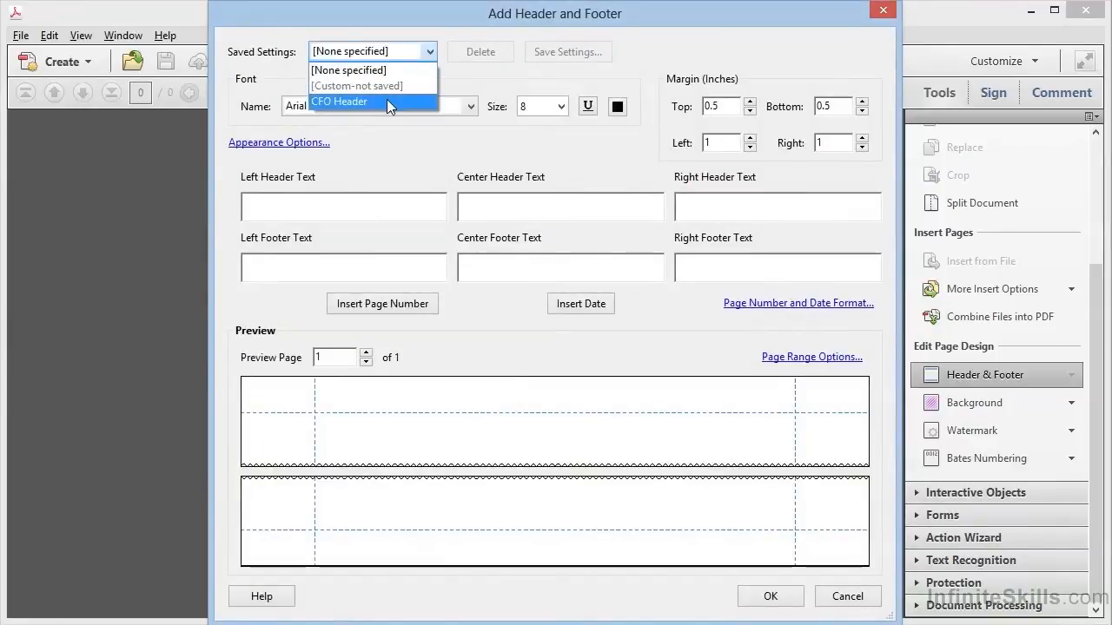
{"action": "left_click", "coordinate": [341, 100]}
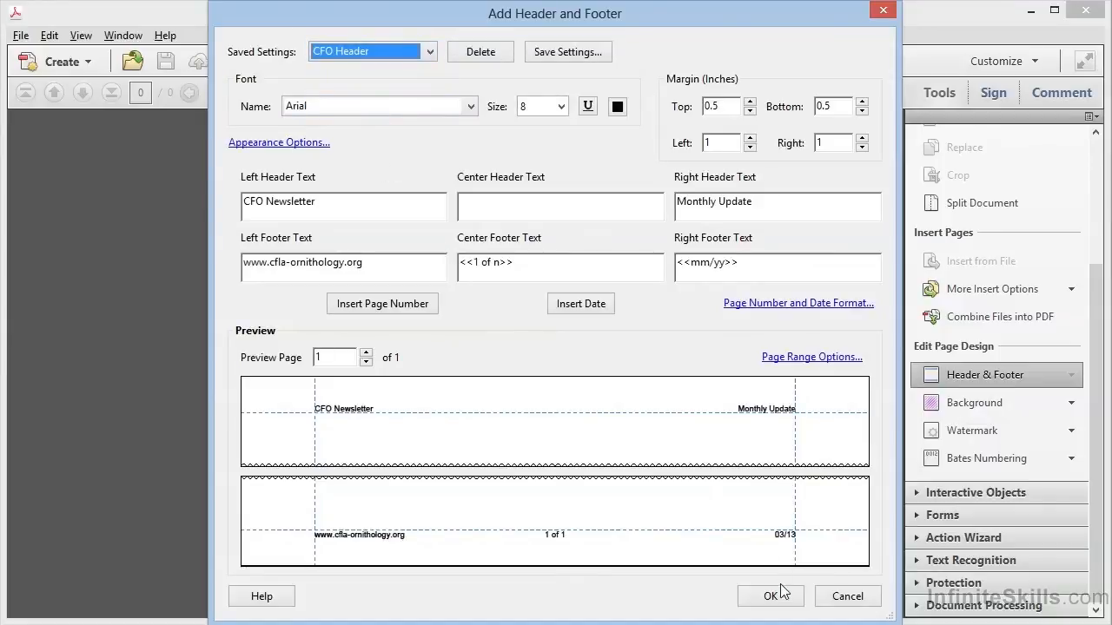
{"action": "left_click", "coordinate": [771, 596]}
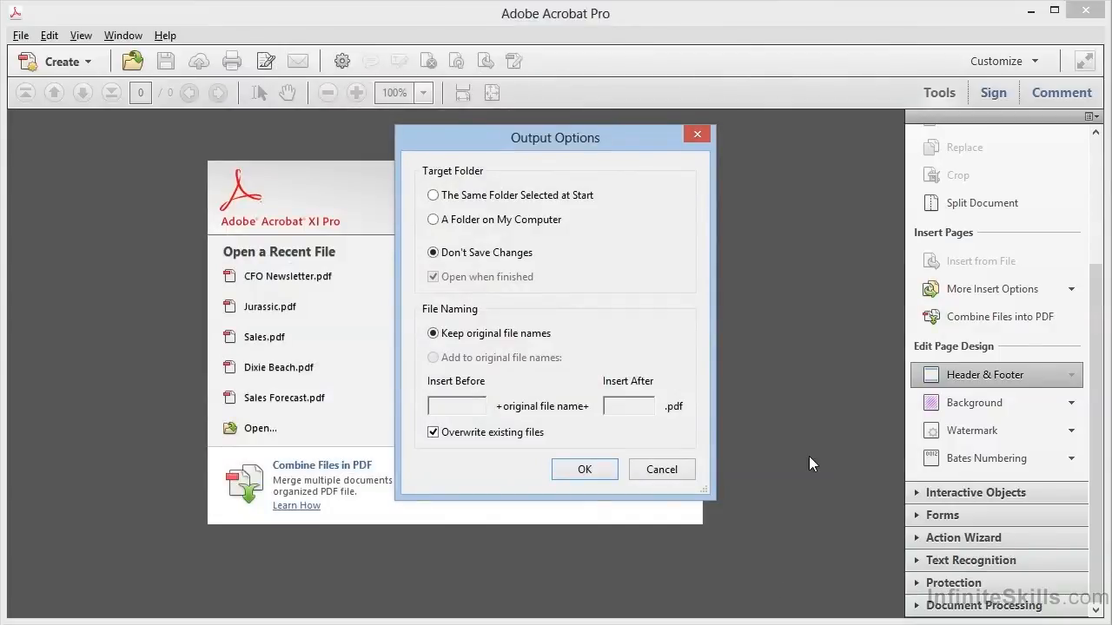
{"action": "mouse_move", "coordinate": [458, 200]}
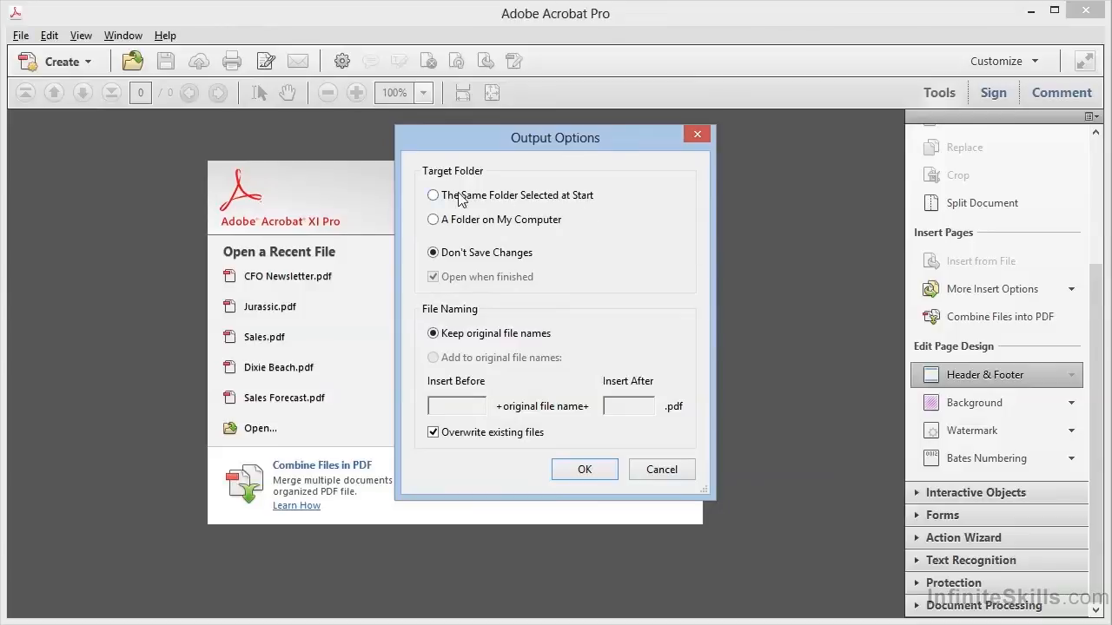
Step: Set the output to a newly created Test folder on the desktop
{"action": "left_click", "coordinate": [432, 195]}
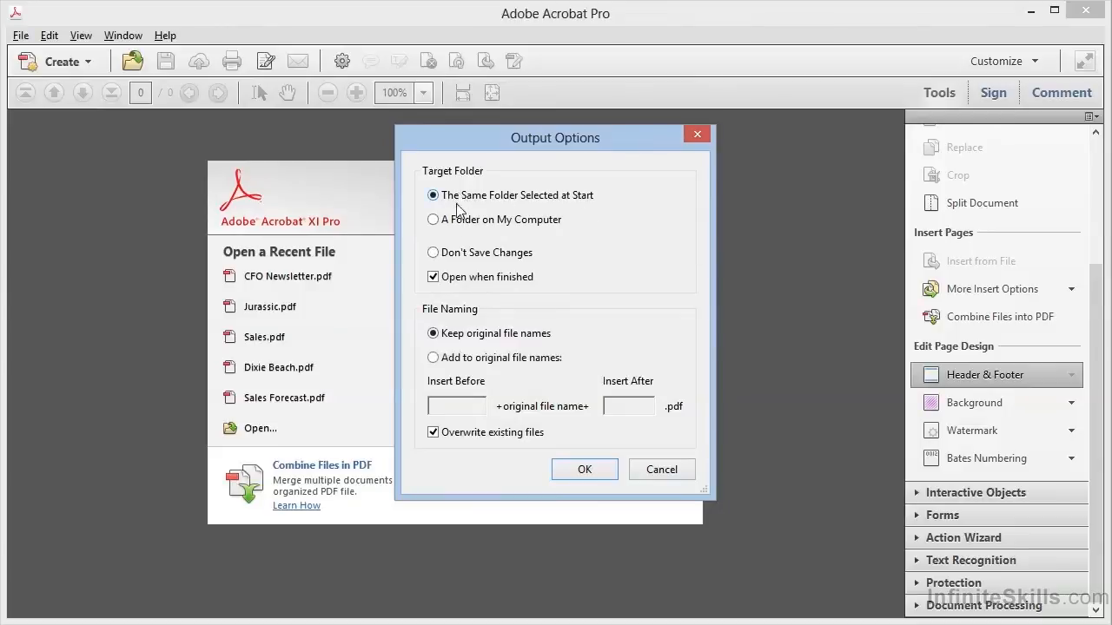
{"action": "left_click", "coordinate": [433, 218]}
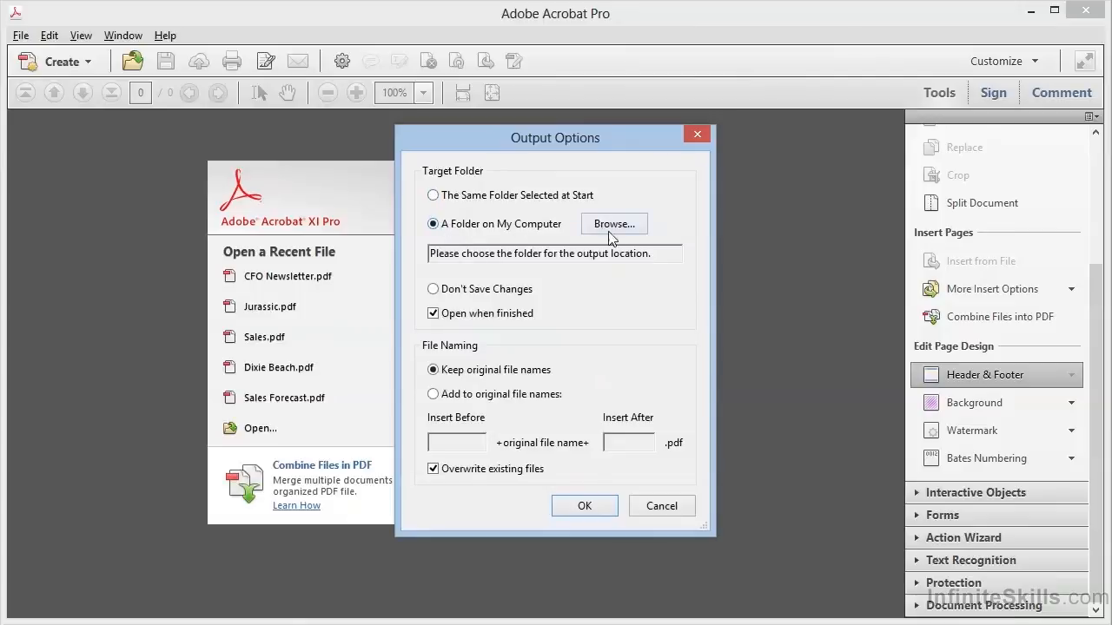
{"action": "left_click", "coordinate": [613, 223]}
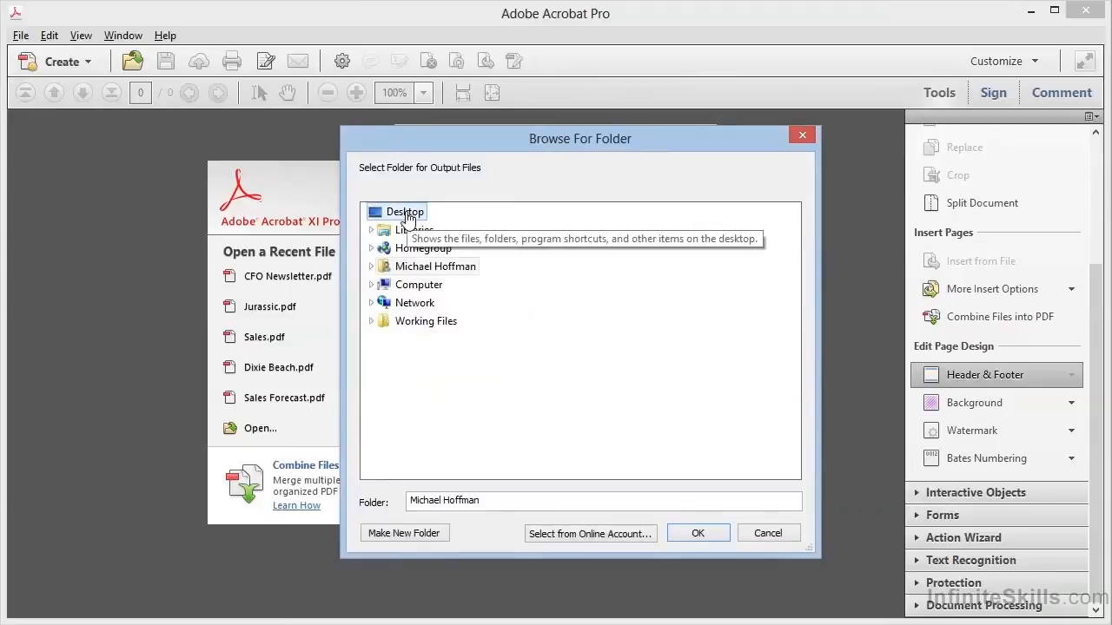
{"action": "left_click", "coordinate": [405, 212]}
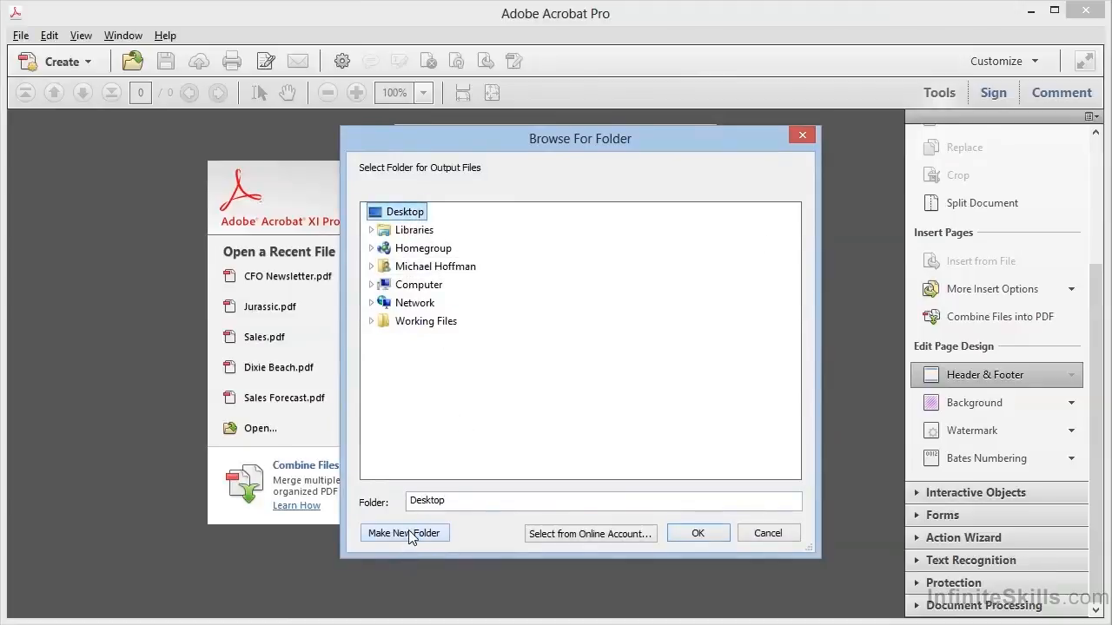
{"action": "left_click", "coordinate": [403, 531]}
{"action": "type", "text": "Test"}
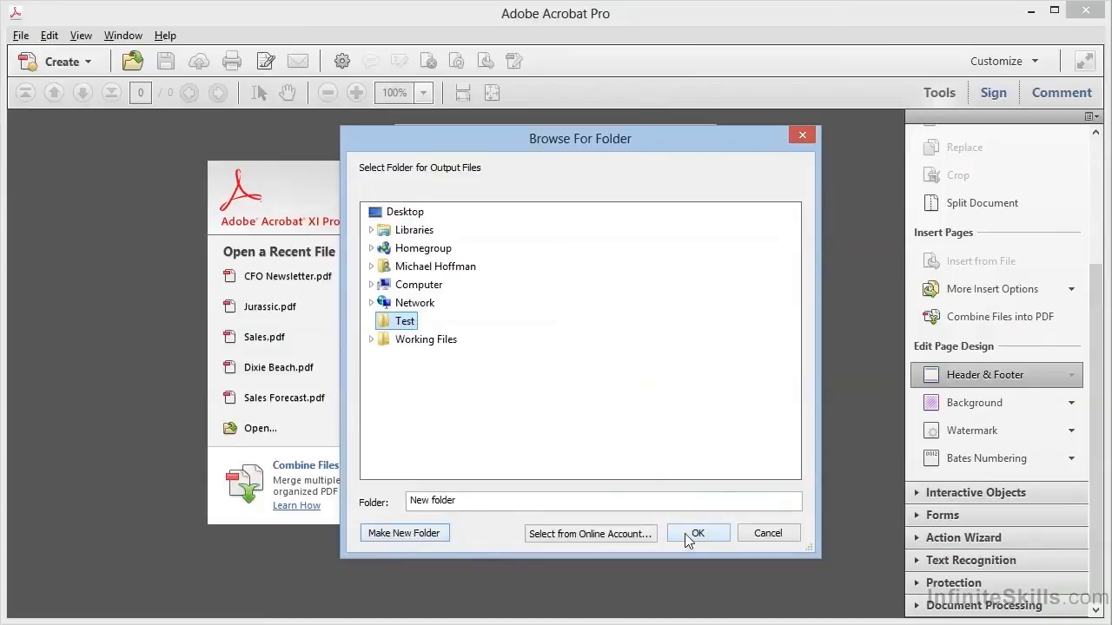
{"action": "left_click", "coordinate": [698, 532]}
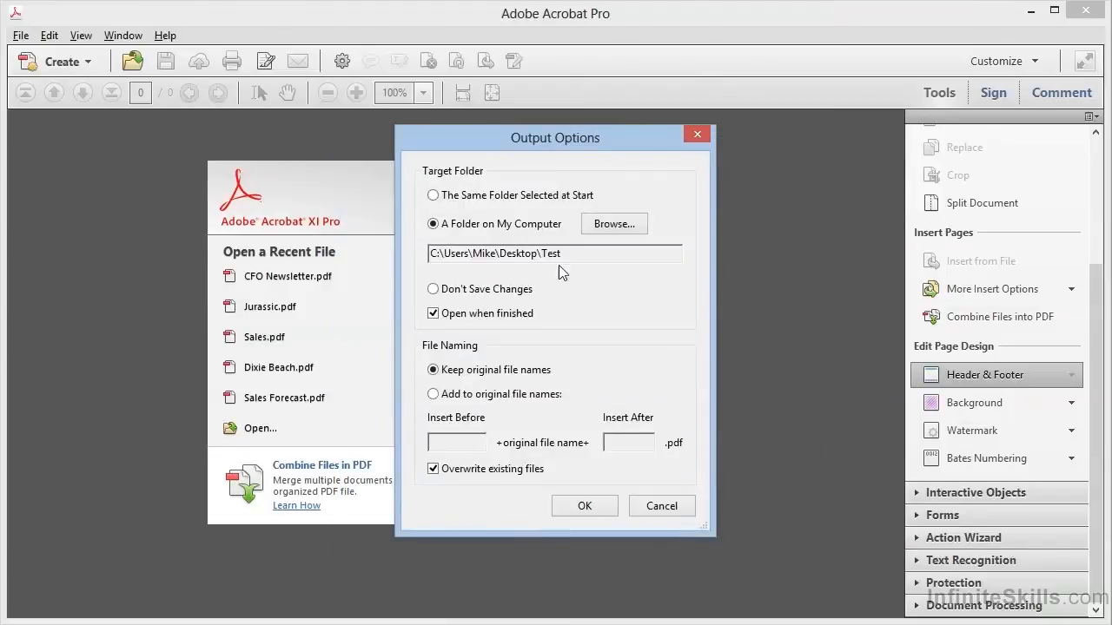
{"action": "mouse_move", "coordinate": [476, 302]}
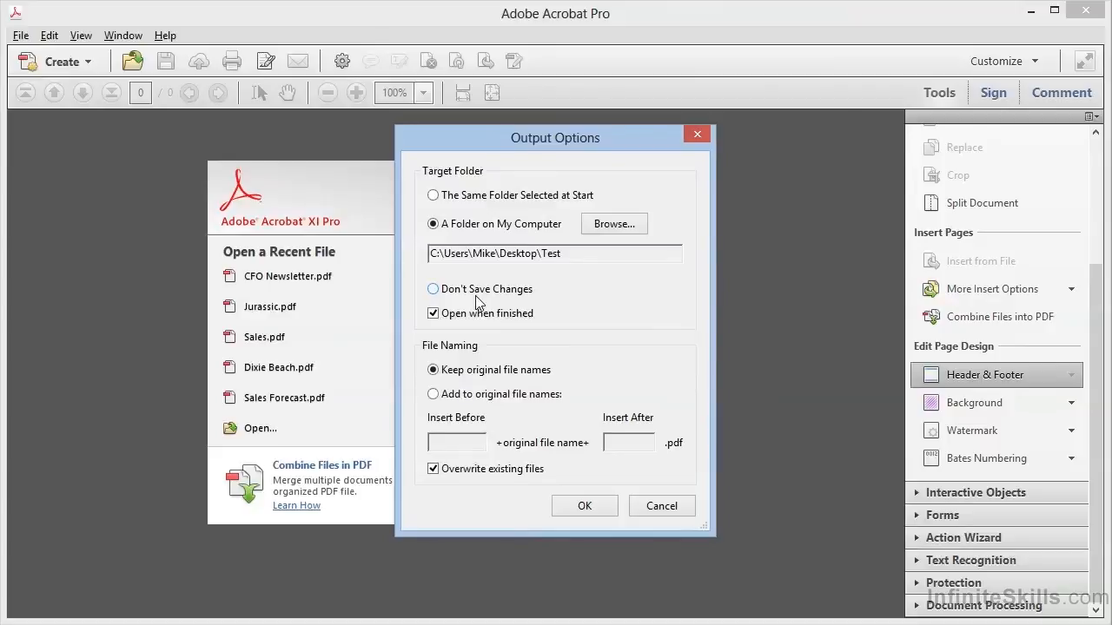
{"action": "mouse_move", "coordinate": [486, 250]}
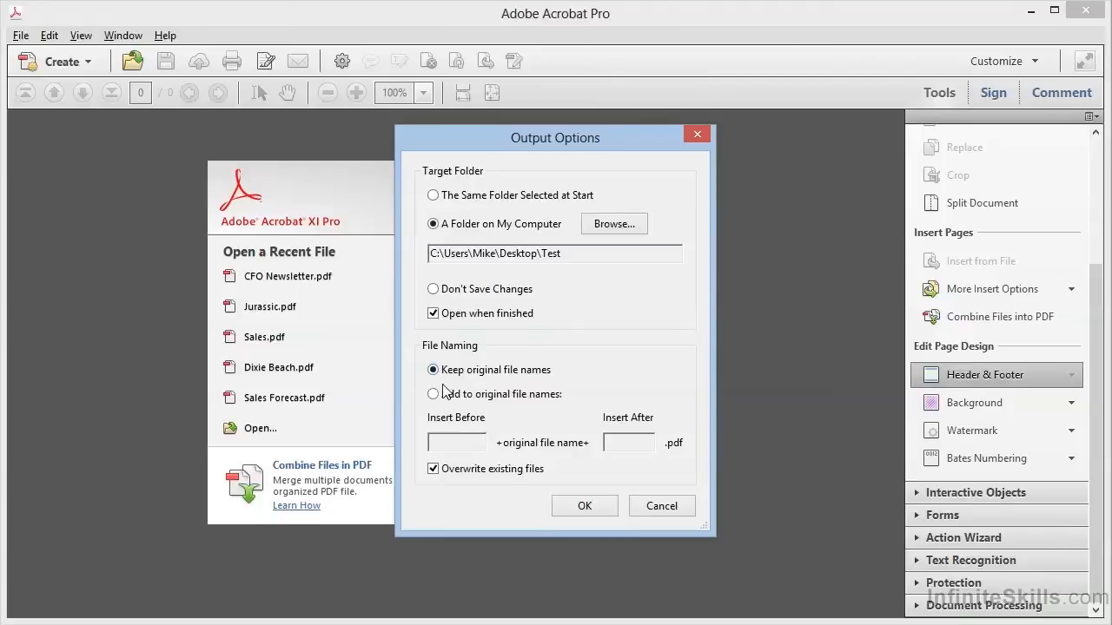
Step: Add '-updated' after the original file names and run the batch
{"action": "left_click", "coordinate": [434, 393]}
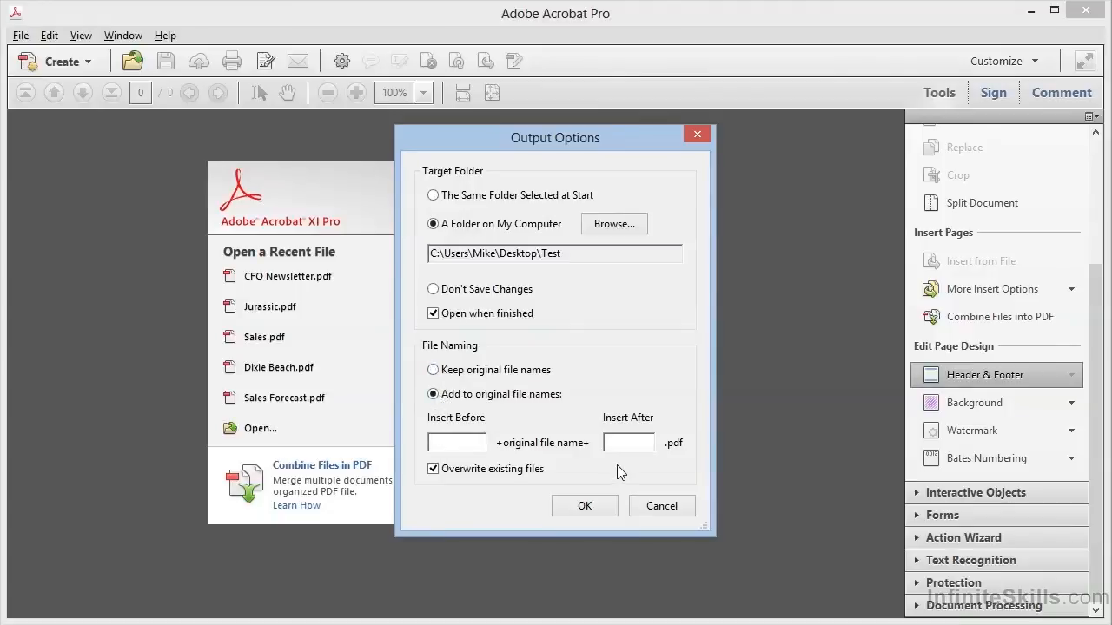
{"action": "type", "text": "-updated"}
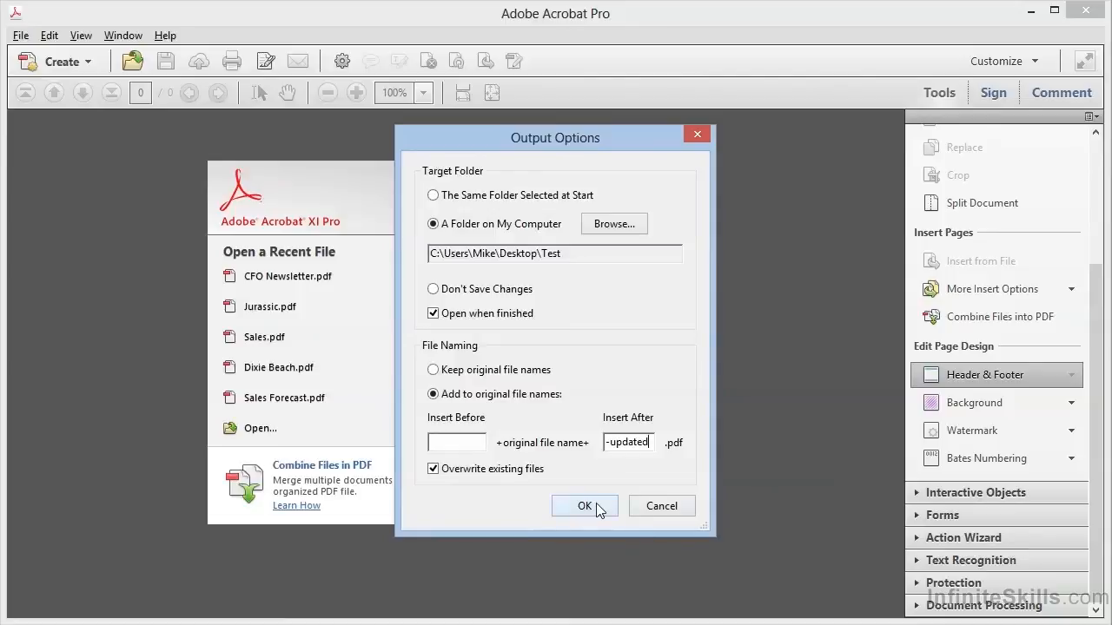
{"action": "left_click", "coordinate": [583, 506]}
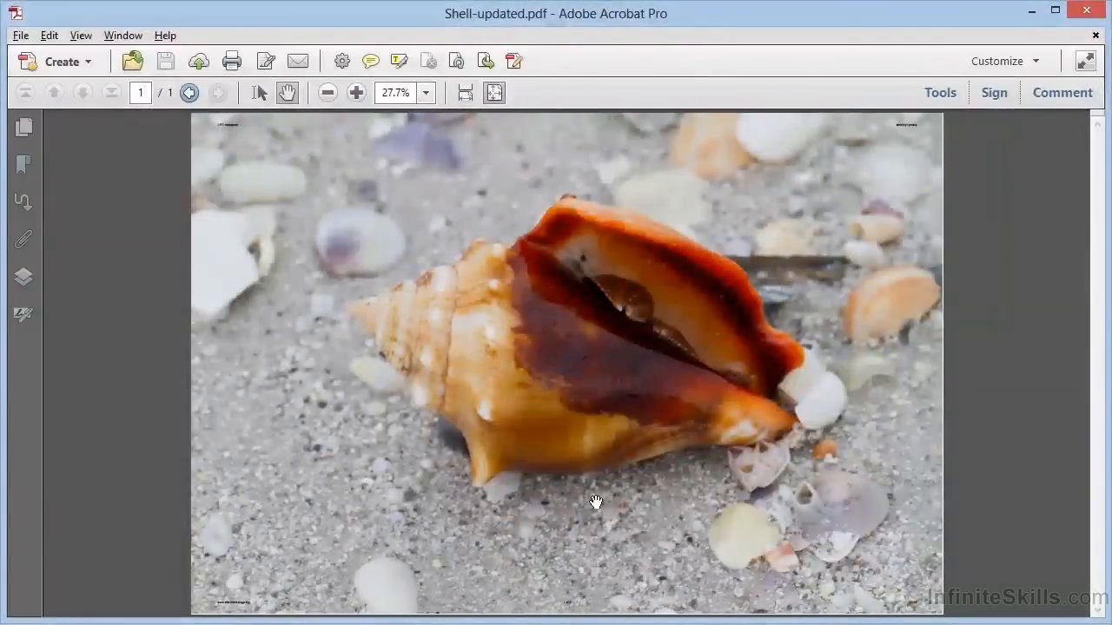
{"action": "mouse_move", "coordinate": [160, 63]}
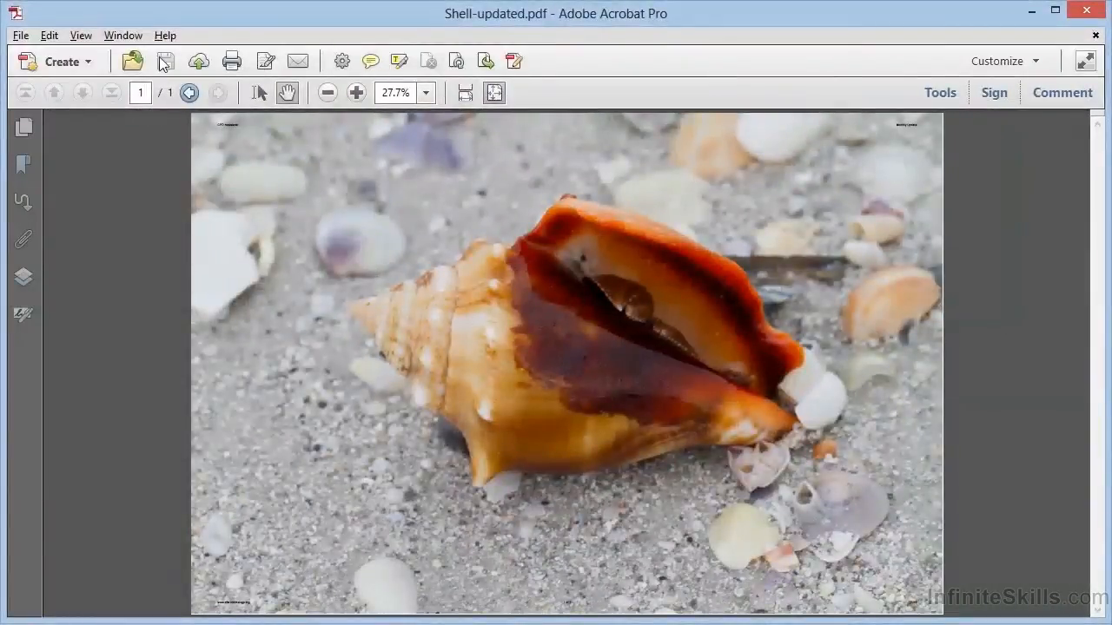
Step: List the four open '-updated' PDFs via the Window menu
{"action": "left_click", "coordinate": [122, 35]}
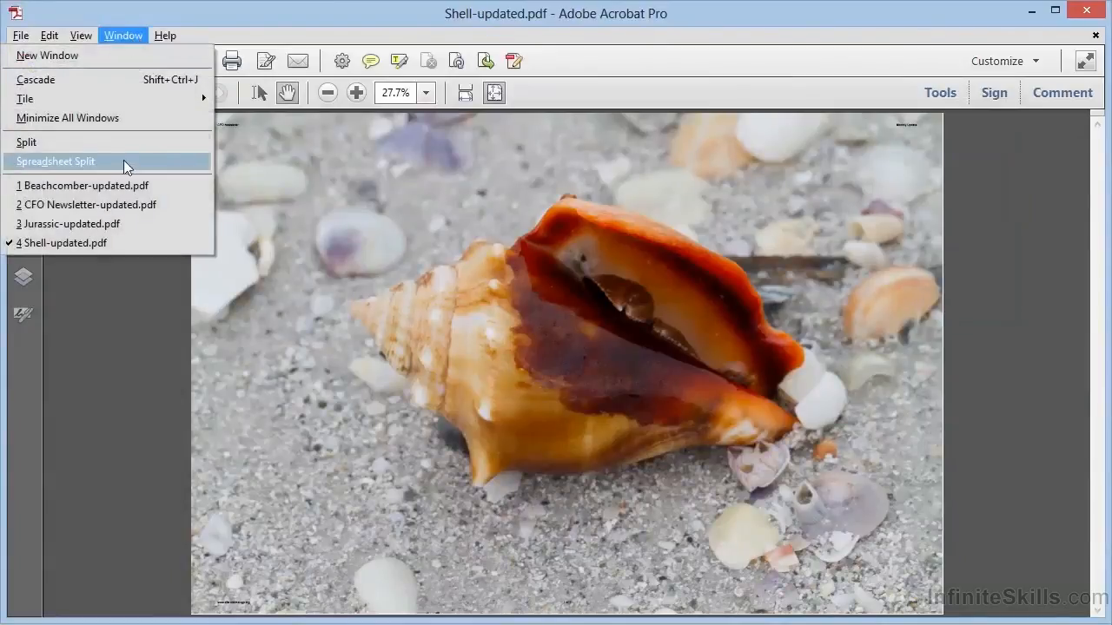
{"action": "mouse_move", "coordinate": [118, 205]}
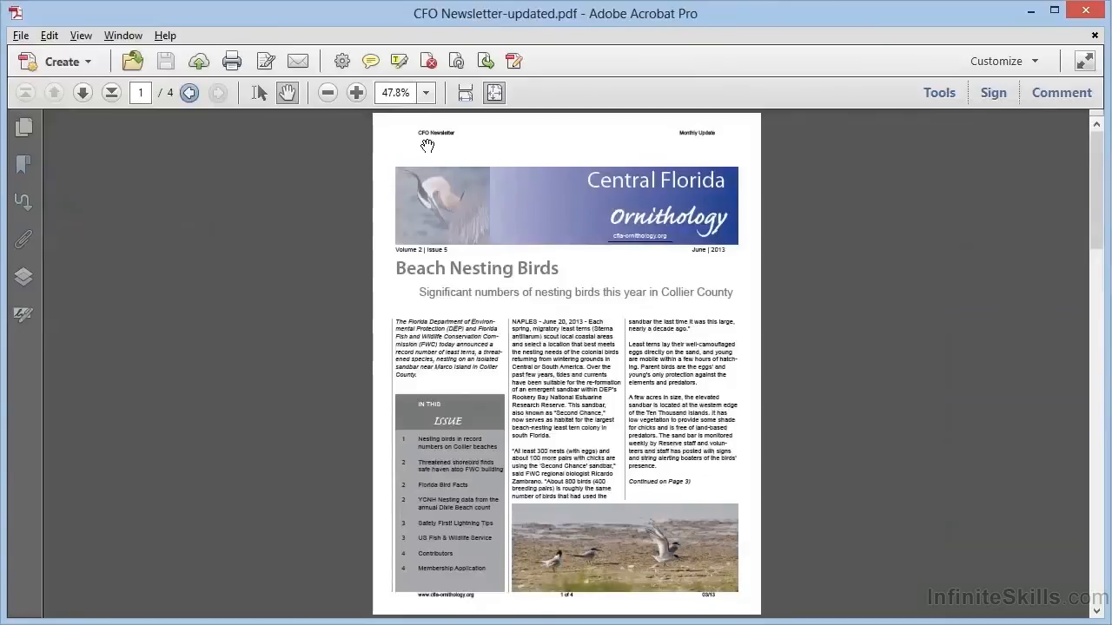
{"action": "mouse_move", "coordinate": [542, 594]}
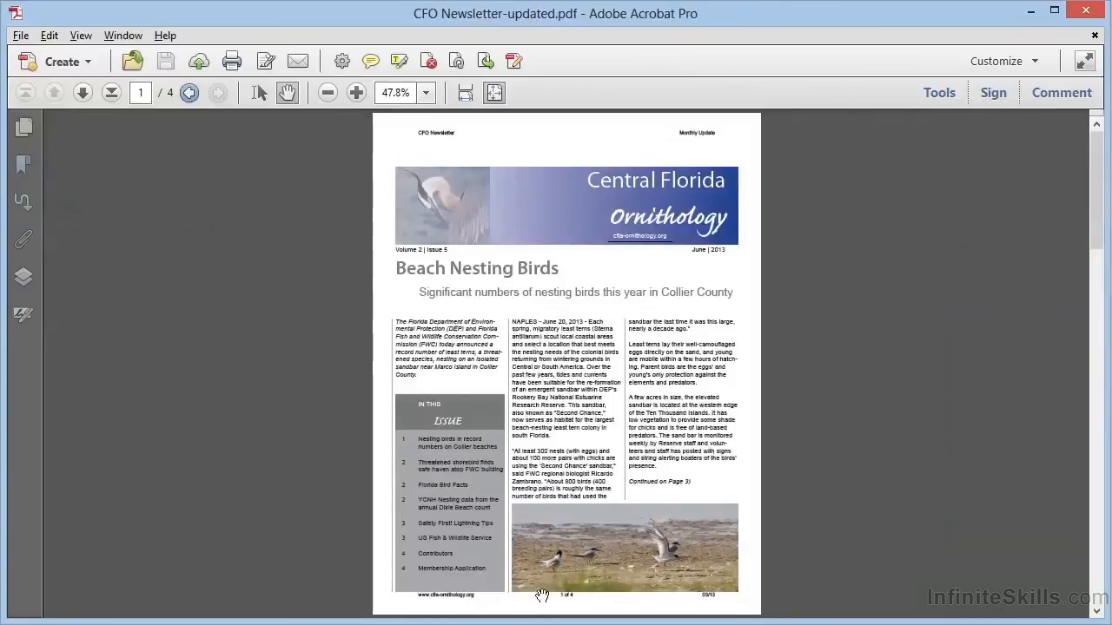
{"action": "mouse_move", "coordinate": [917, 312]}
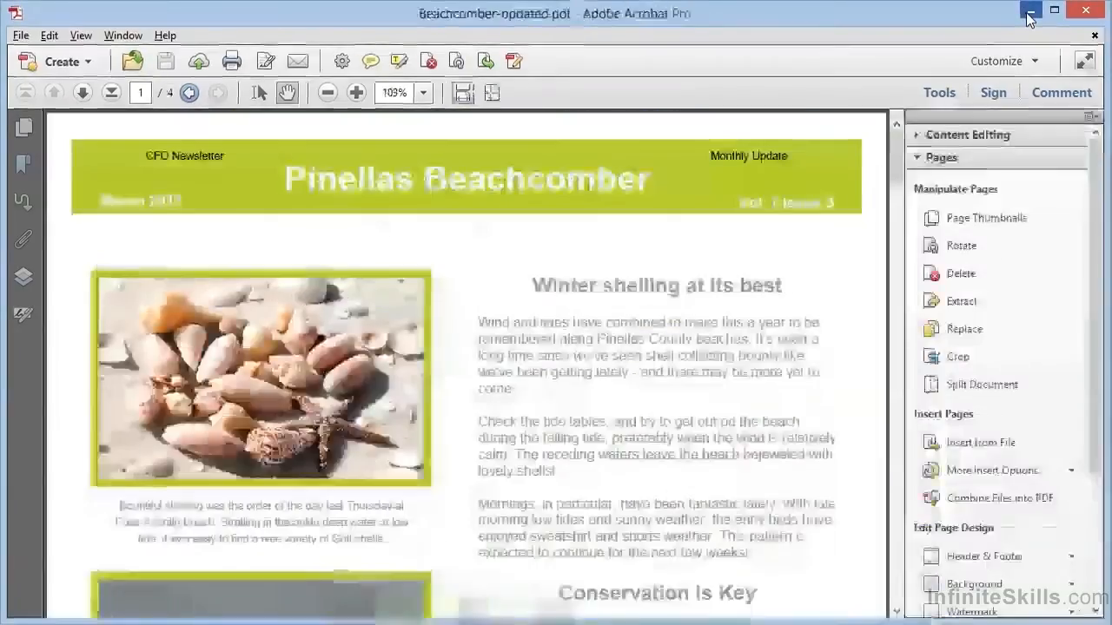
Step: Minimize Acrobat and open the Test folder on the desktop showing the four '-updated' PDFs
{"action": "left_click", "coordinate": [1030, 10]}
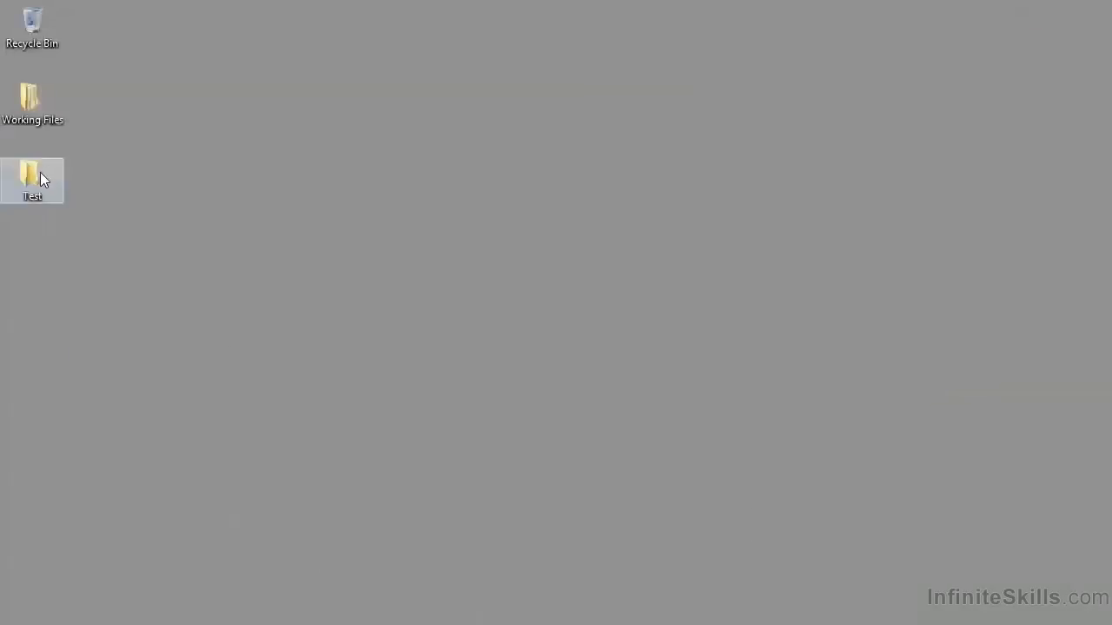
{"action": "double_click", "coordinate": [31, 179]}
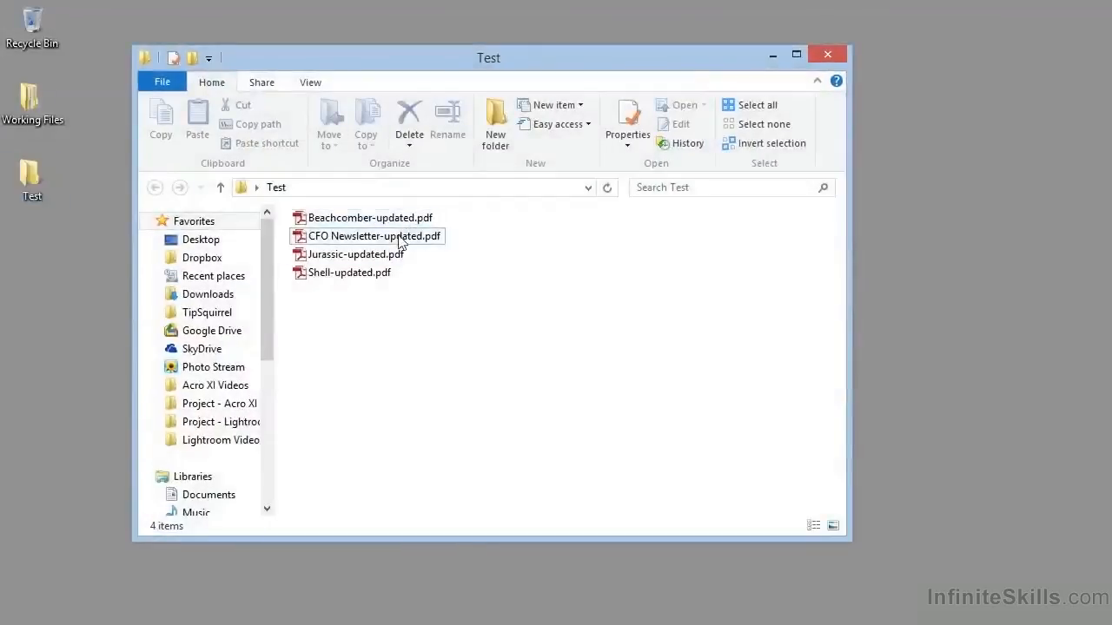
{"action": "mouse_move", "coordinate": [347, 271]}
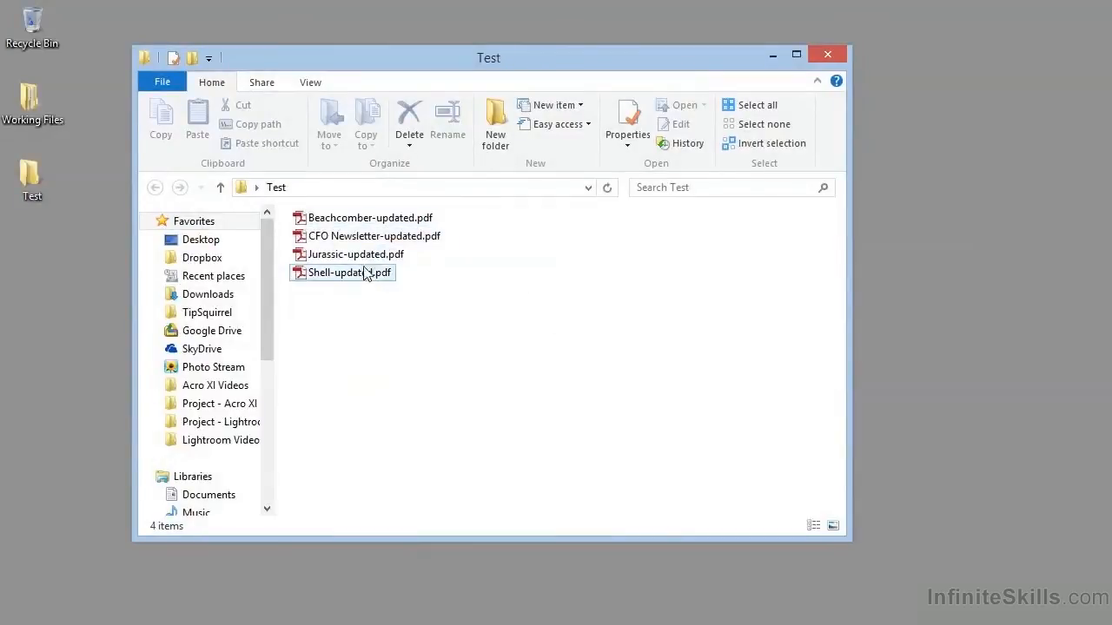
{"action": "mouse_move", "coordinate": [361, 282]}
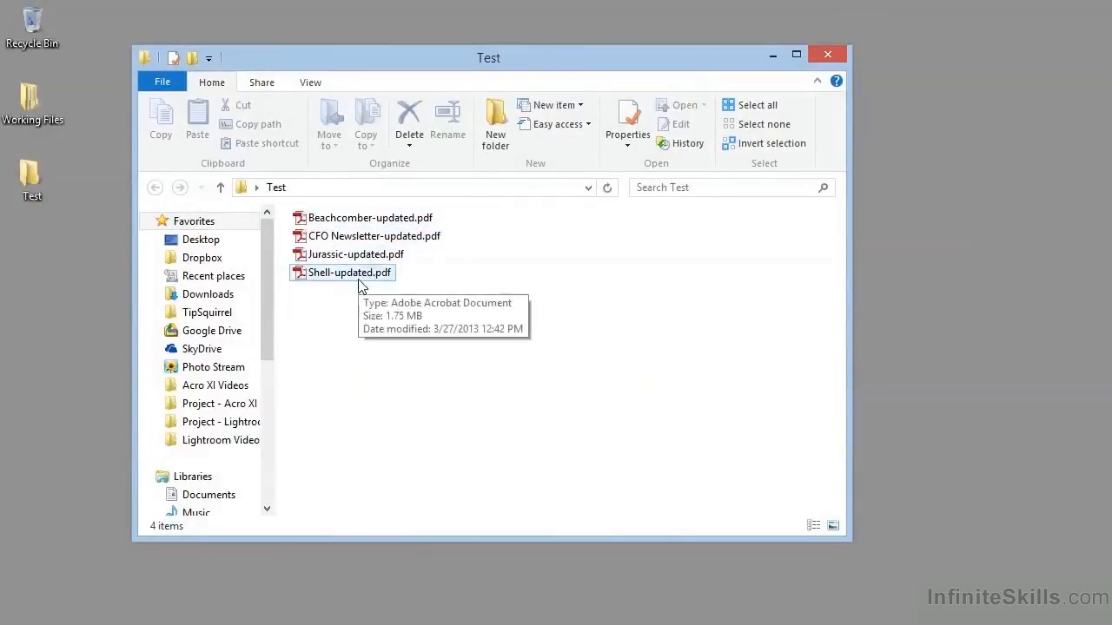
{"action": "mouse_move", "coordinate": [360, 306]}
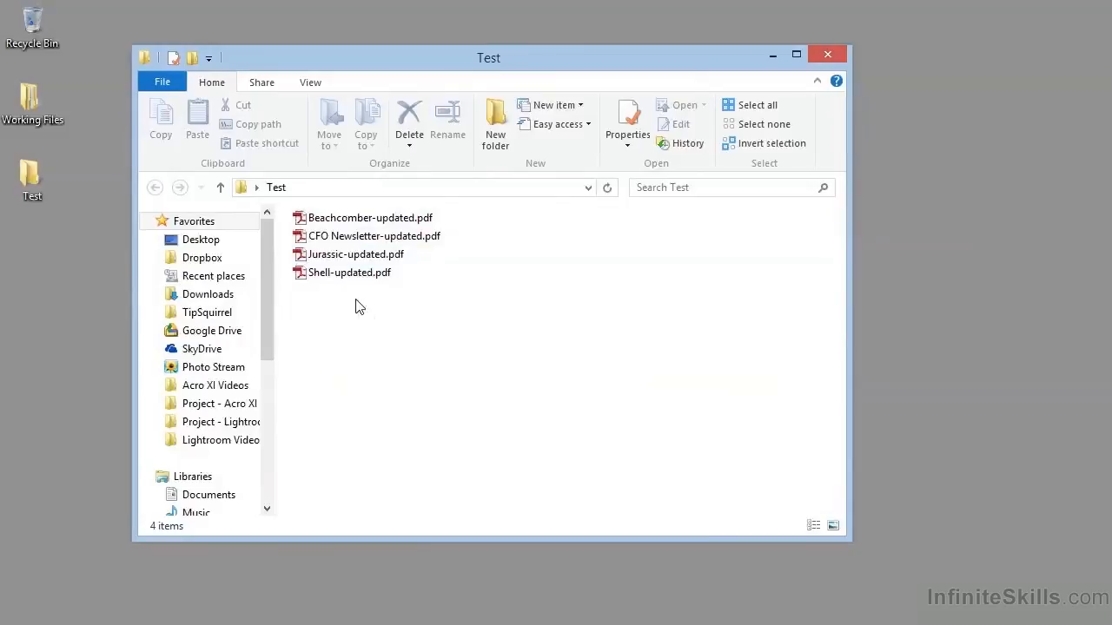